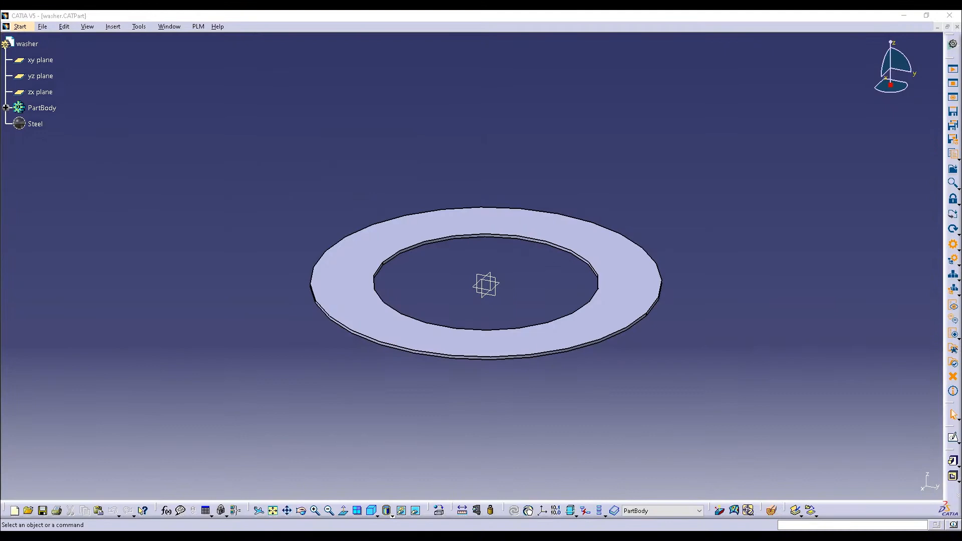
mouse_move(627, 415)
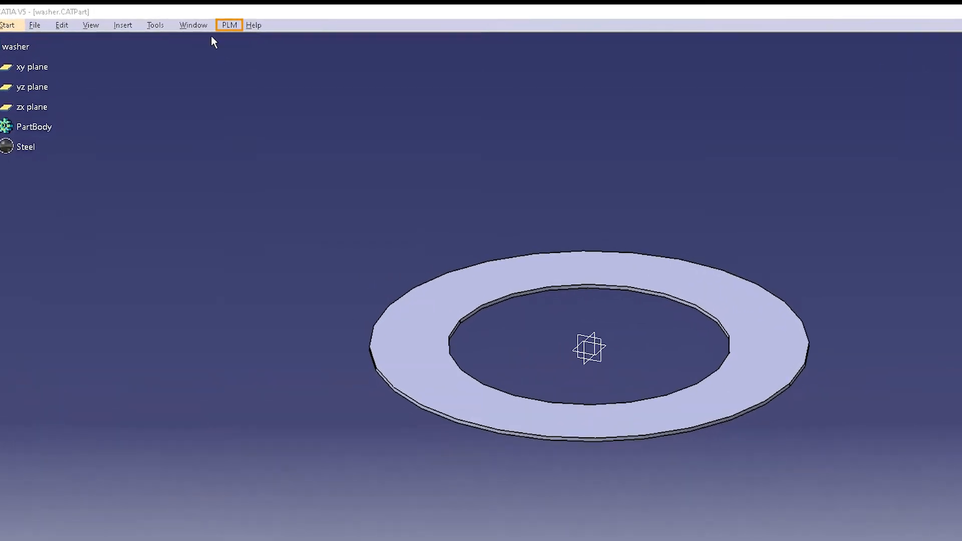
Step: Open the washer part's PLM menu and show its Access Control lock and unlock options
left_click(229, 25)
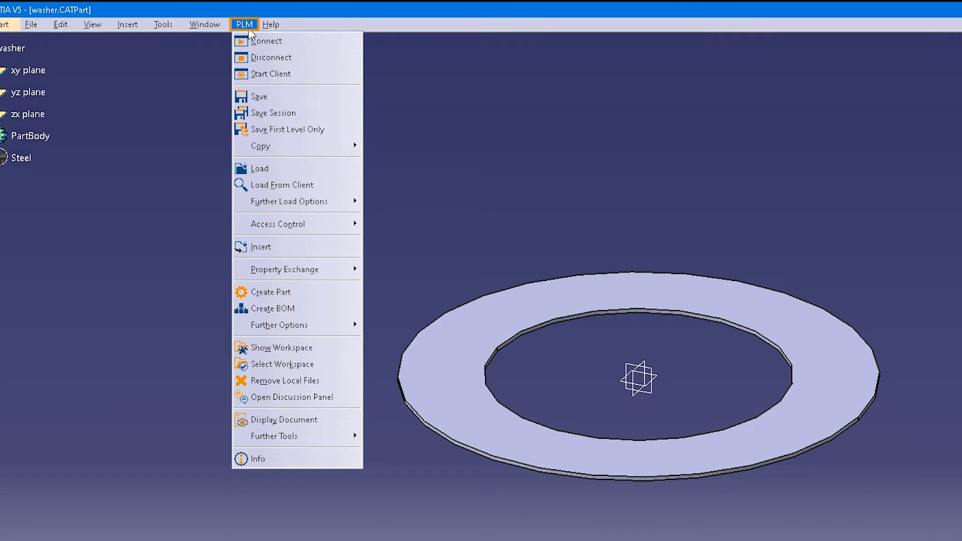
mouse_move(265, 40)
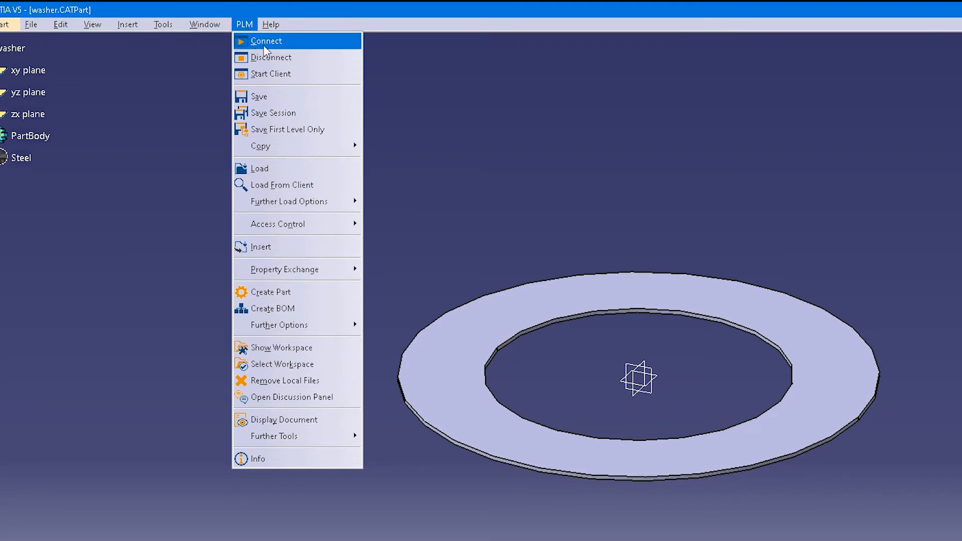
mouse_move(271, 57)
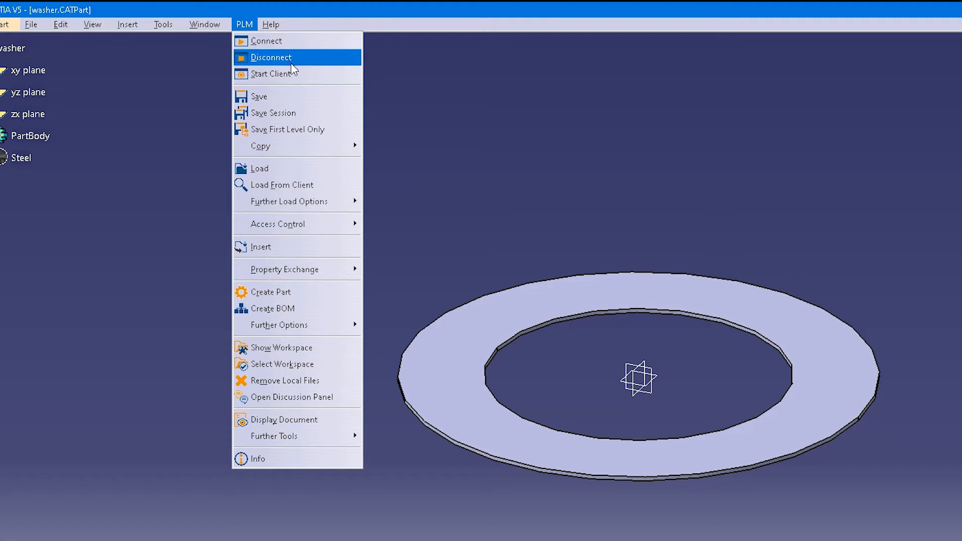
mouse_move(297, 96)
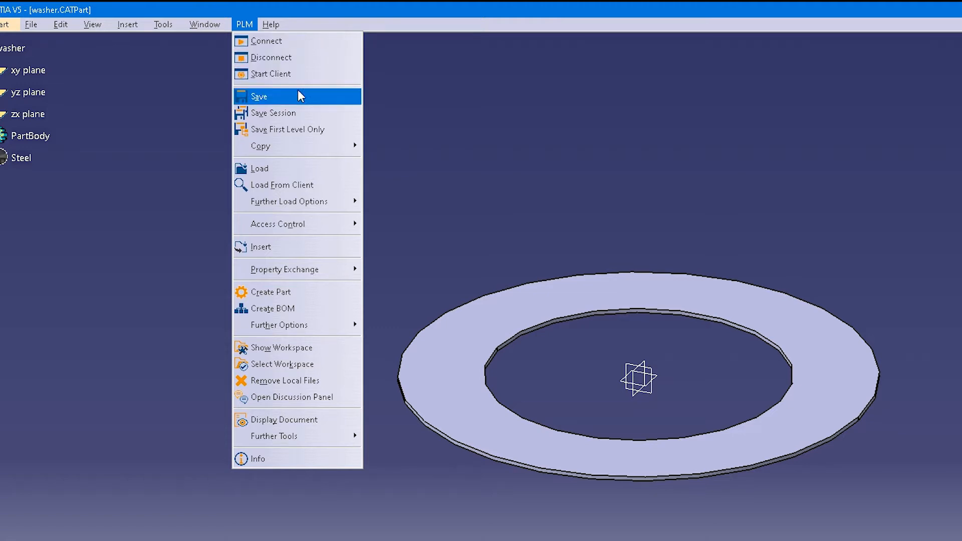
mouse_move(300, 117)
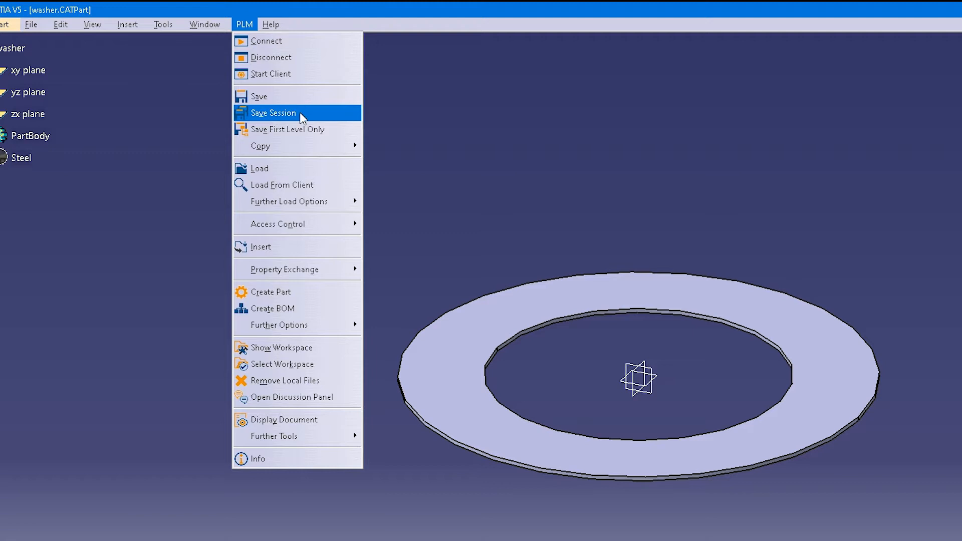
mouse_move(260, 146)
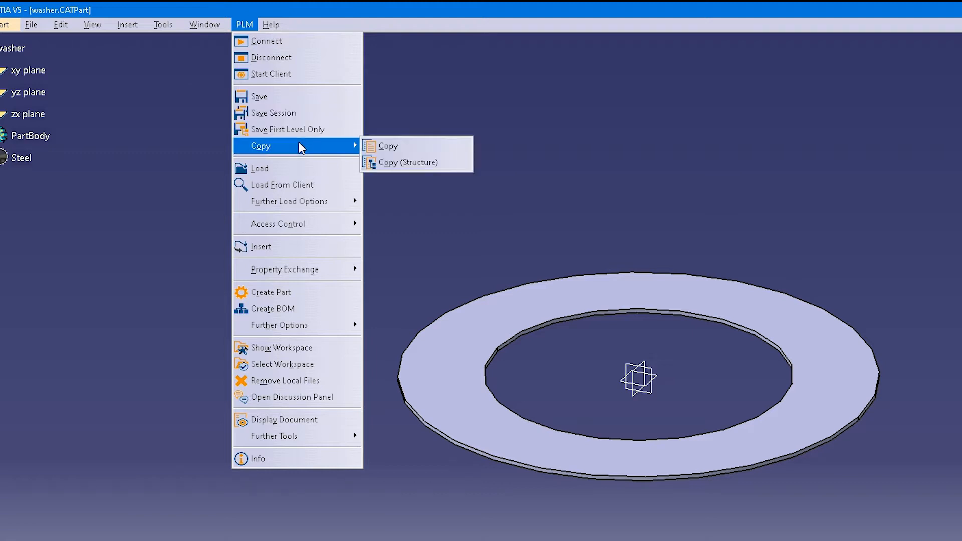
mouse_move(296, 168)
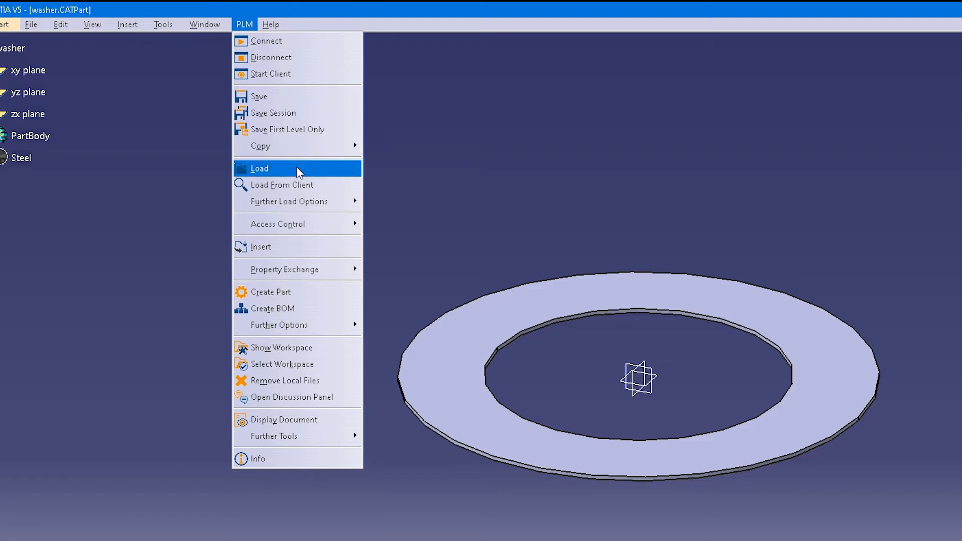
mouse_move(297, 201)
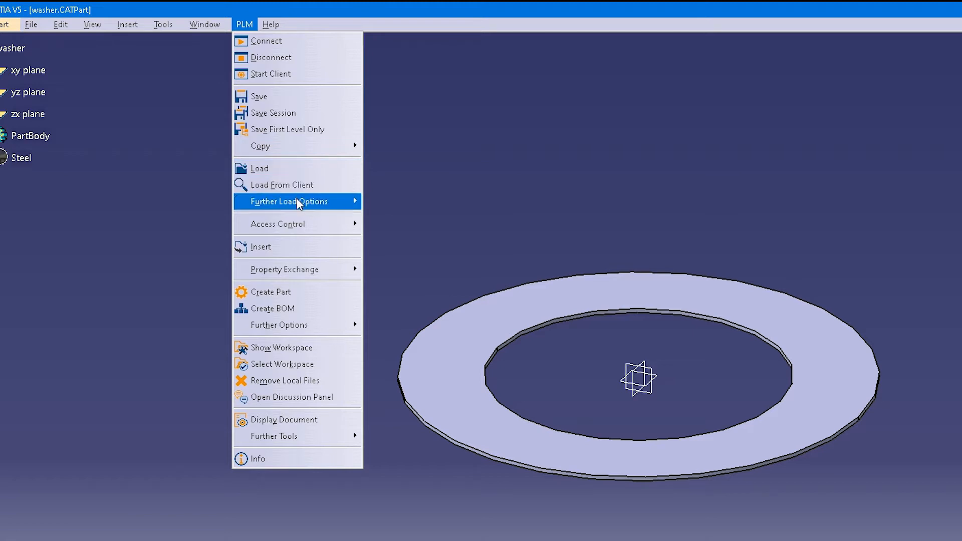
mouse_move(276, 224)
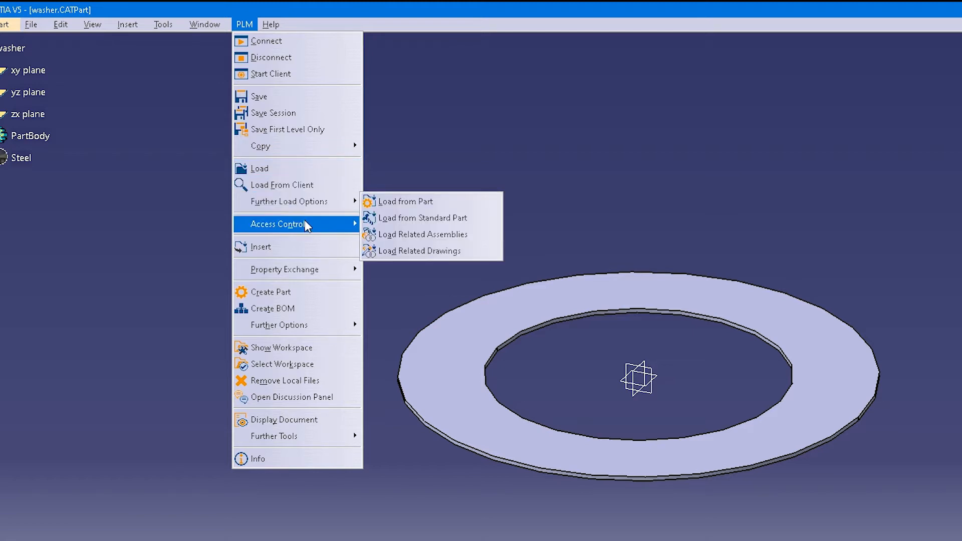
left_click(277, 224)
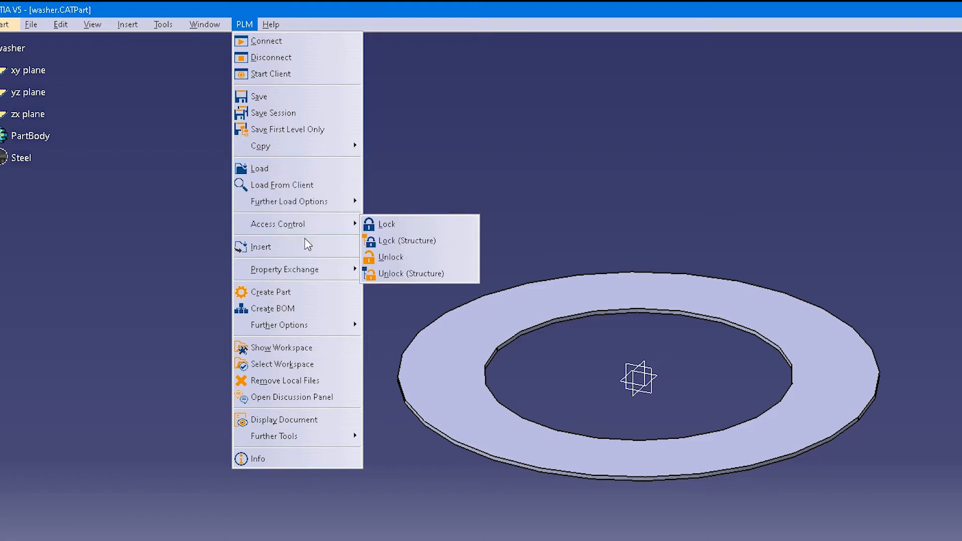
mouse_move(285, 268)
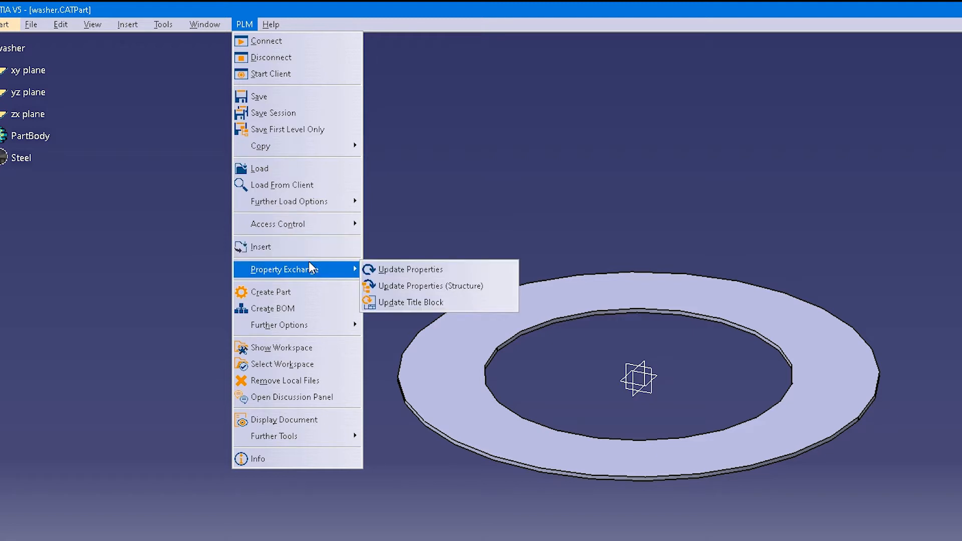
mouse_move(299, 284)
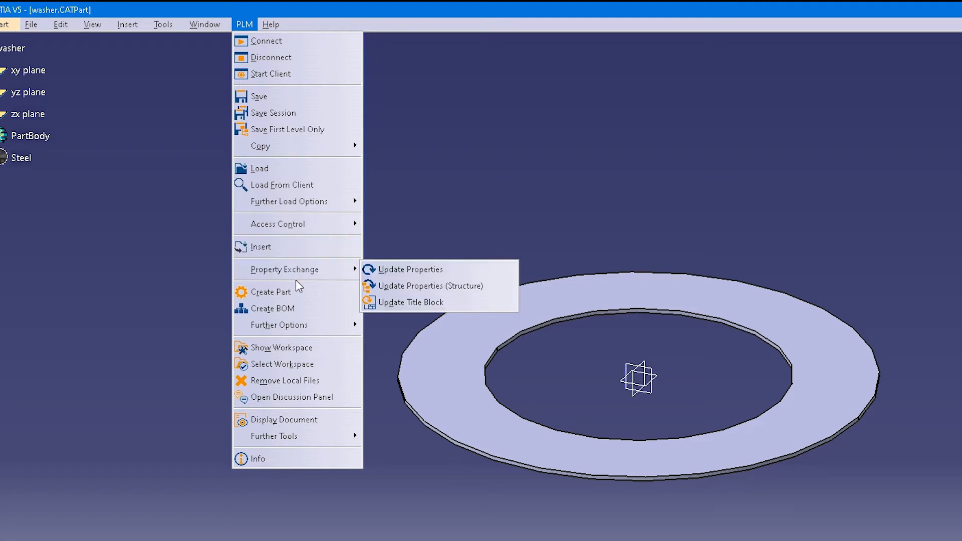
mouse_move(270, 292)
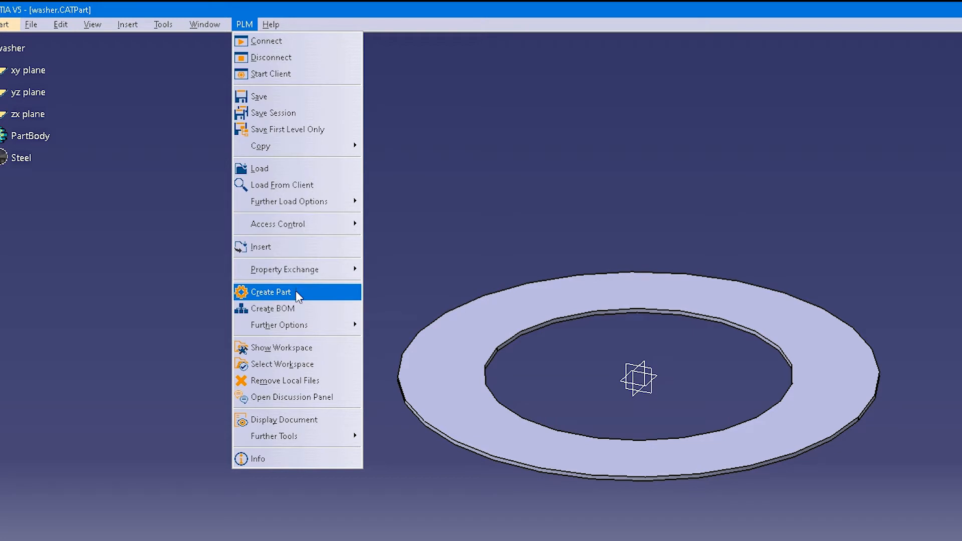
mouse_move(292, 313)
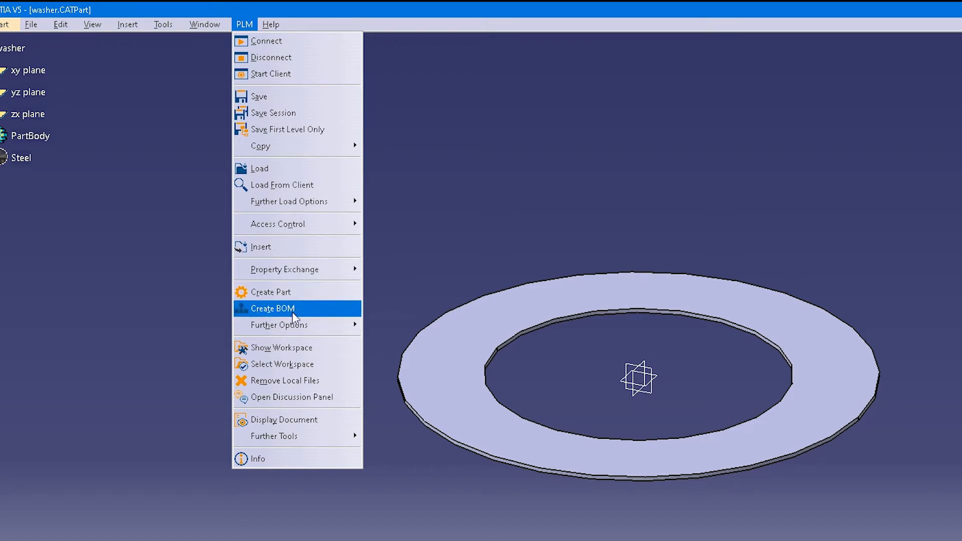
mouse_move(279, 325)
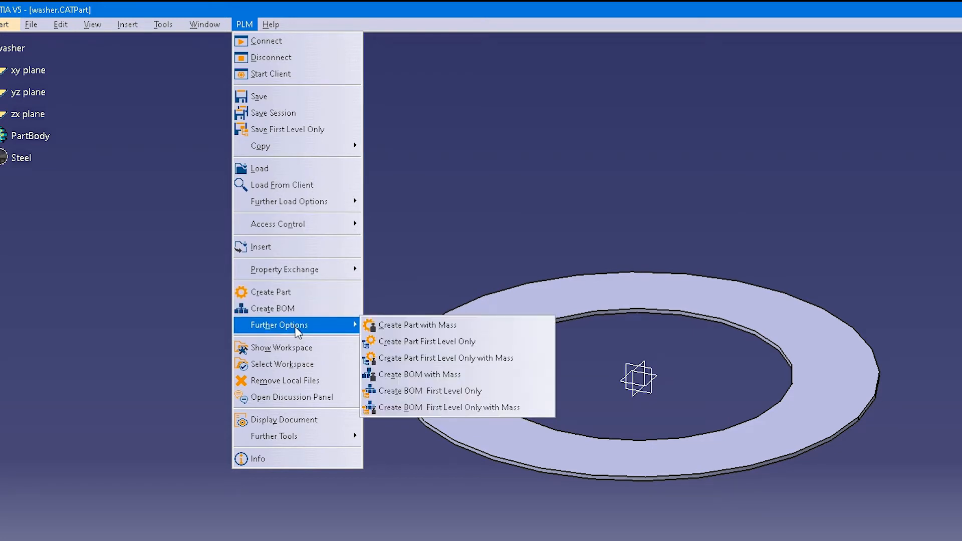
mouse_move(297, 347)
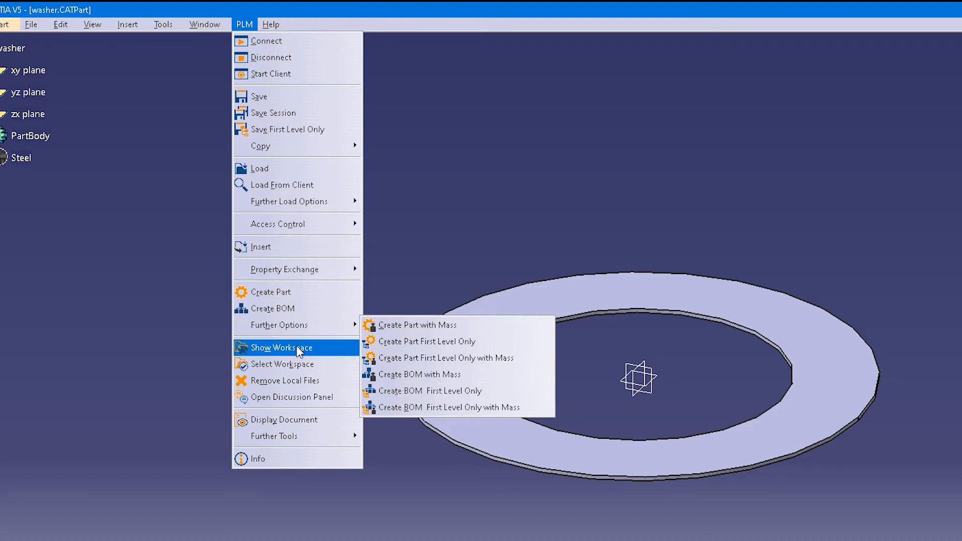
mouse_move(286, 380)
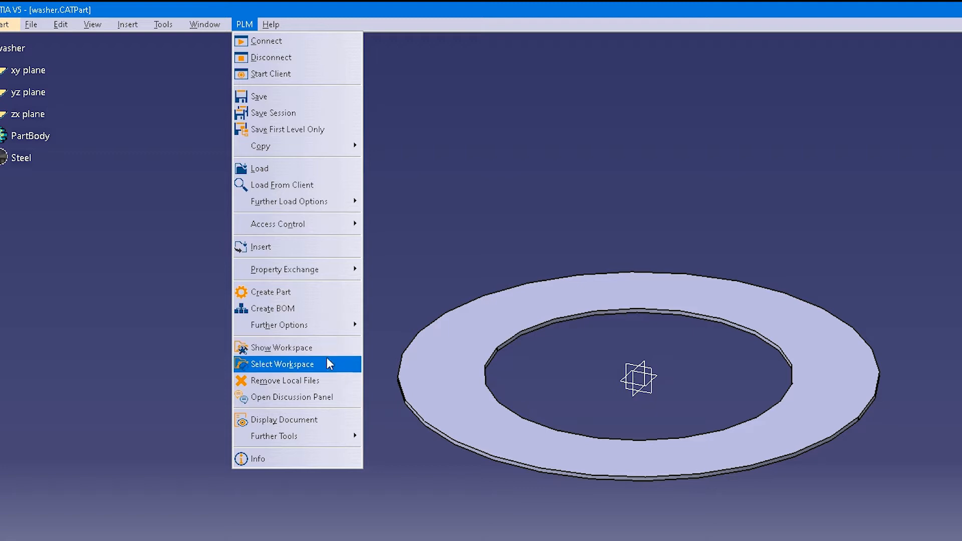
mouse_move(270, 74)
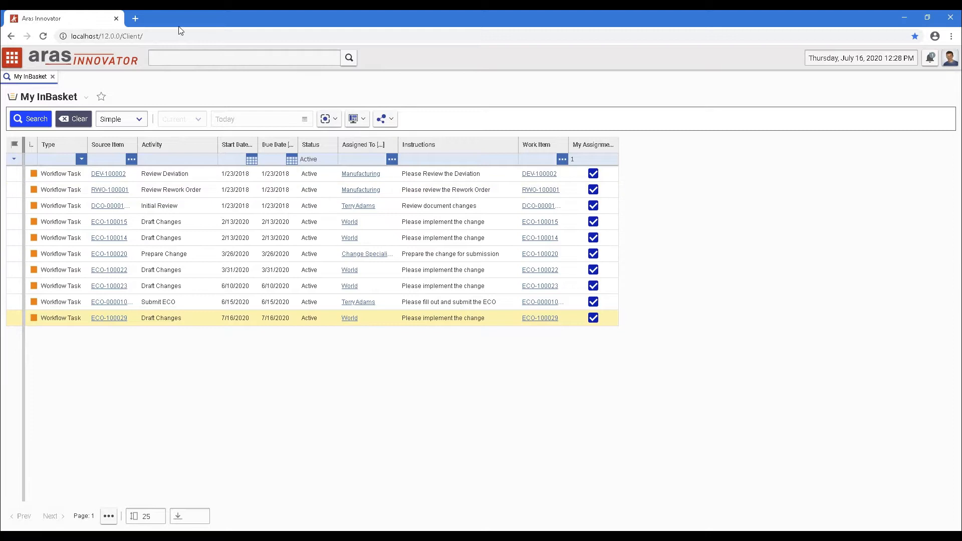
mouse_move(32, 81)
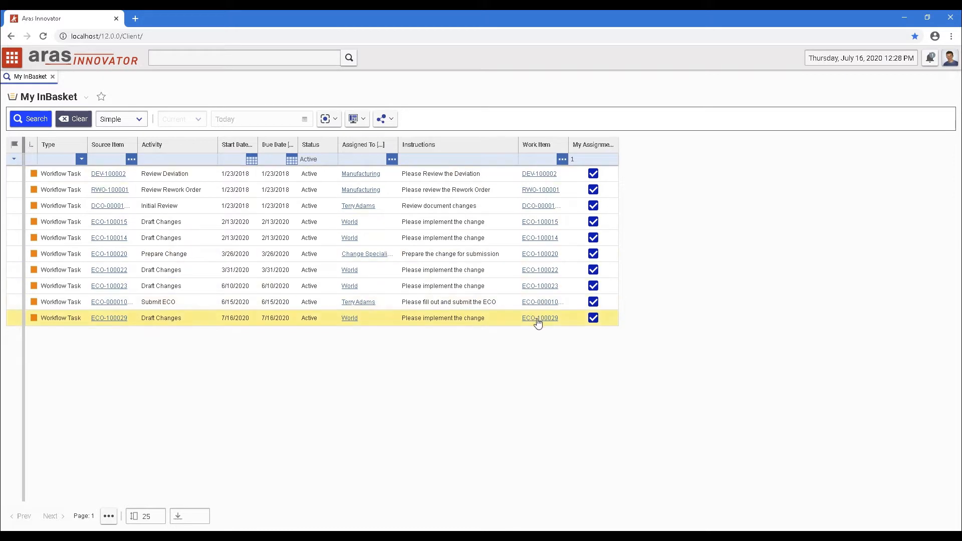
Step: Open the ECO-100029 change order from the Work Item column
left_click(539, 317)
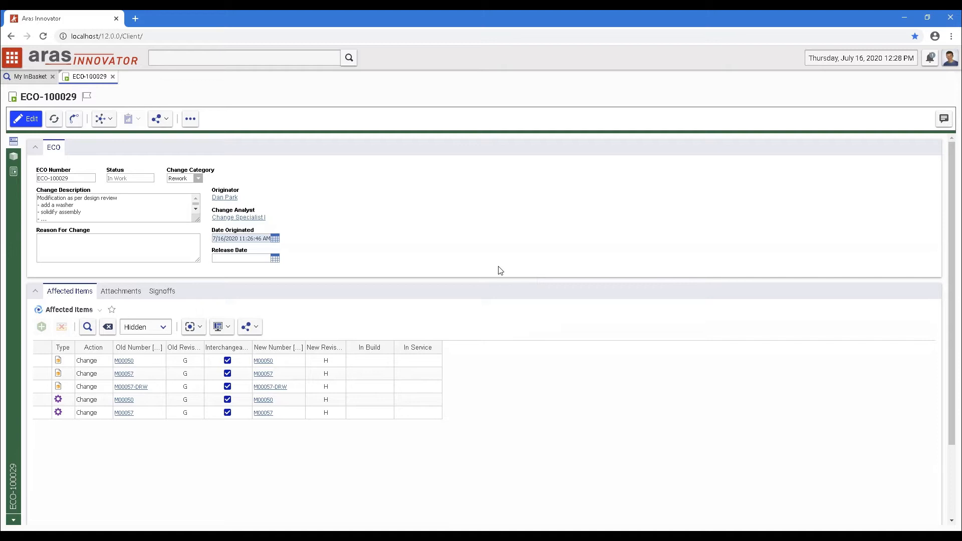
mouse_move(294, 200)
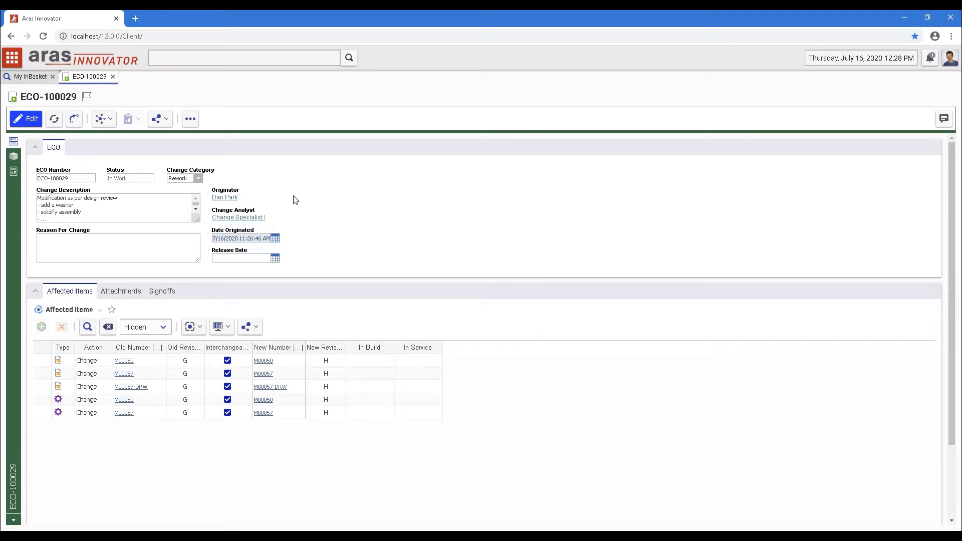
mouse_move(57, 194)
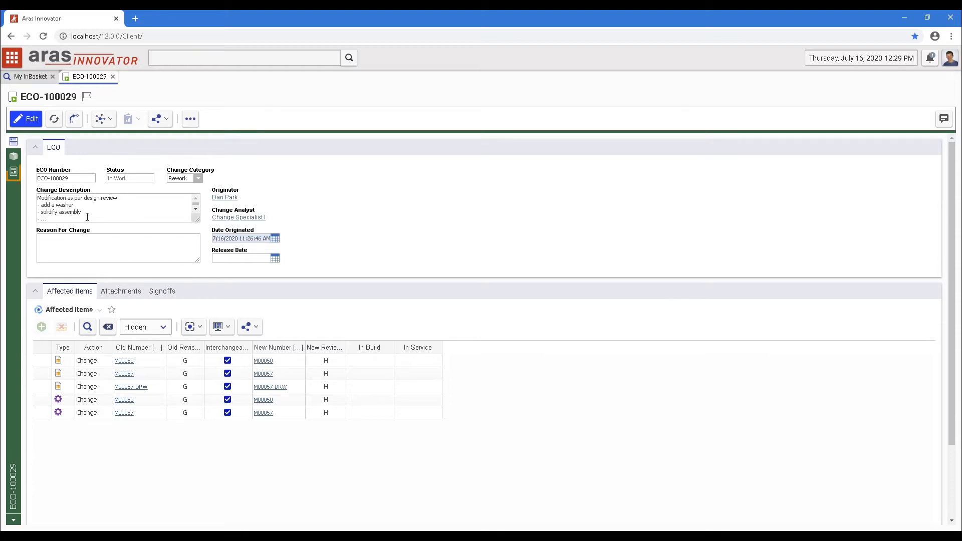
Step: View drawing M00057-DRW fit to page, then list the M00057 and M00050 CAD files
left_click(14, 173)
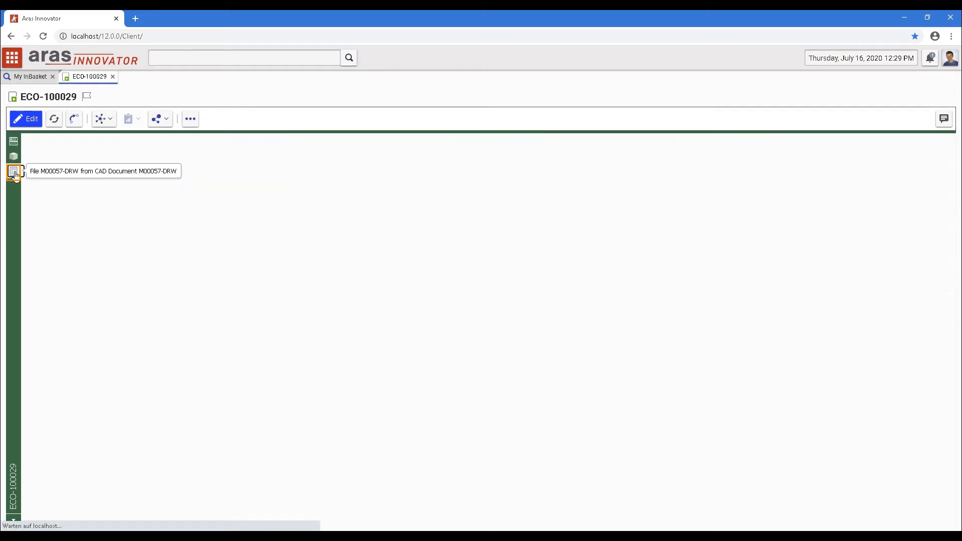
left_click(13, 171)
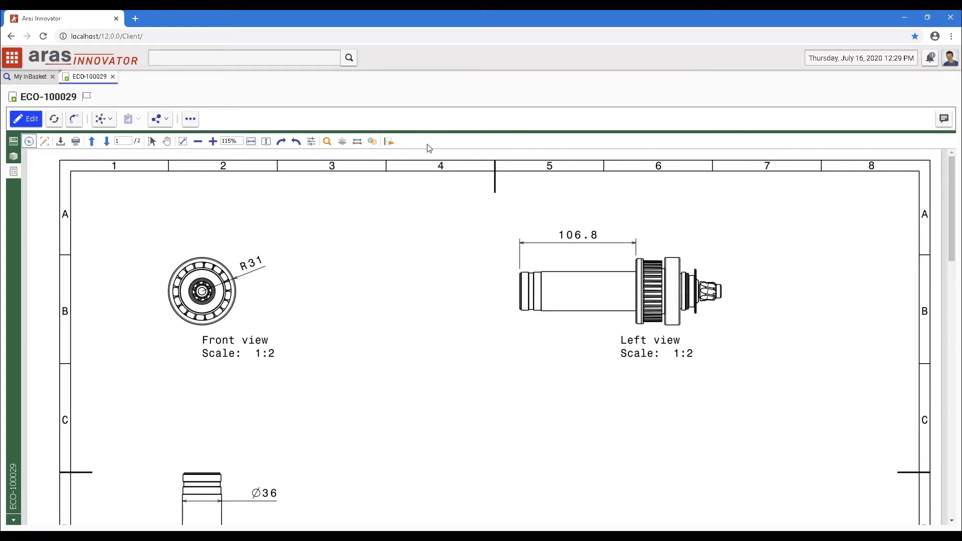
left_click(198, 141)
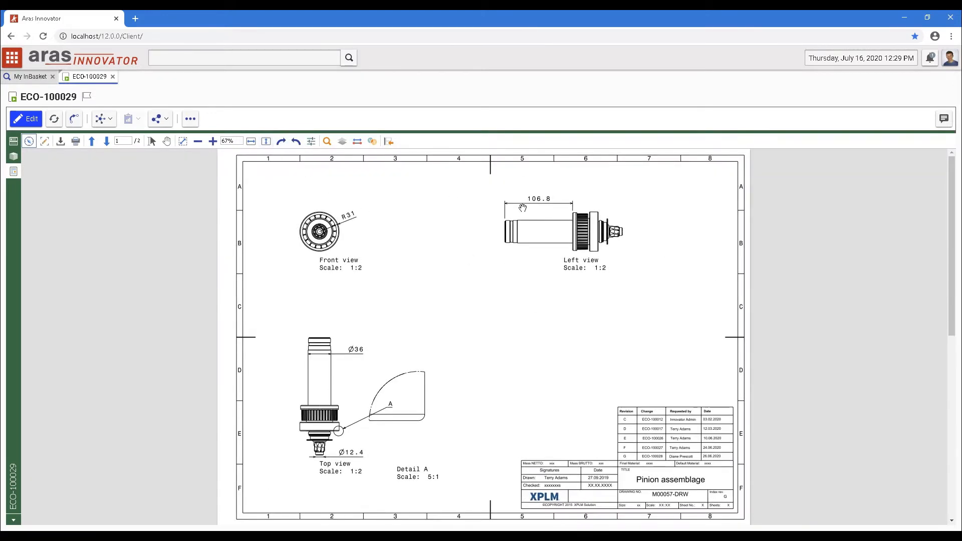
mouse_move(756, 300)
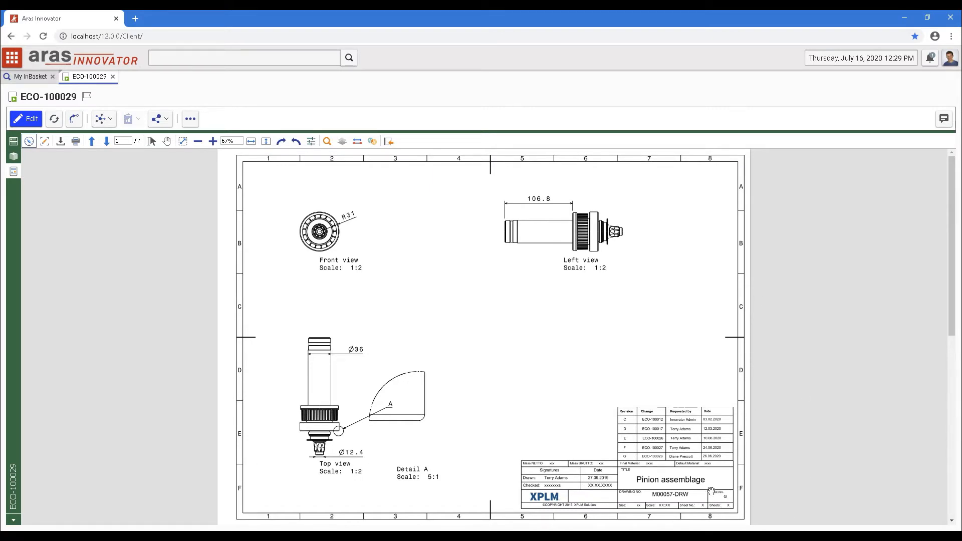
left_click(13, 156)
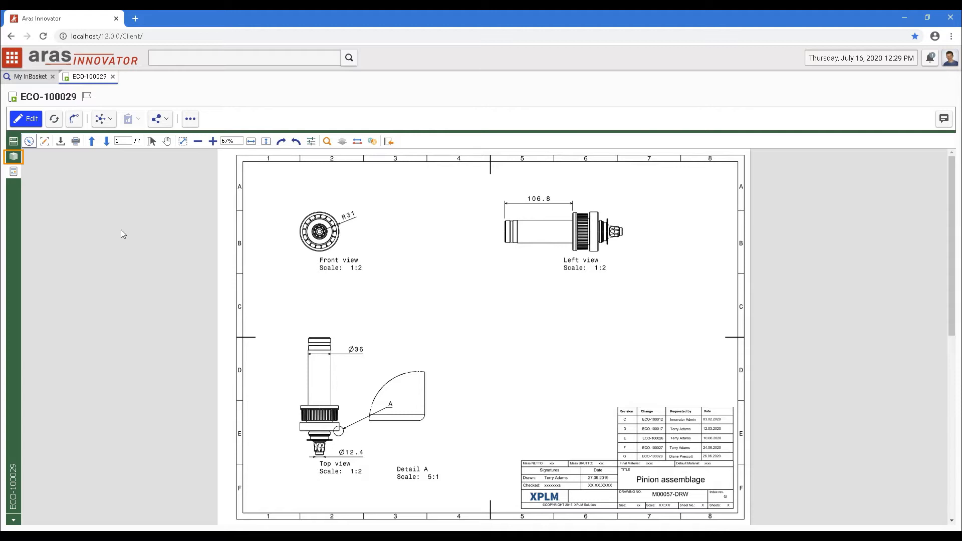
left_click(12, 156)
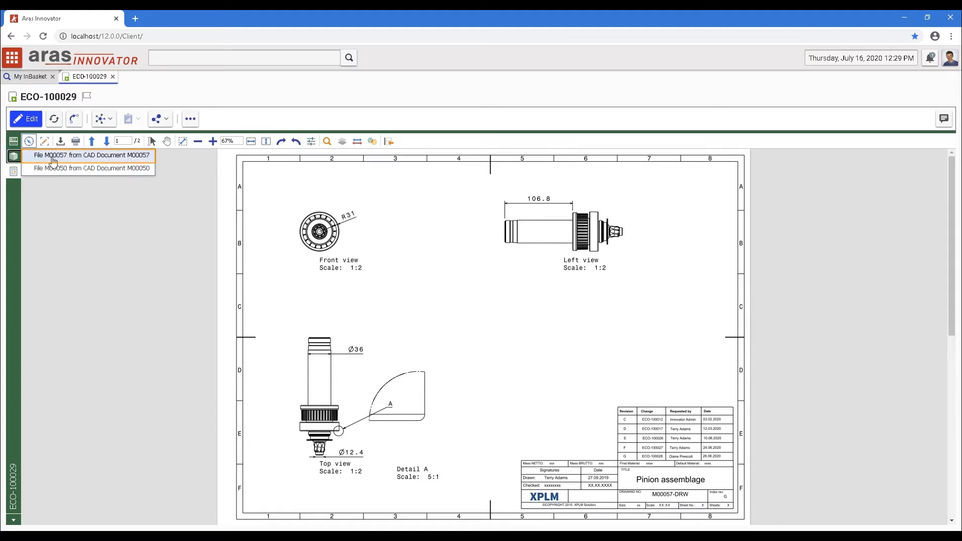
Step: Inspect the M00057 assembly in 3D, select bearing M00052, then return to Affected Items
left_click(92, 156)
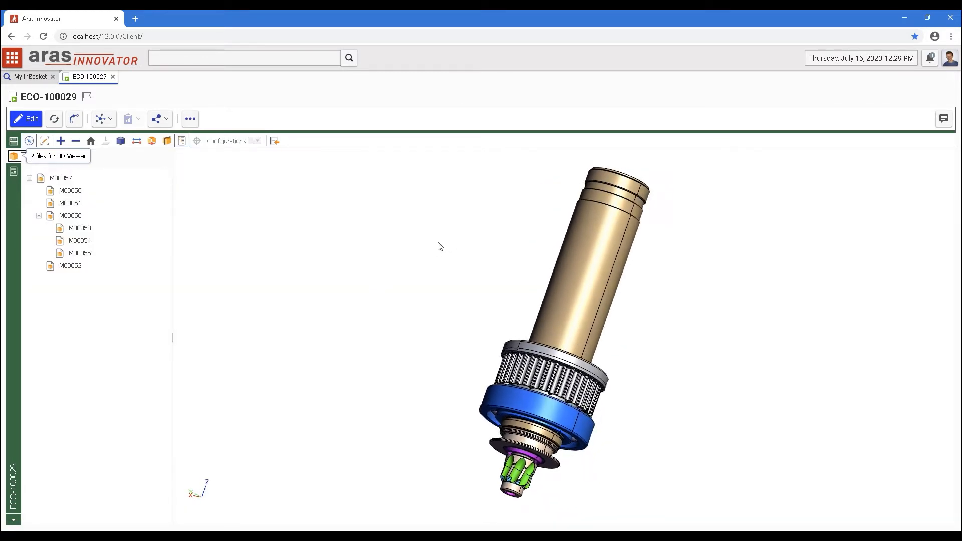
left_click(151, 140)
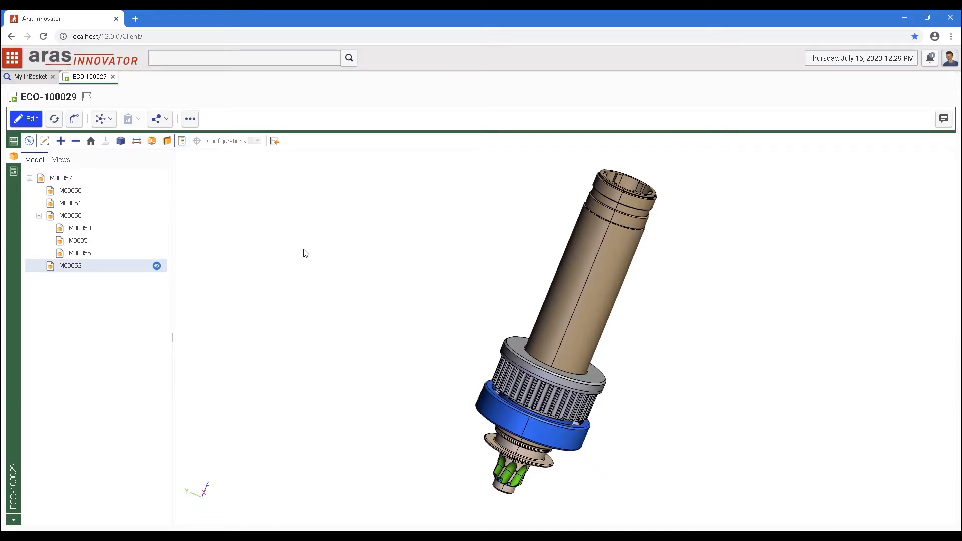
left_click(13, 141)
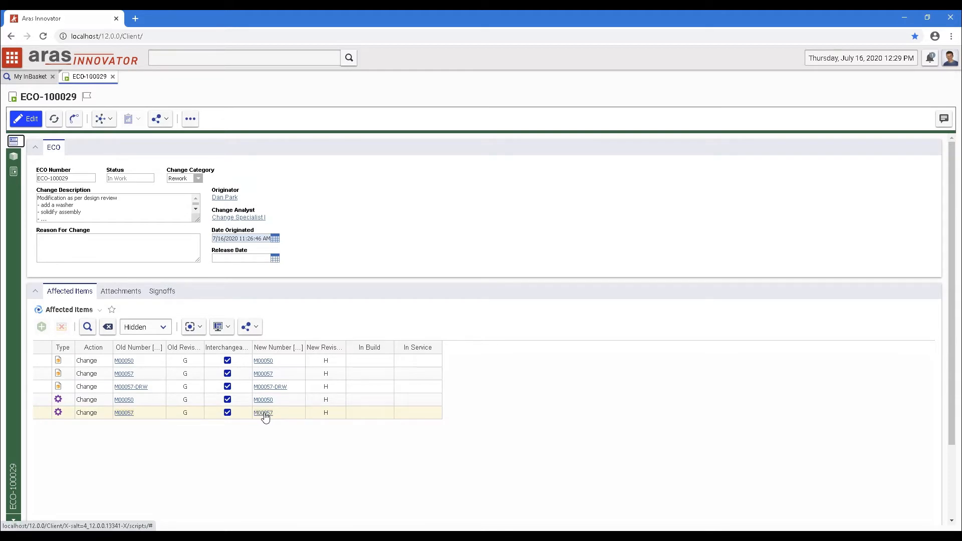
Step: Review part M00057 revision H's CAD Documents, then close it and return to ECO-100029
left_click(263, 412)
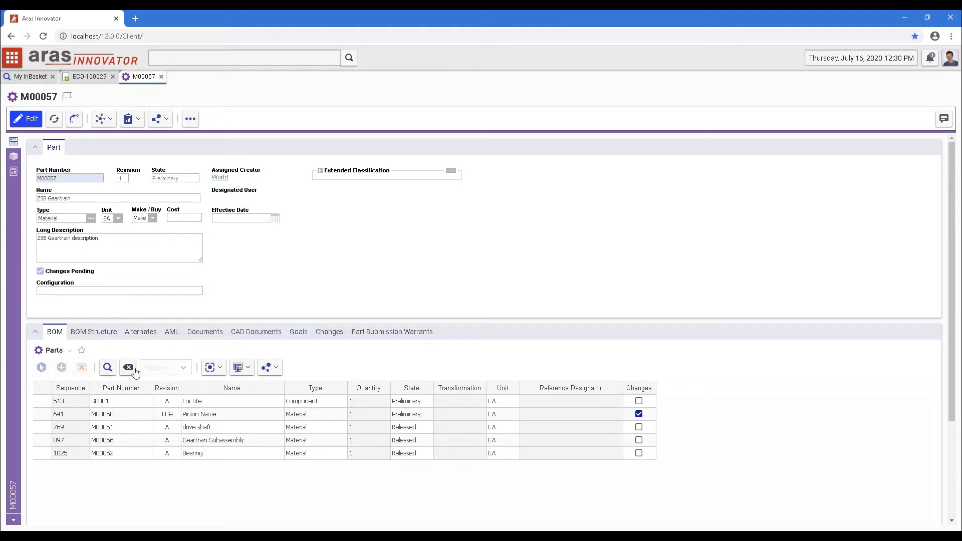
mouse_move(241, 342)
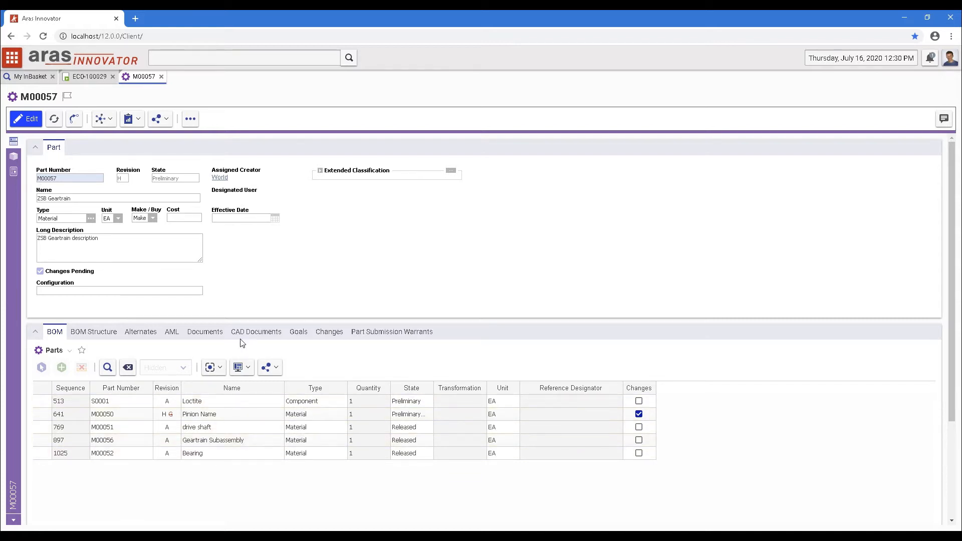
left_click(256, 331)
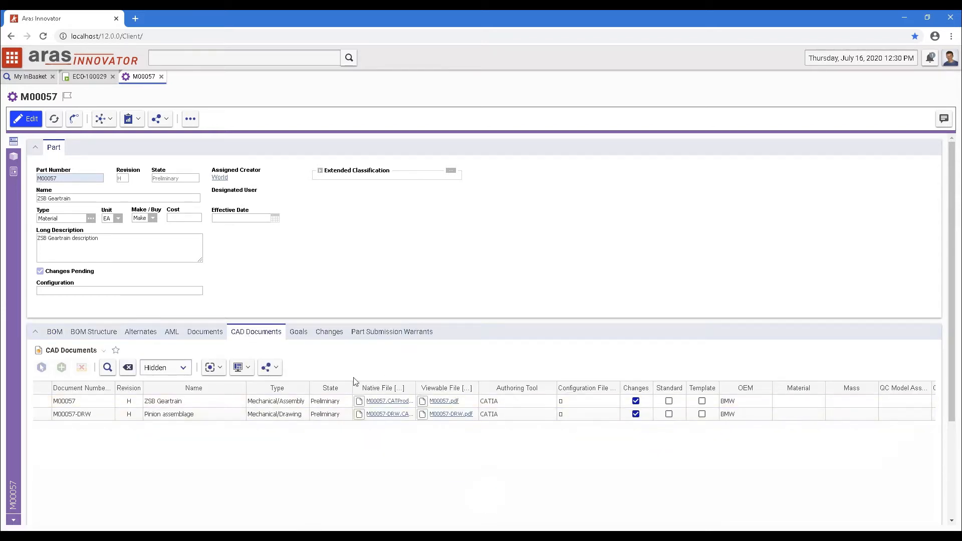
mouse_move(222, 131)
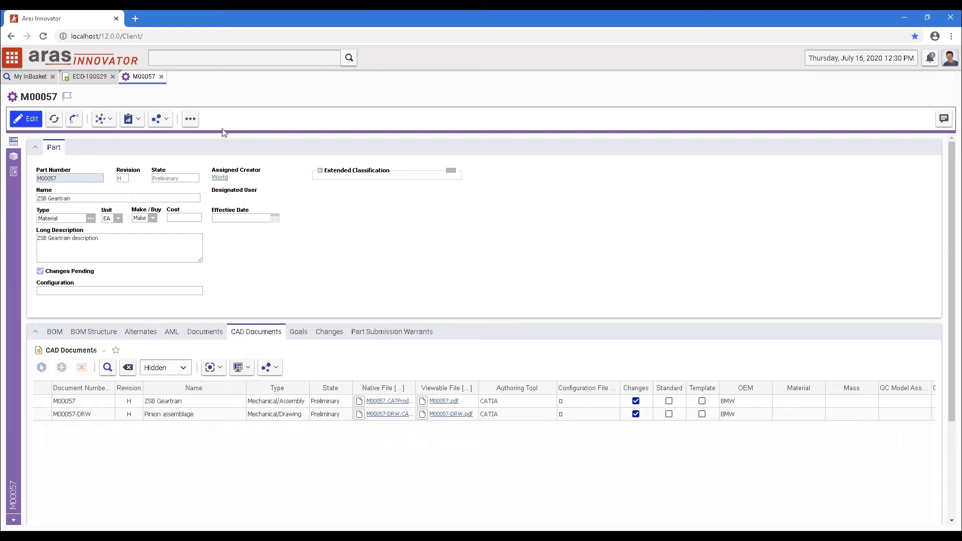
left_click(161, 77)
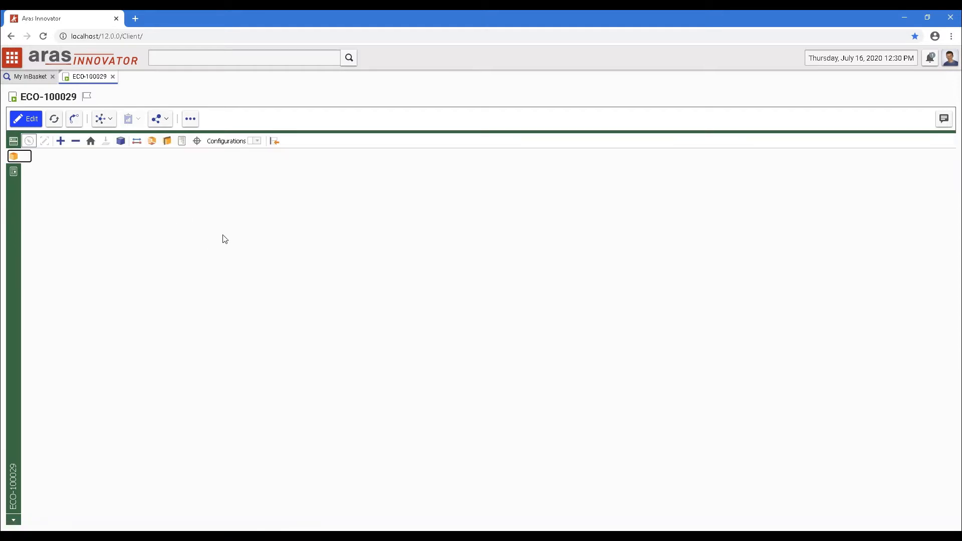
Step: Load the M00050 gear into the 3D Viewer and open its Discussion thread
left_click(18, 156)
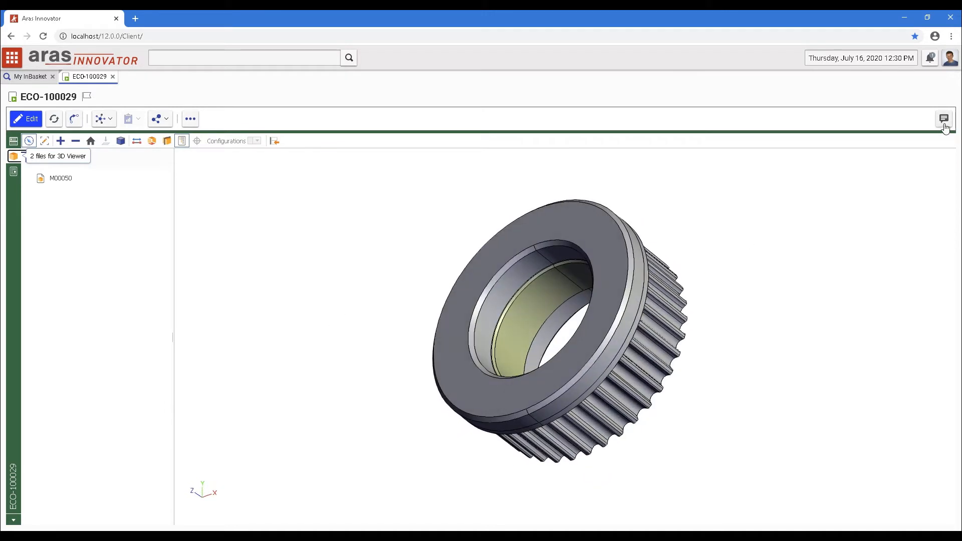
left_click(943, 118)
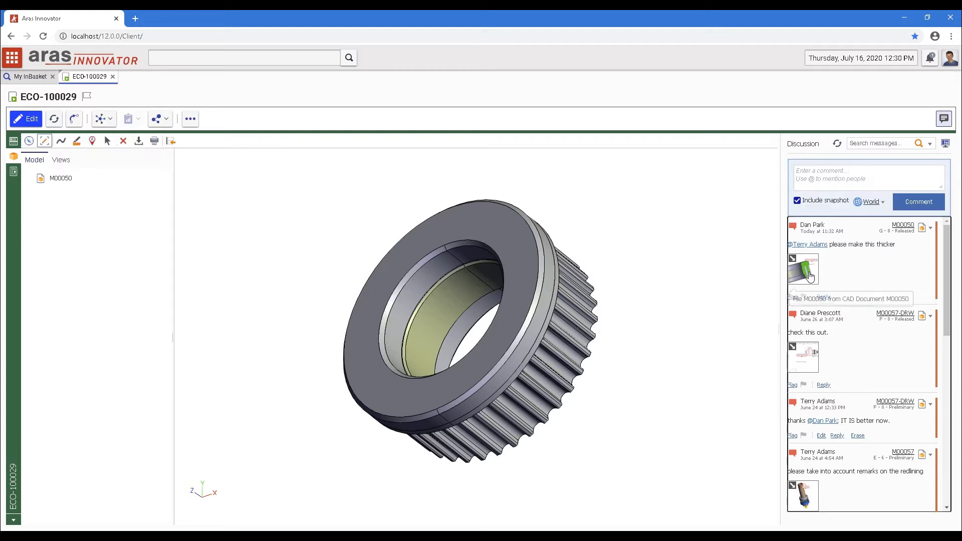
Step: Show the 'please make this thicker' snapshot markup and send M00050 to XPLM Load in CAD
left_click(803, 269)
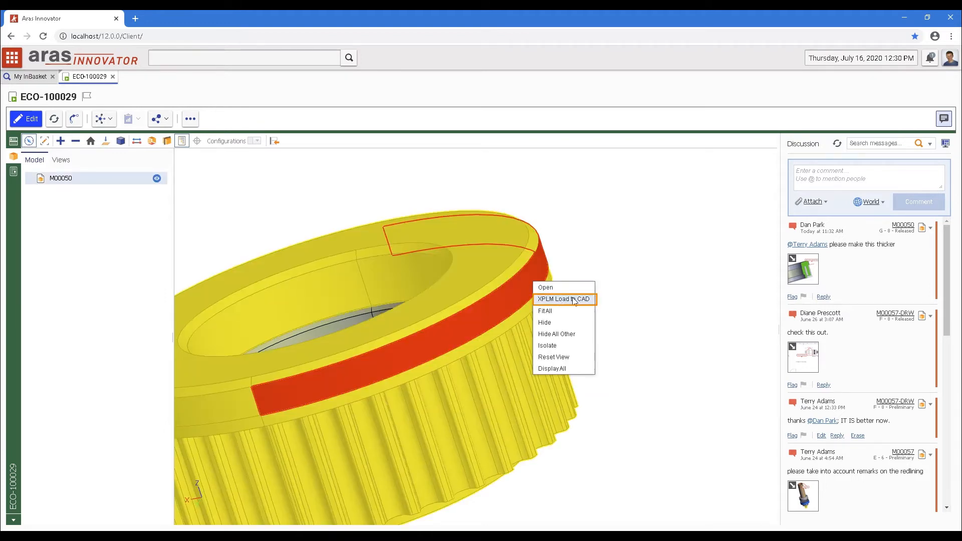
left_click(562, 298)
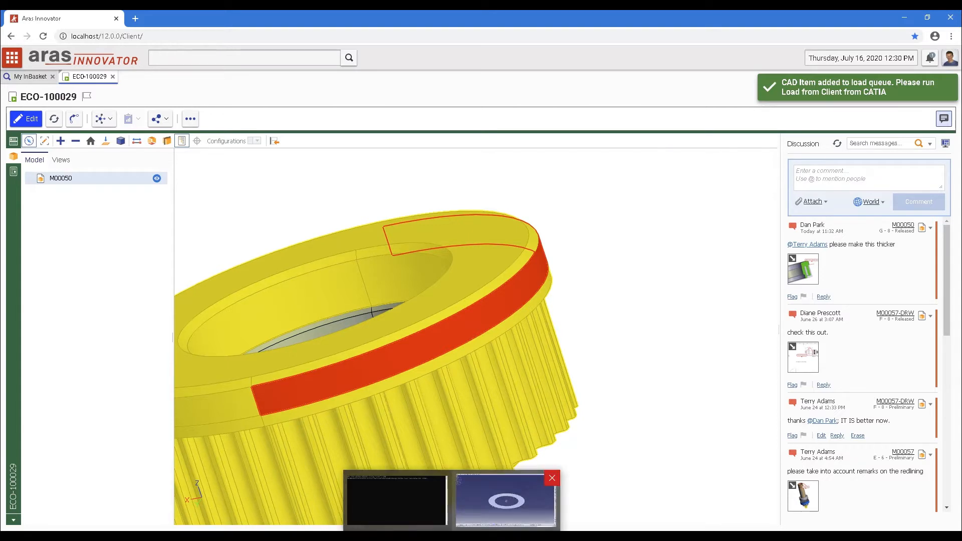
Step: In CATIA, load the queued M00050 gear part from the client queue
left_click(505, 500)
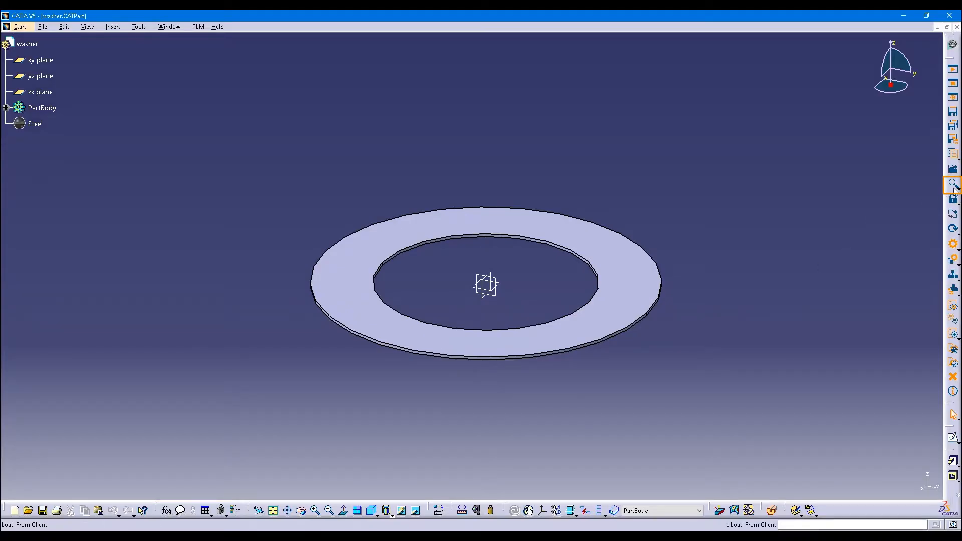
left_click(952, 185)
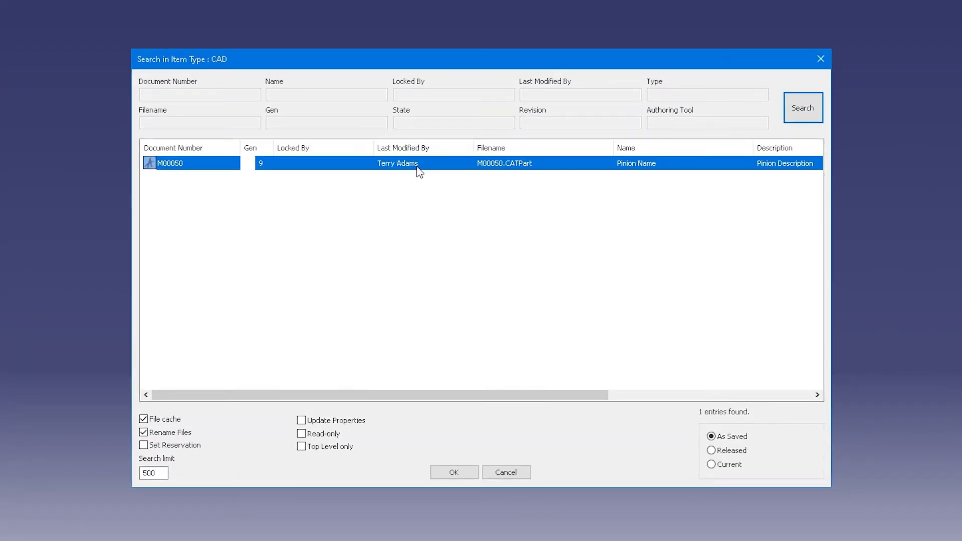
mouse_move(454, 472)
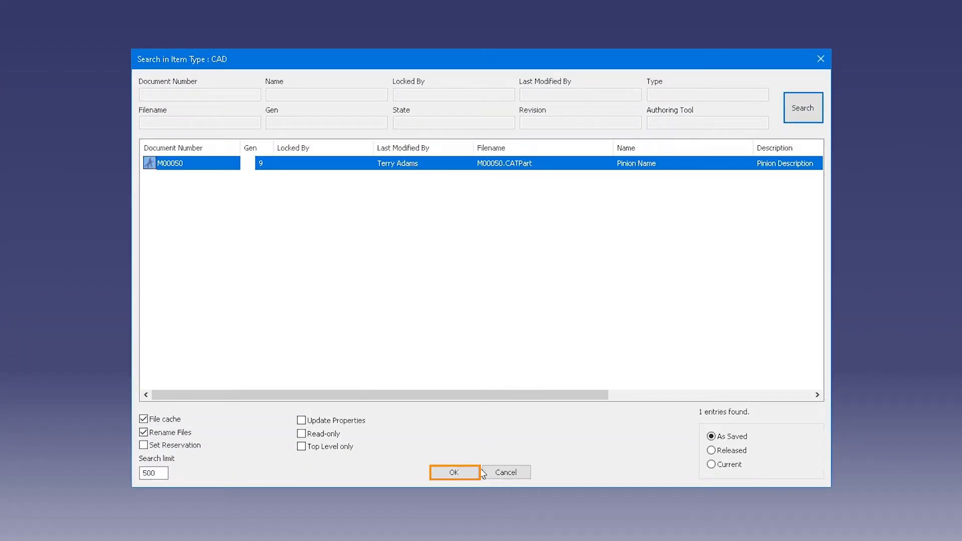
left_click(453, 472)
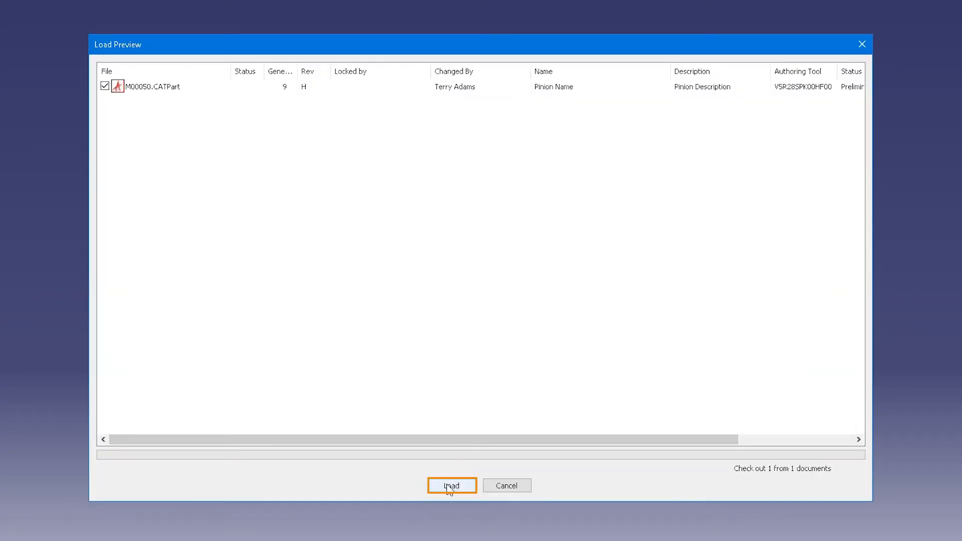
left_click(451, 485)
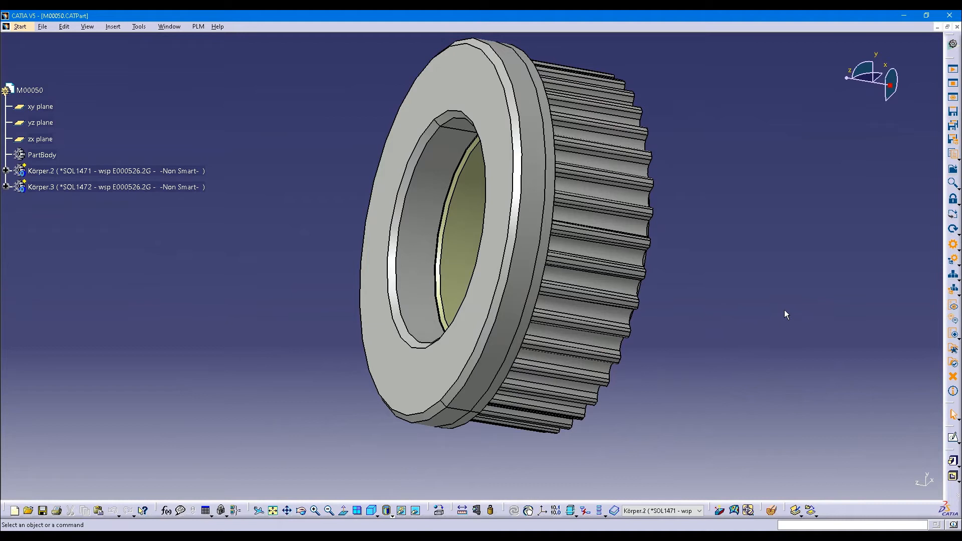
mouse_move(699, 279)
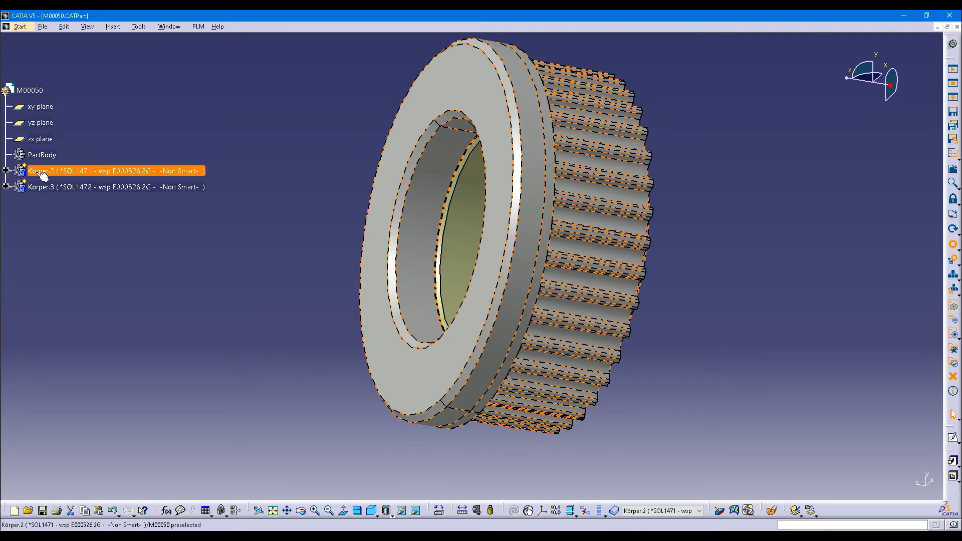
Step: Edit Pad.1 in the specification tree and set its length to 20mm
left_click(41, 155)
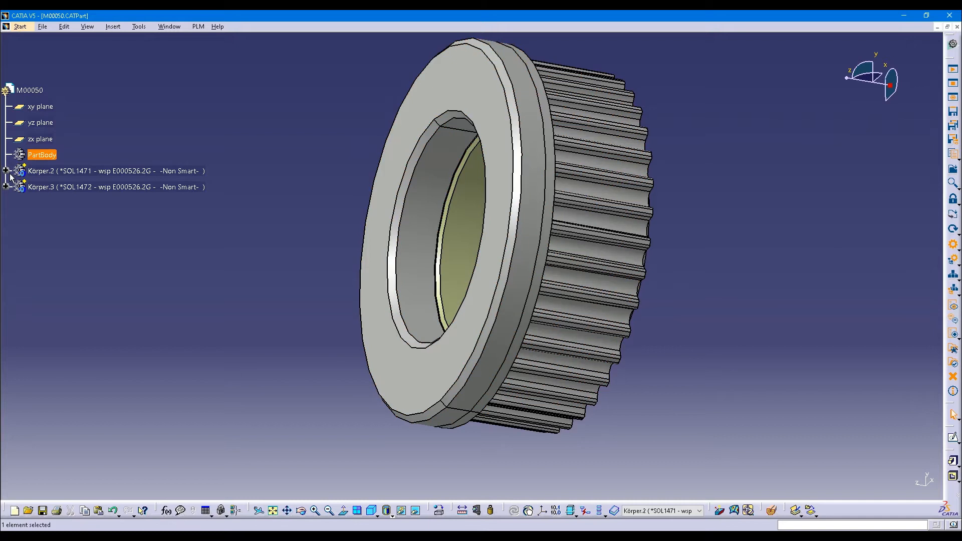
left_click(5, 187)
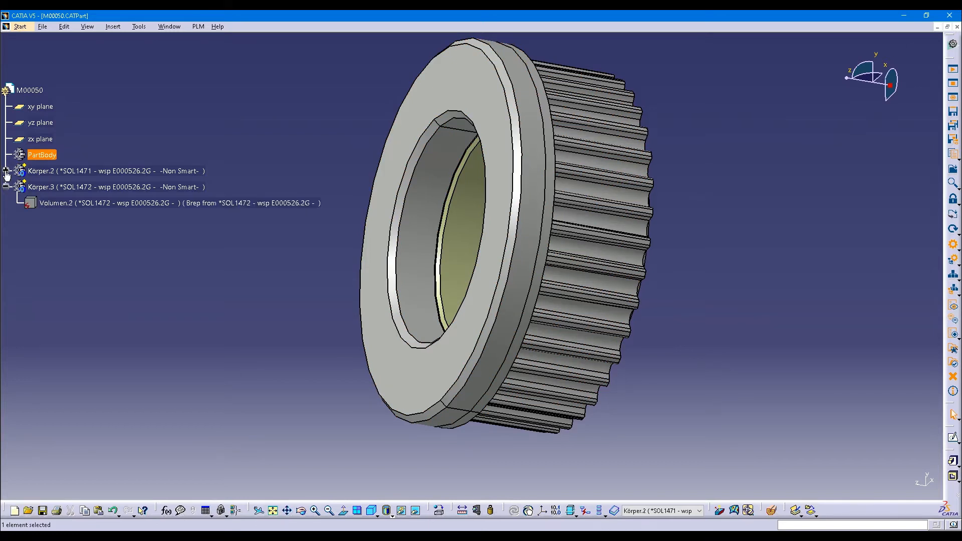
left_click(5, 170)
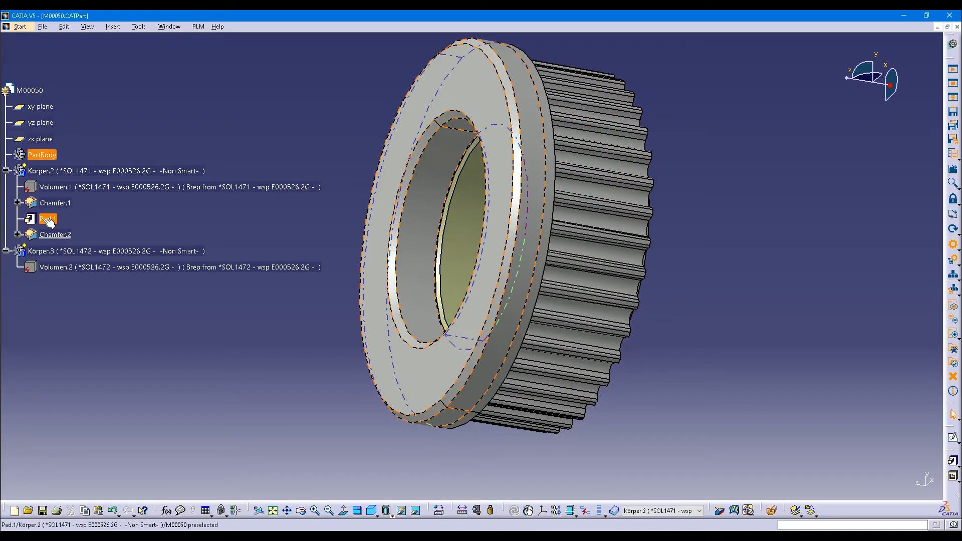
left_click(41, 154)
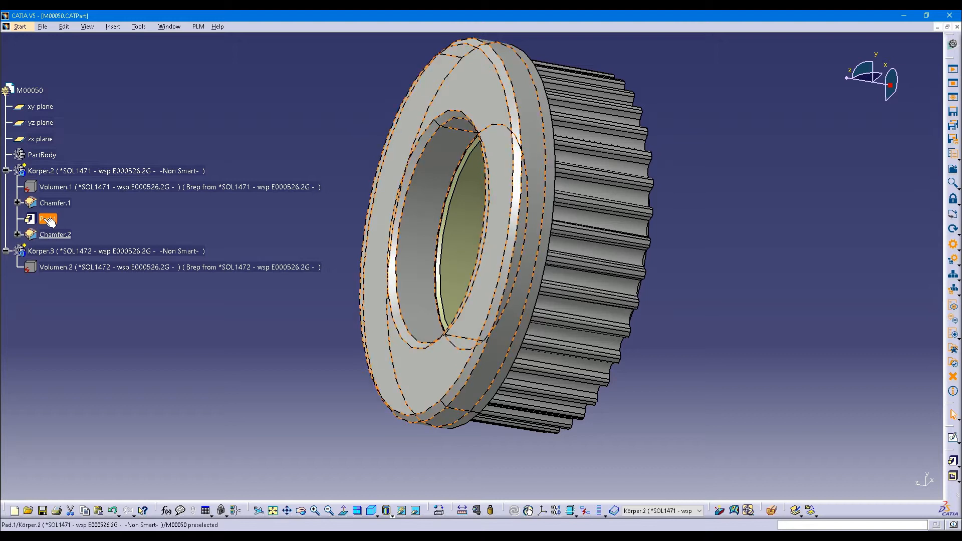
double_click(47, 219)
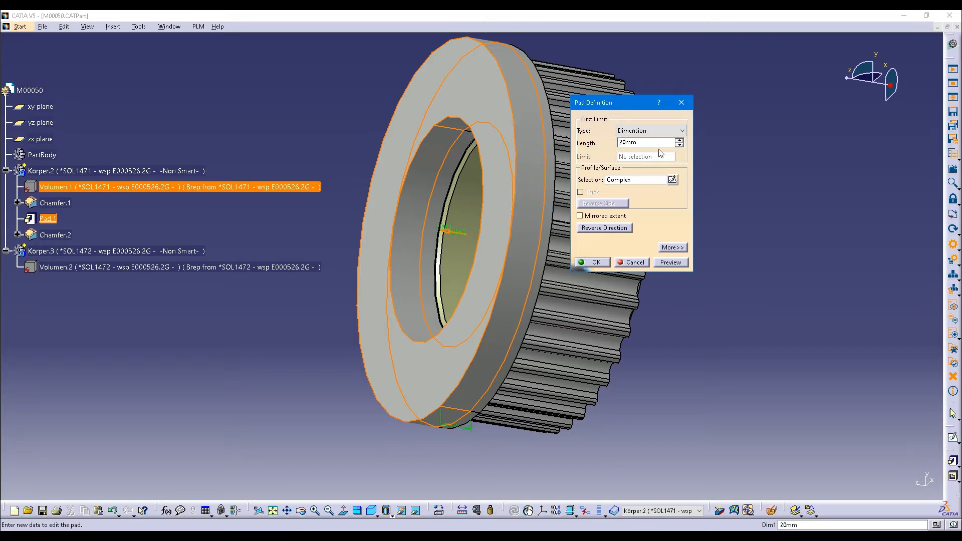
left_click(594, 262)
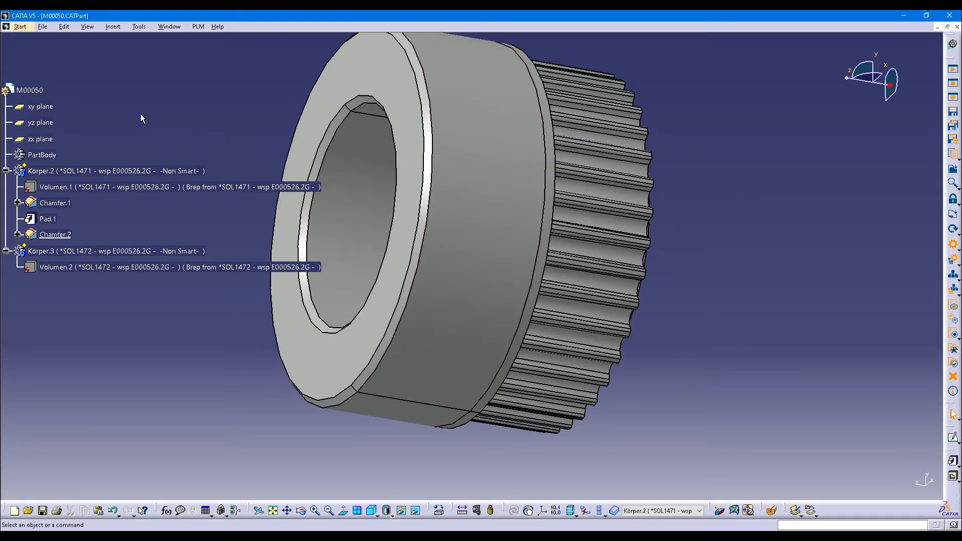
mouse_move(643, 95)
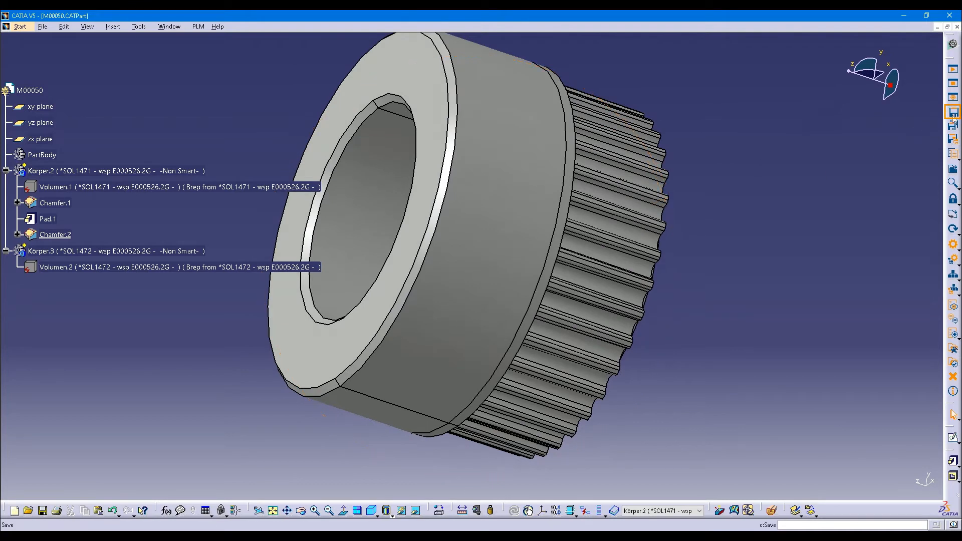
mouse_move(951, 112)
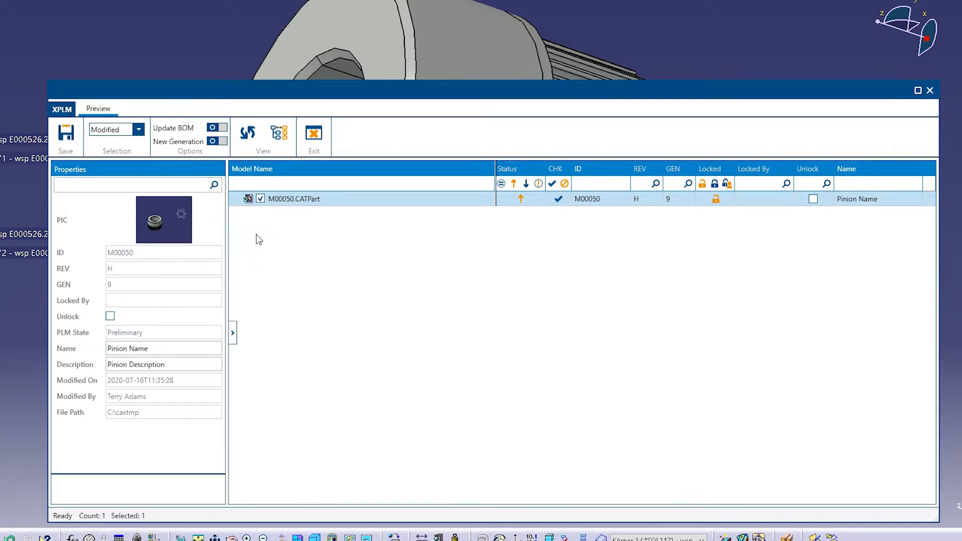
mouse_move(858, 215)
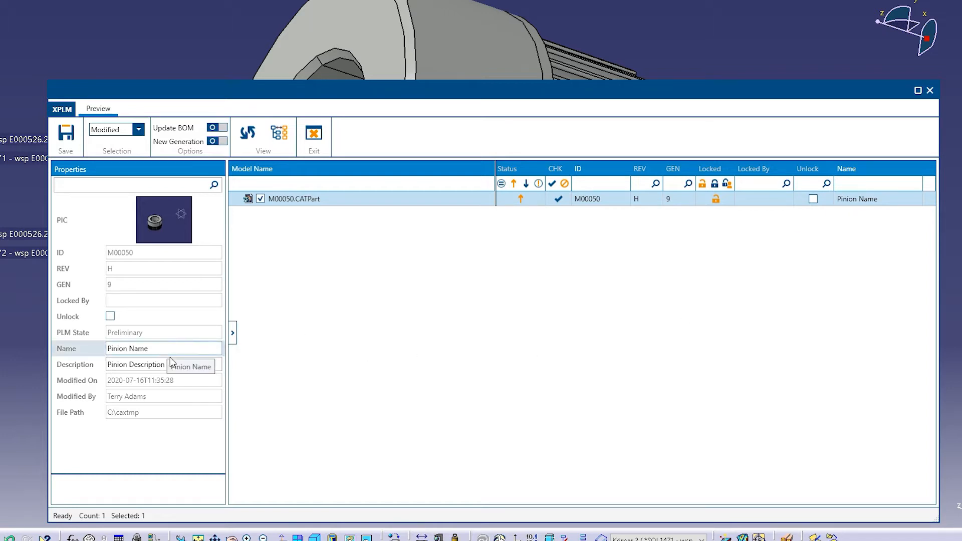
Step: Change the M00050 description to 'Pinion Reinforced' in the XPLM save dialog
left_click(163, 364)
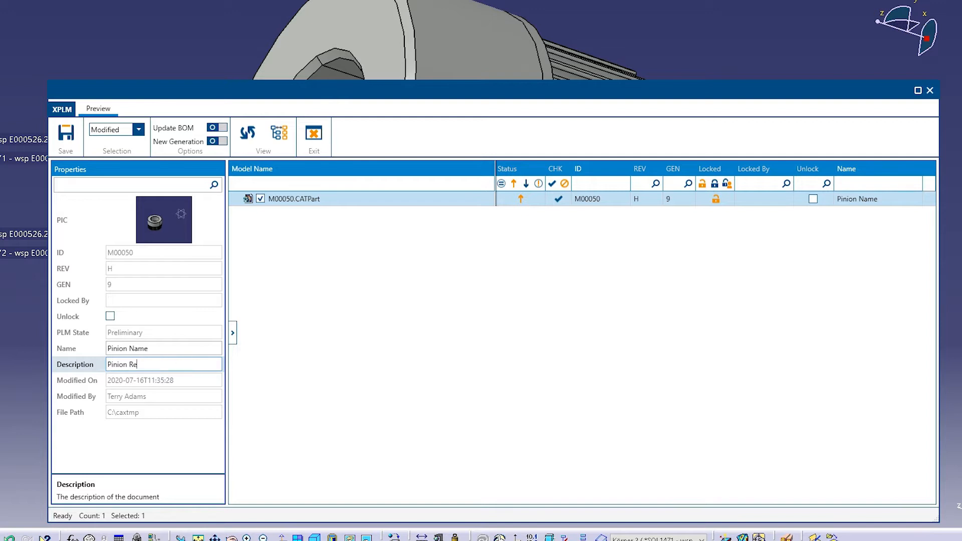
type("inforced")
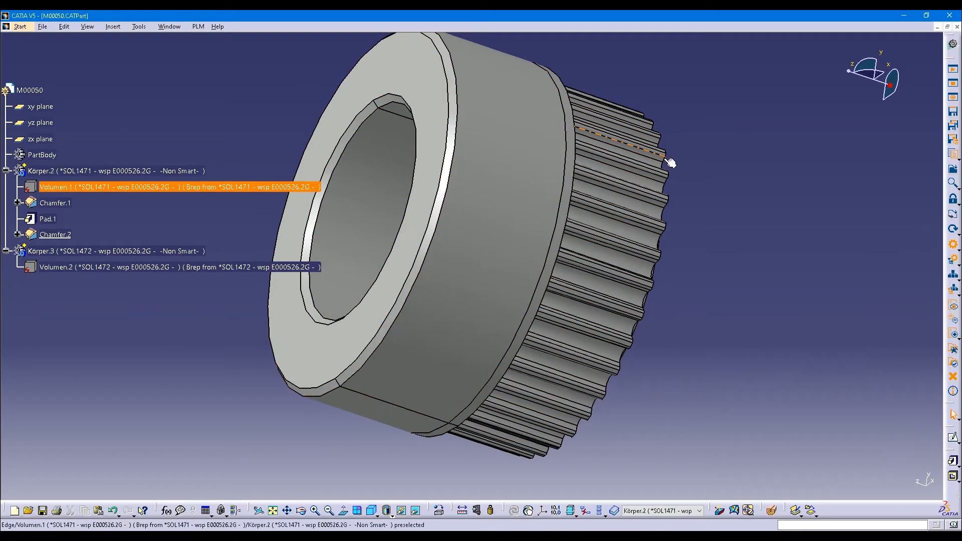
mouse_move(722, 188)
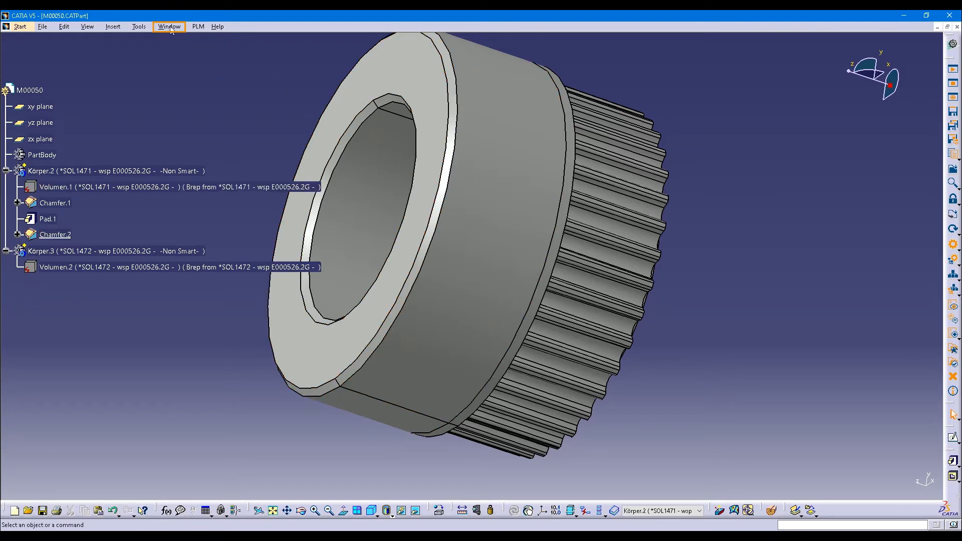
Step: In the XPLM save window, enter name 'Washer' and description 'Washer 36mm', then save
left_click(169, 26)
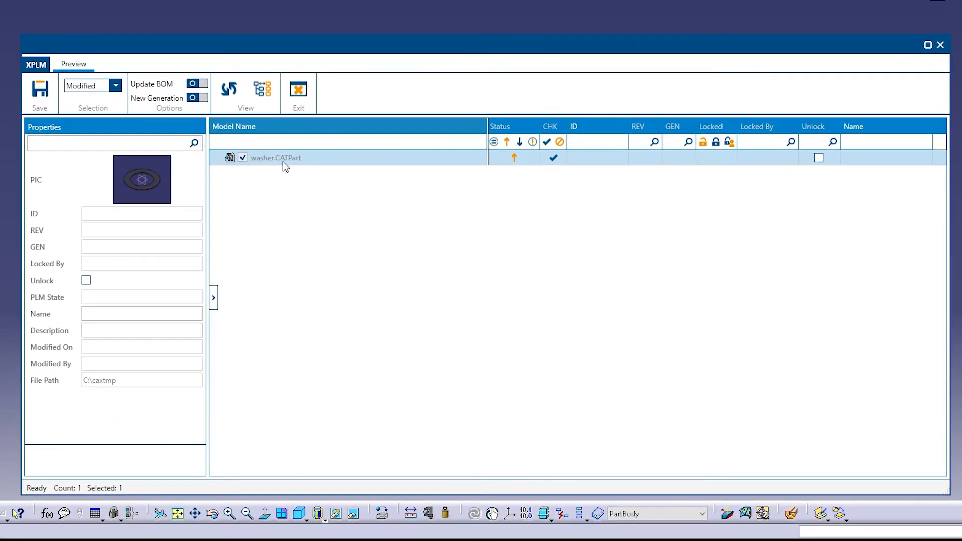
left_click(141, 312)
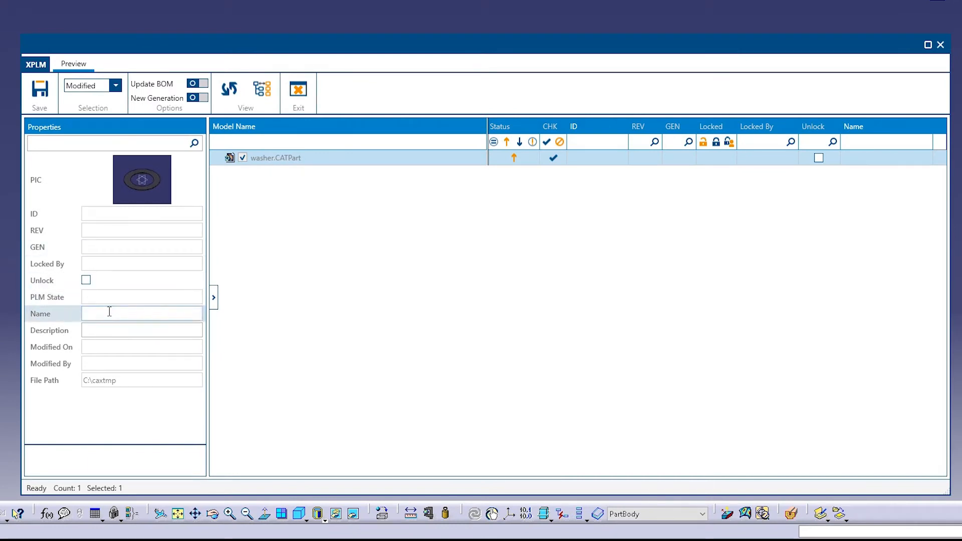
type("Wa")
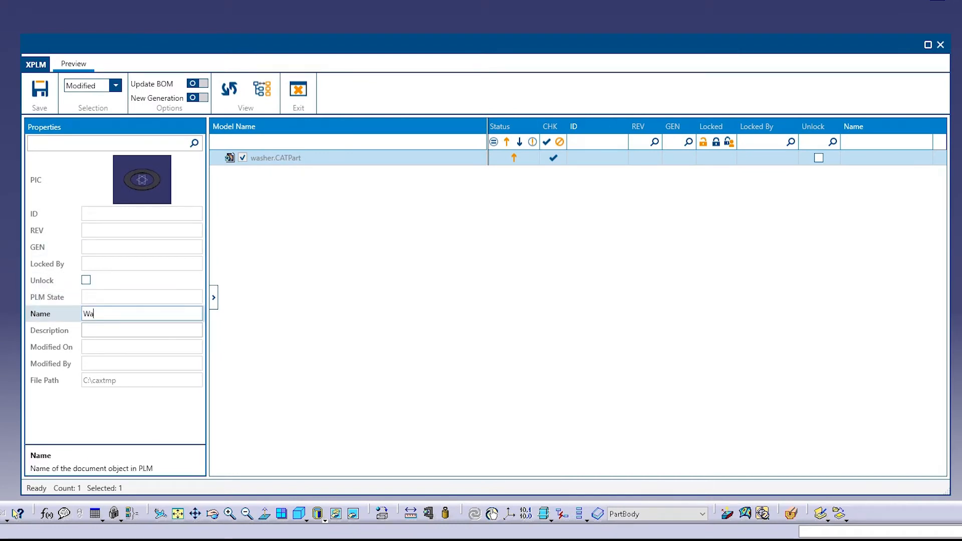
type("sher")
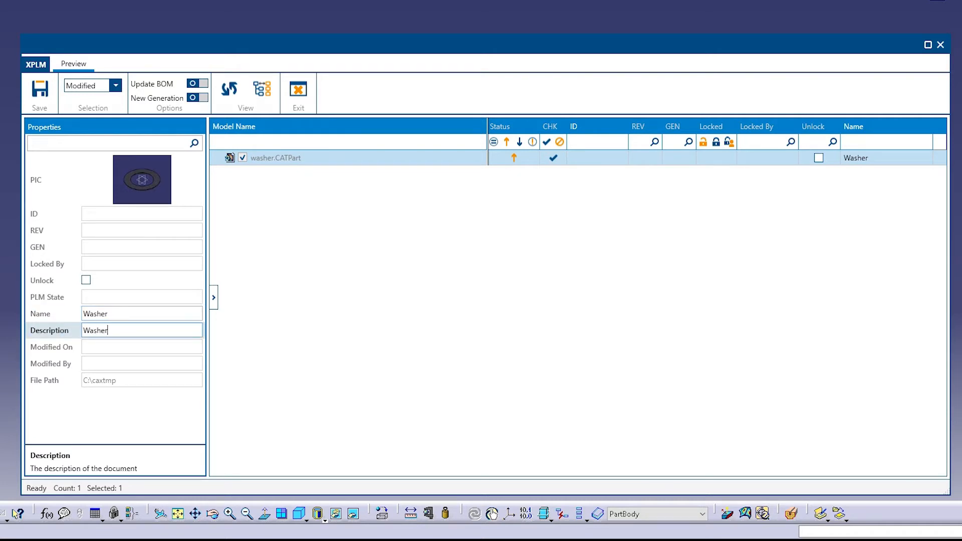
type("36mm")
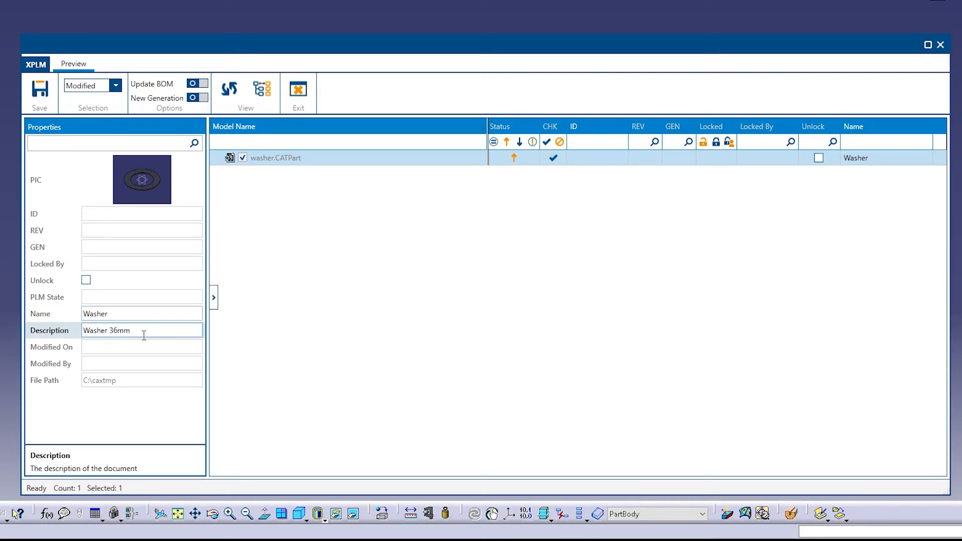
left_click(39, 93)
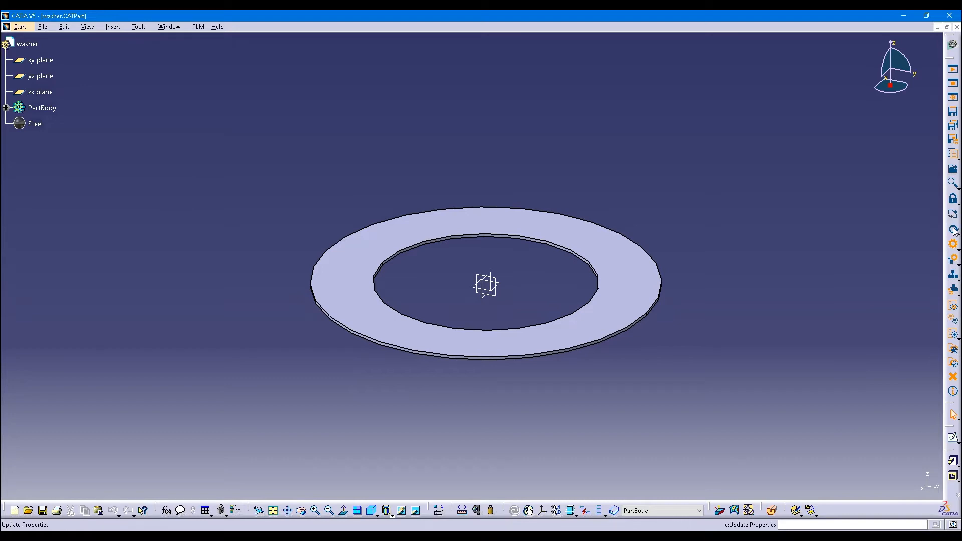
mouse_move(28, 43)
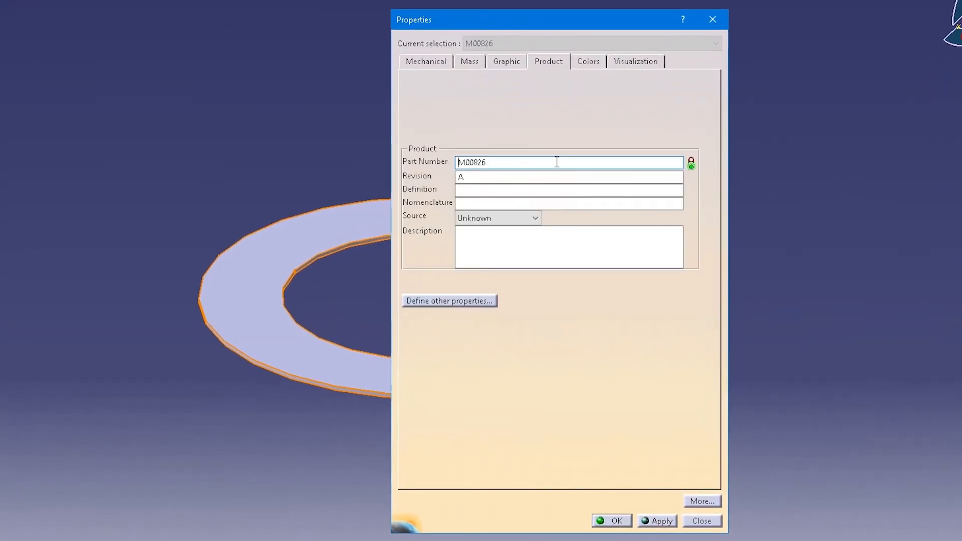
Step: Verify part number M00826 at revision A in the washer's properties, then open it in Aras
left_click(568, 191)
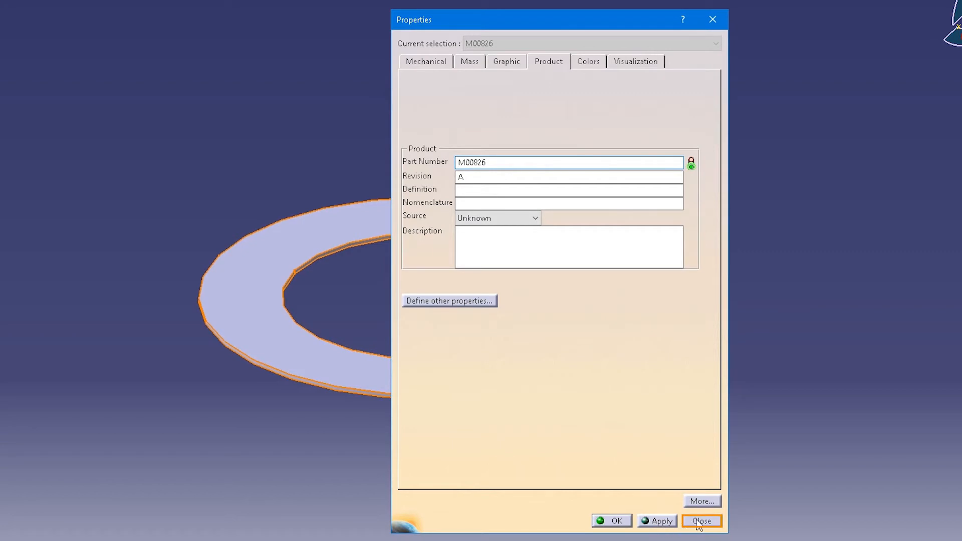
left_click(700, 521)
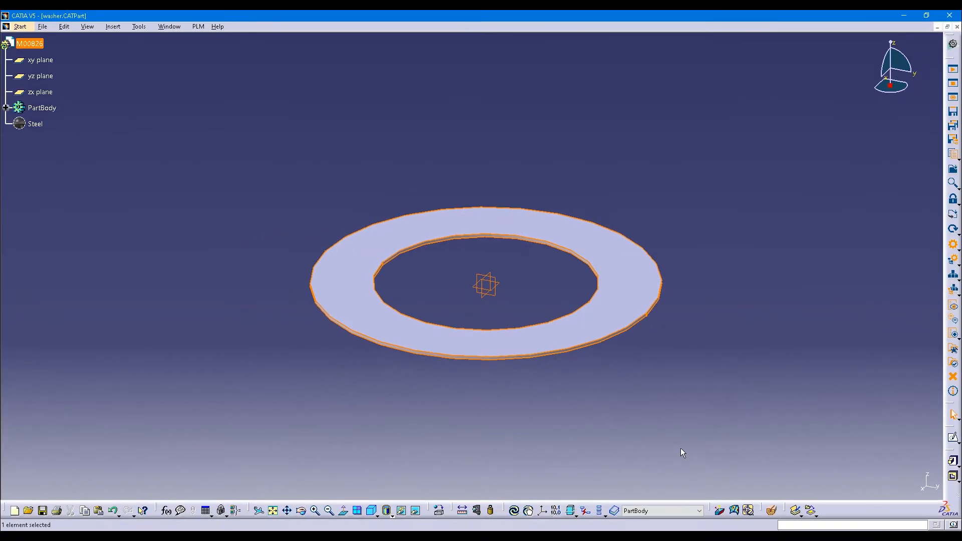
mouse_move(684, 451)
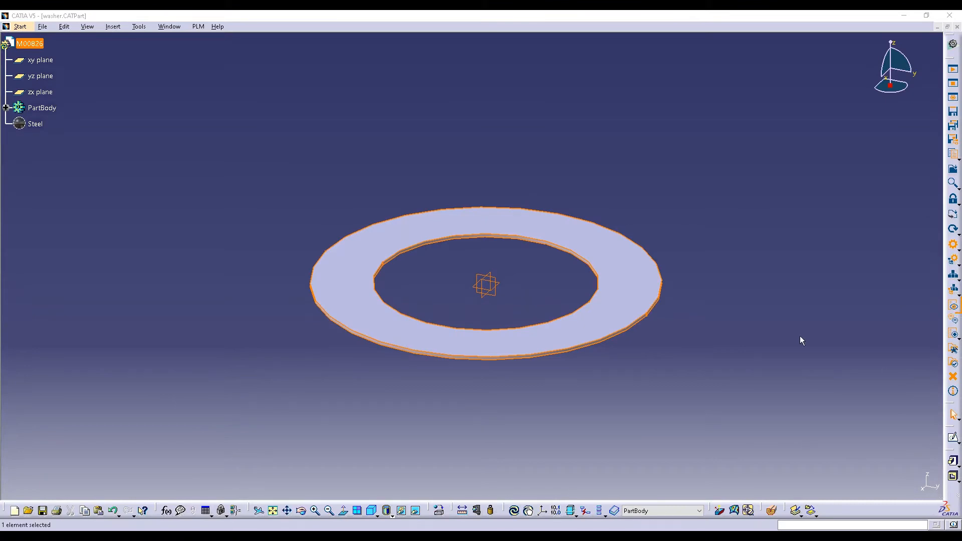
left_click(953, 305)
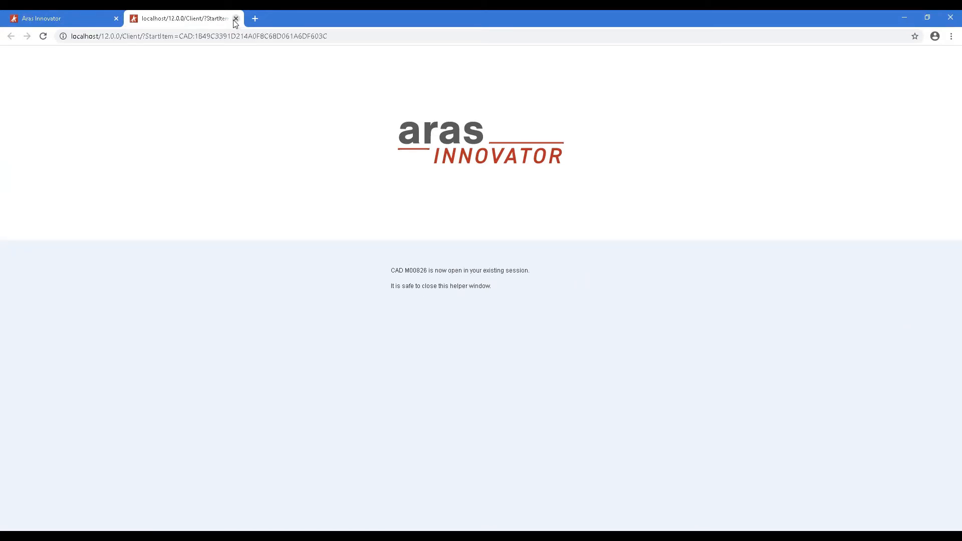
Step: Close the helper window and open part M00826 from the Washer CAD document's details
left_click(235, 18)
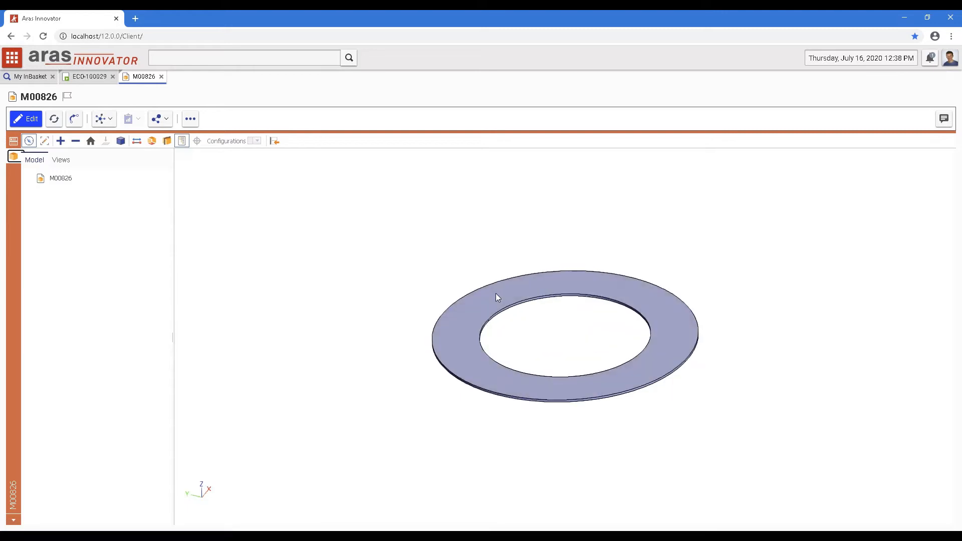
left_click(14, 140)
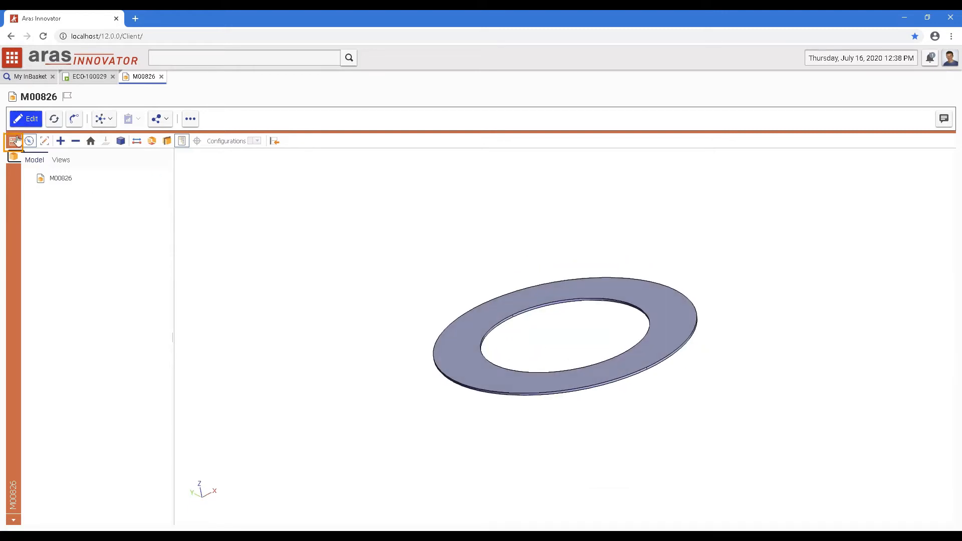
left_click(14, 140)
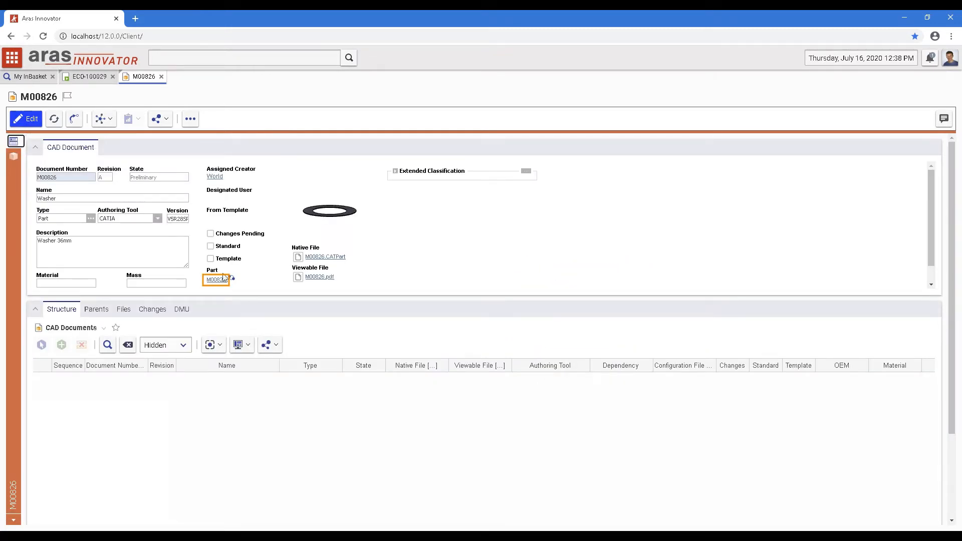
Step: Review the CAD documents attached to part M00826, then return to ECO-100029
left_click(215, 279)
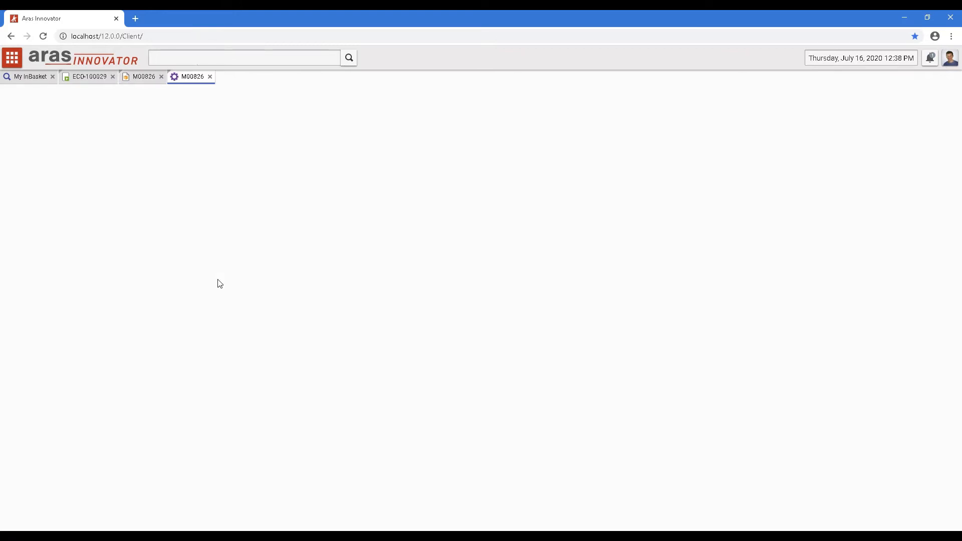
left_click(191, 76)
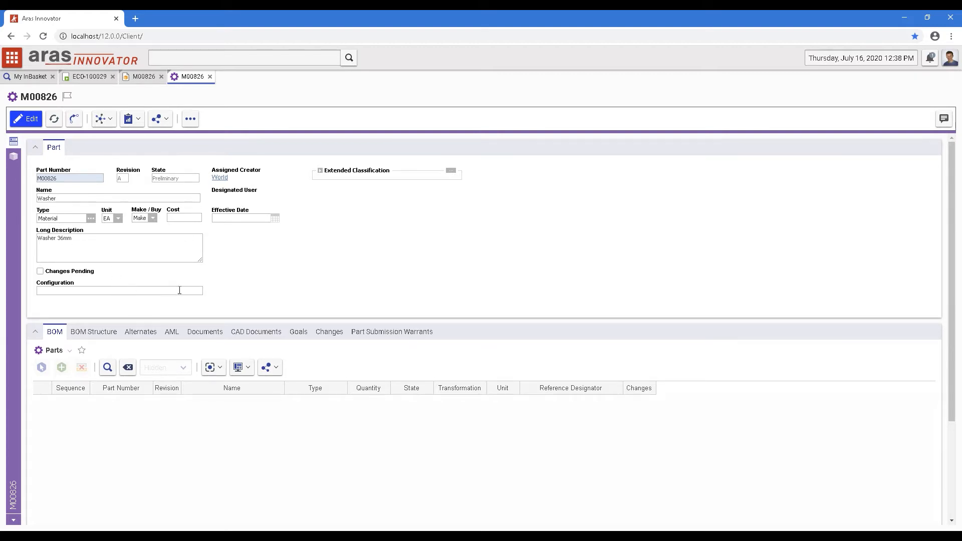
left_click(255, 331)
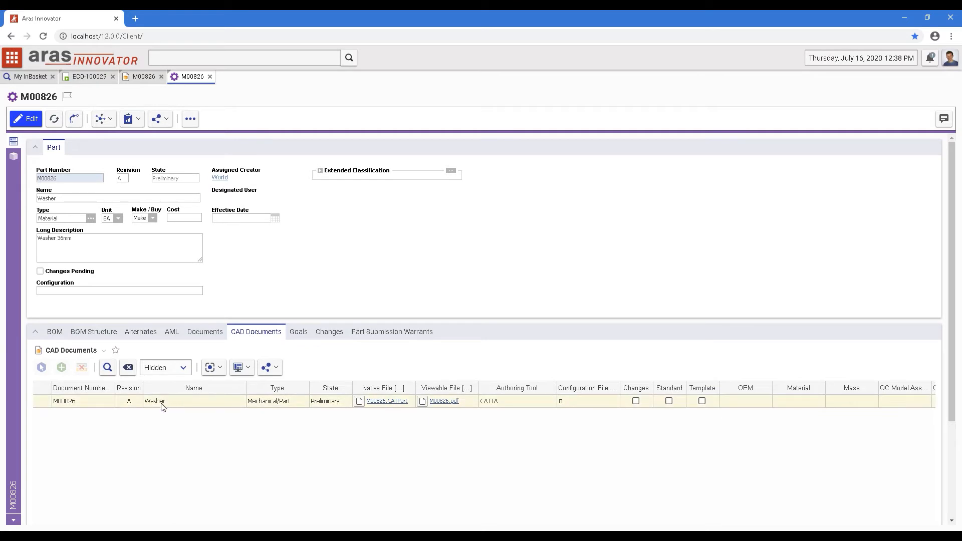
mouse_move(483, 410)
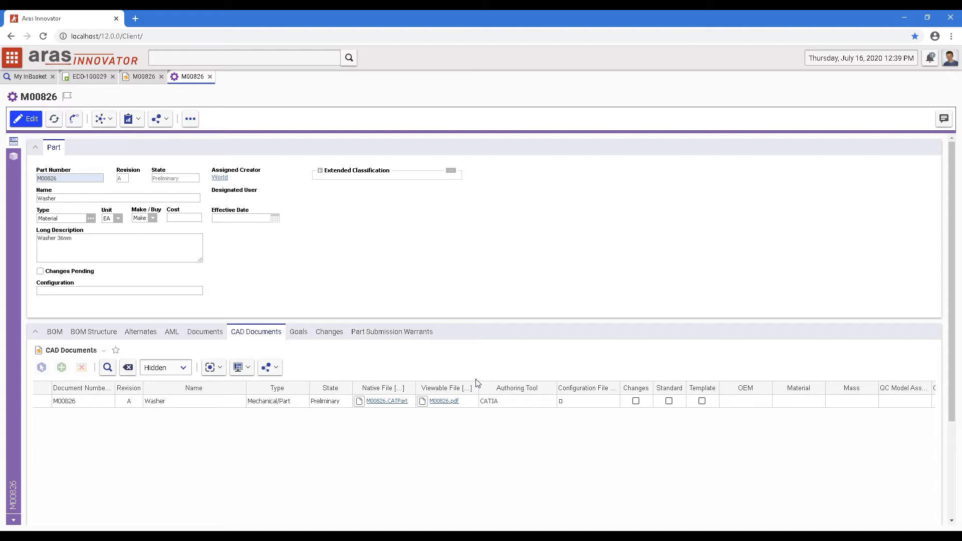
mouse_move(448, 263)
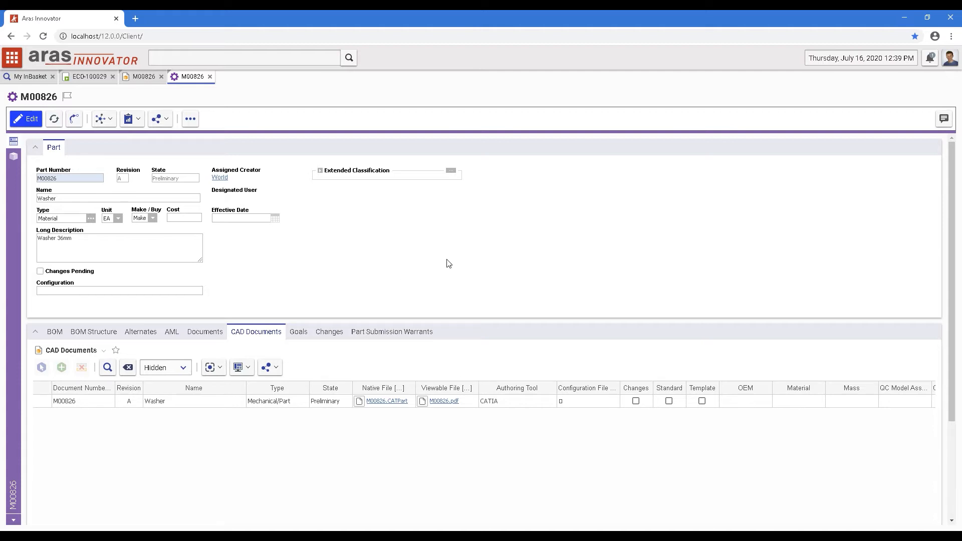
left_click(88, 77)
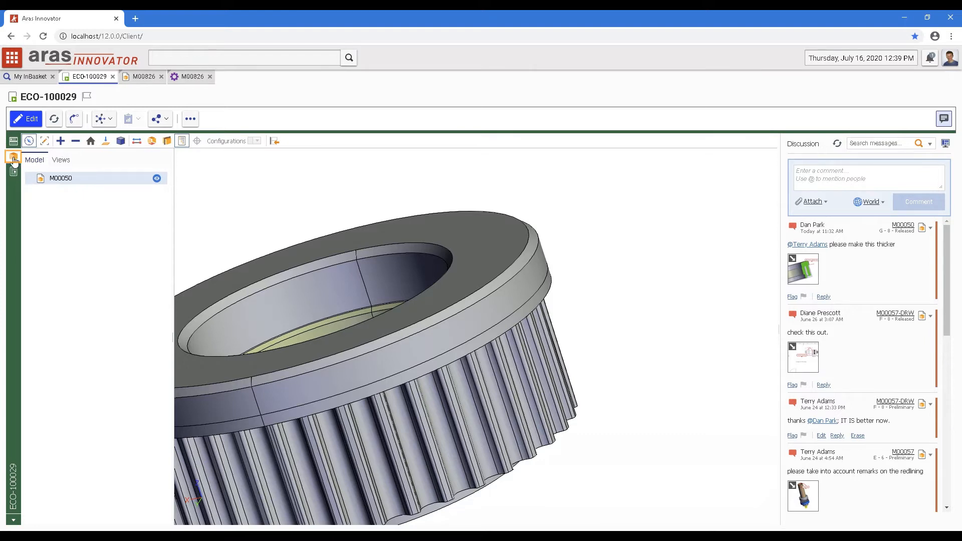
Step: Expand the ECO viewer's model tree and send assembly M00057 to CATIA with XPLM Load to CAD
left_click(13, 155)
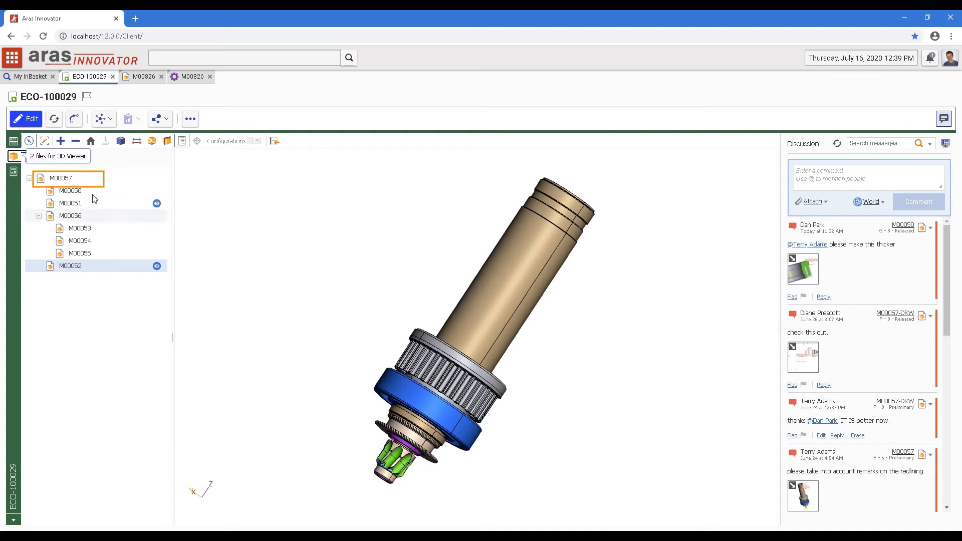
right_click(60, 178)
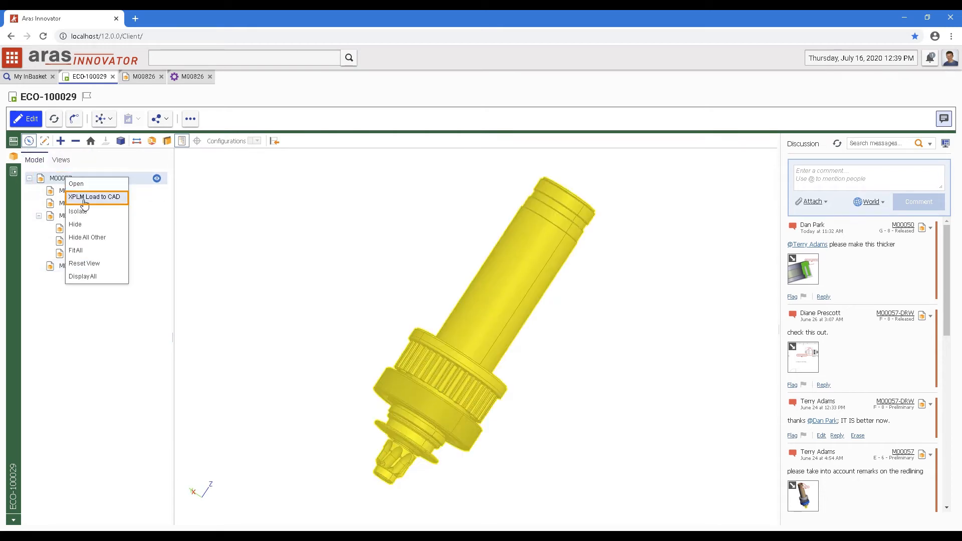
left_click(95, 196)
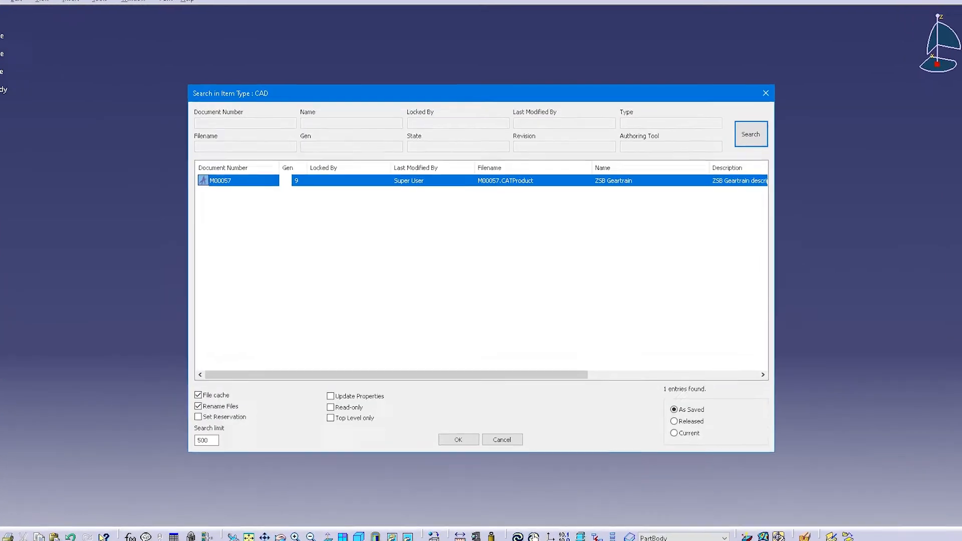
Step: Pick the current revision of geartrain M00057 in the CAD search and load it
left_click(673, 432)
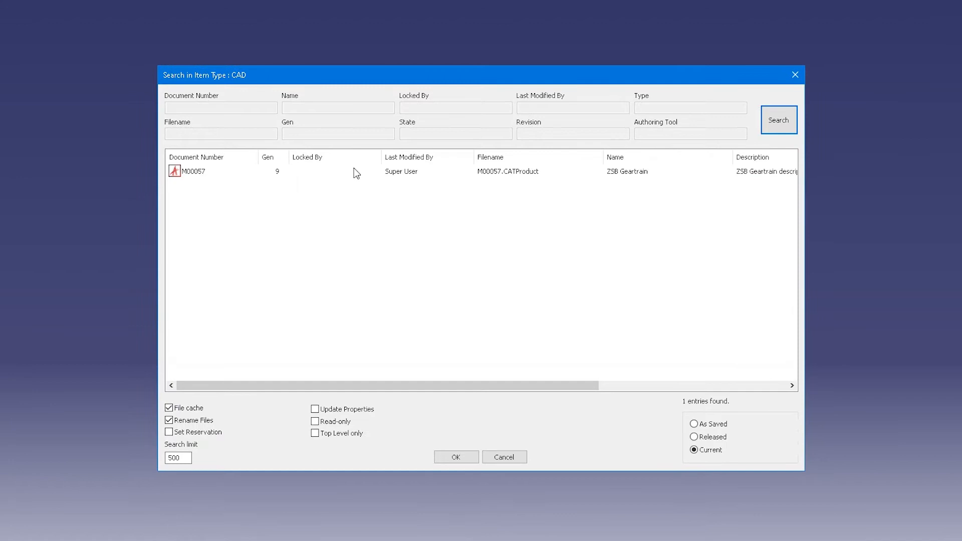
left_click(196, 171)
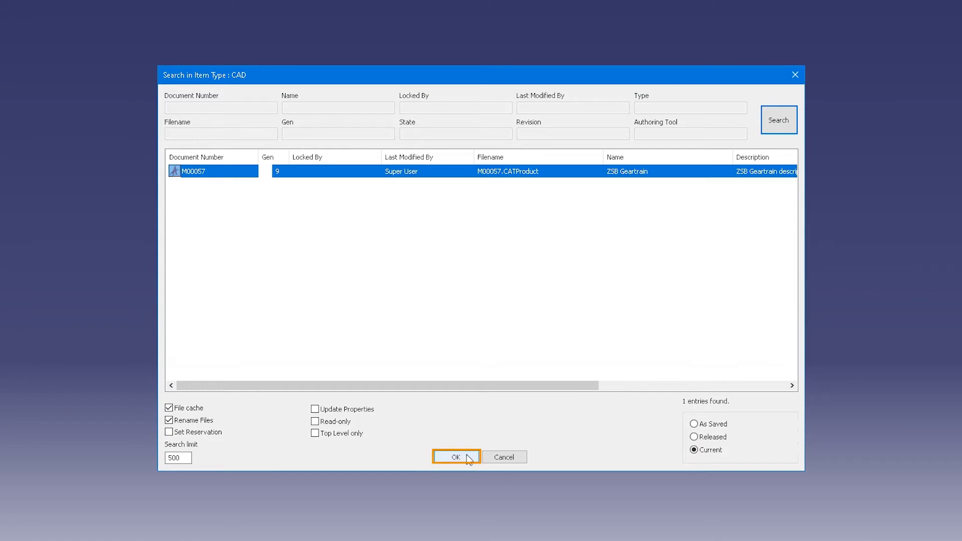
left_click(456, 457)
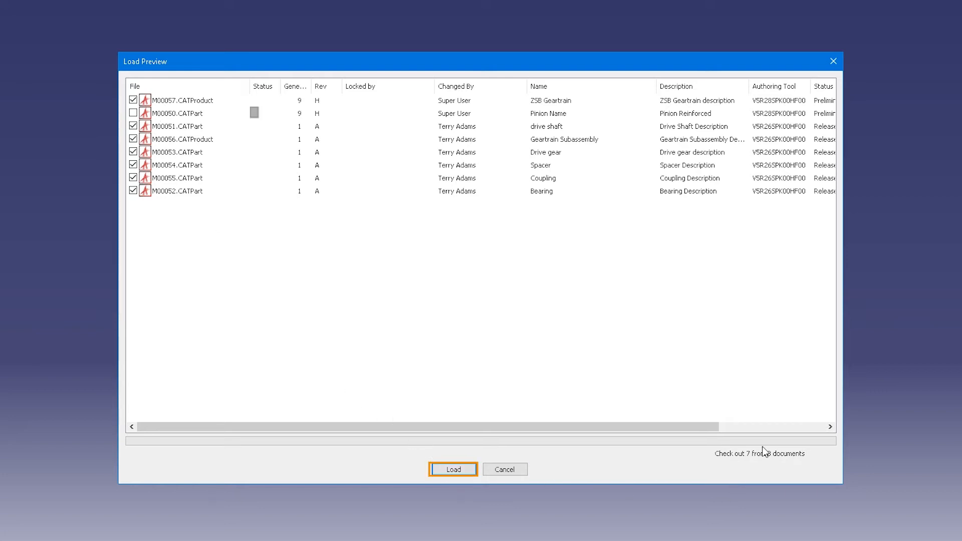
left_click(452, 469)
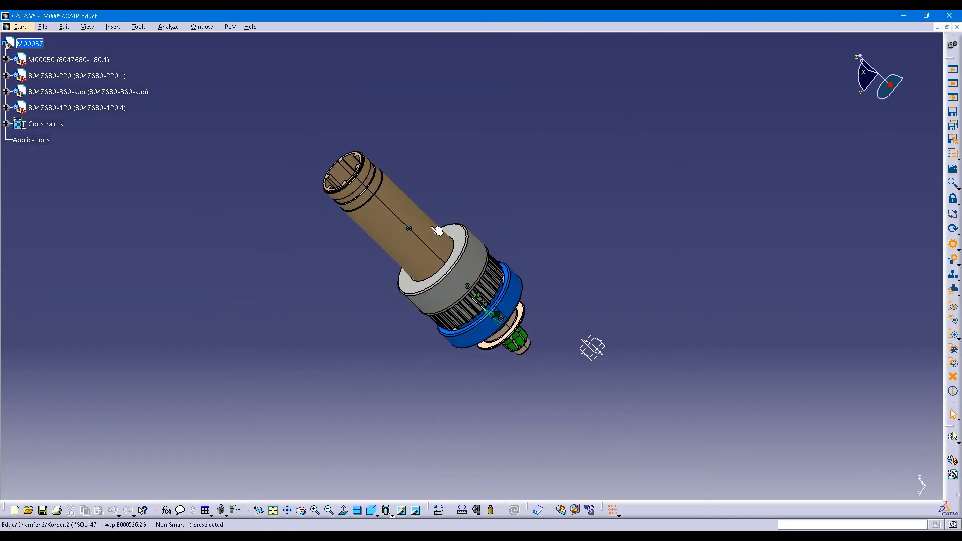
mouse_move(167, 70)
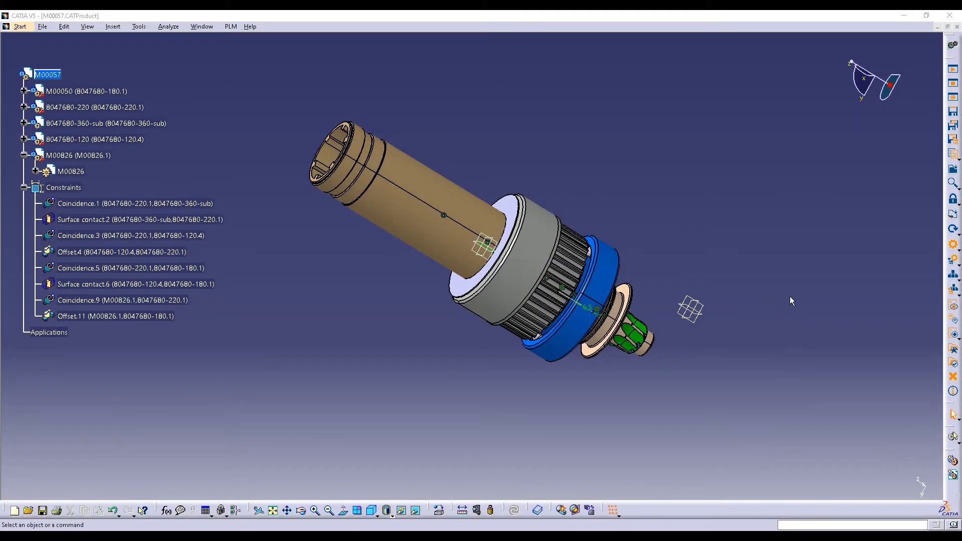
mouse_move(742, 384)
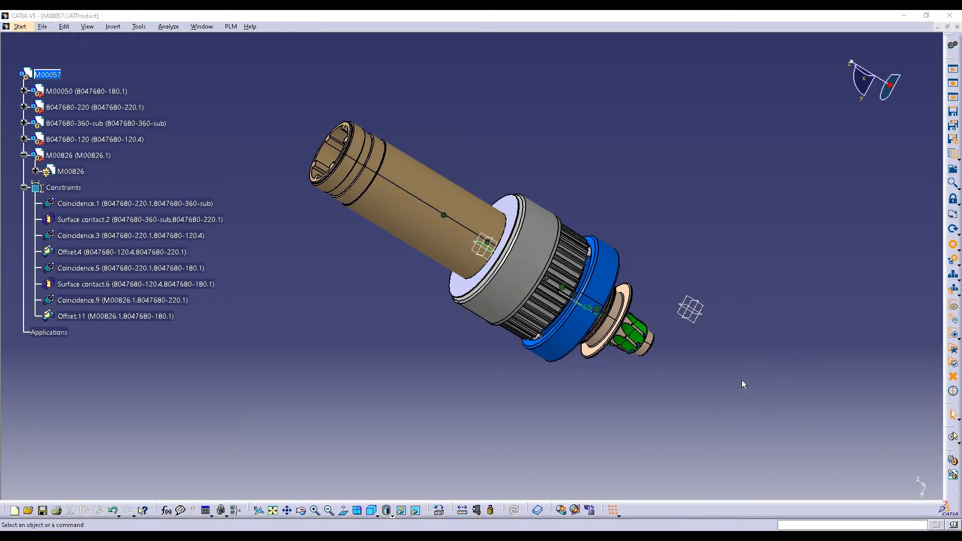
Step: Open the XPLM save preview for the M00057 assembly with the added washer
left_click(954, 111)
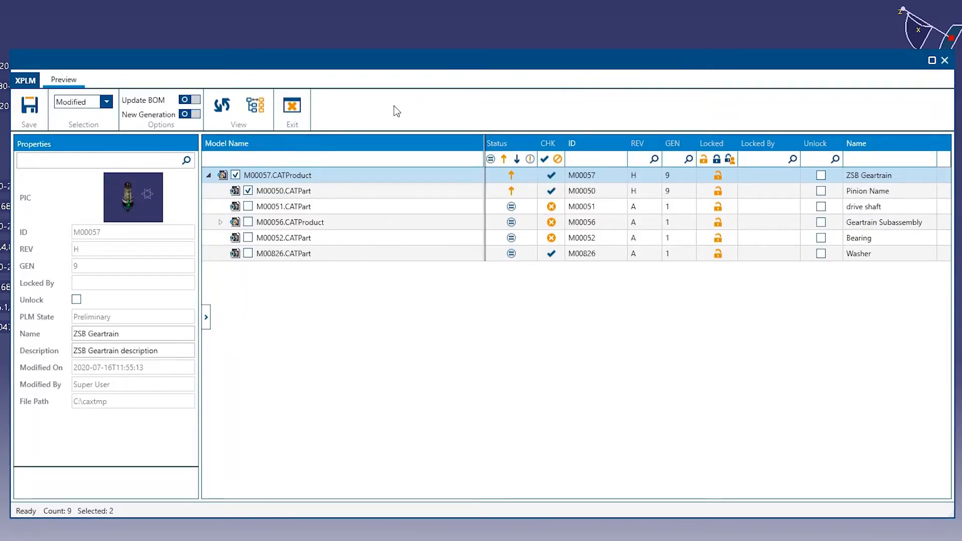
mouse_move(277, 179)
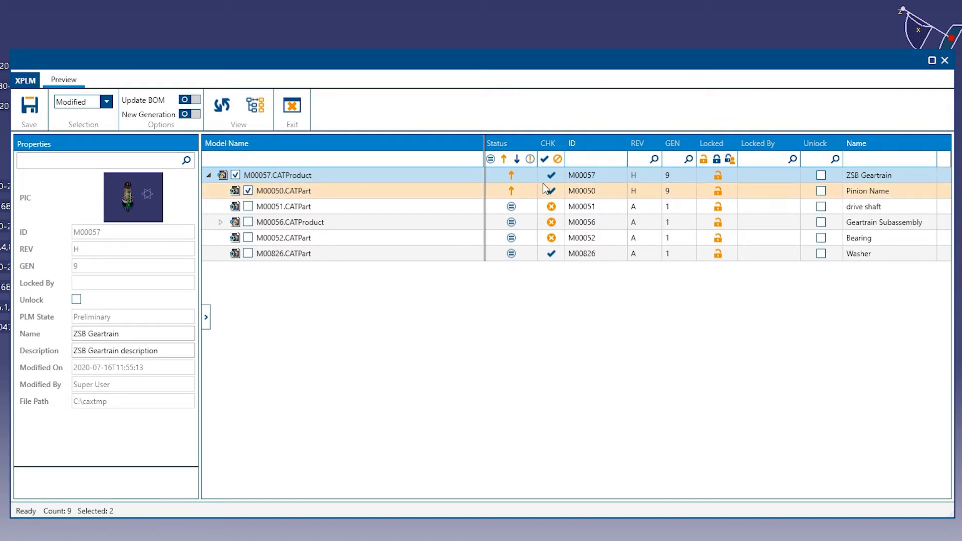
mouse_move(283, 254)
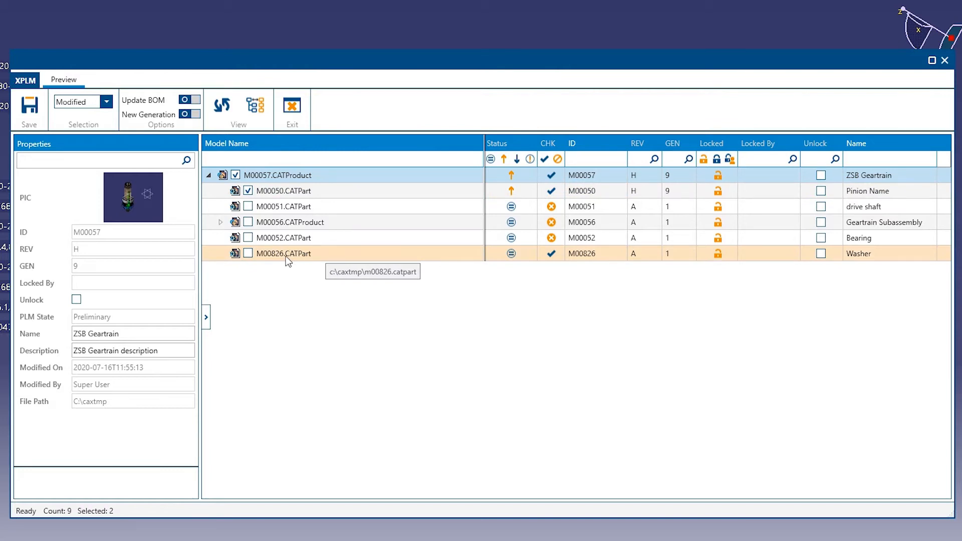
Step: Inspect the Washer and drive shaft rows, then save the checked items to PLM
left_click(283, 252)
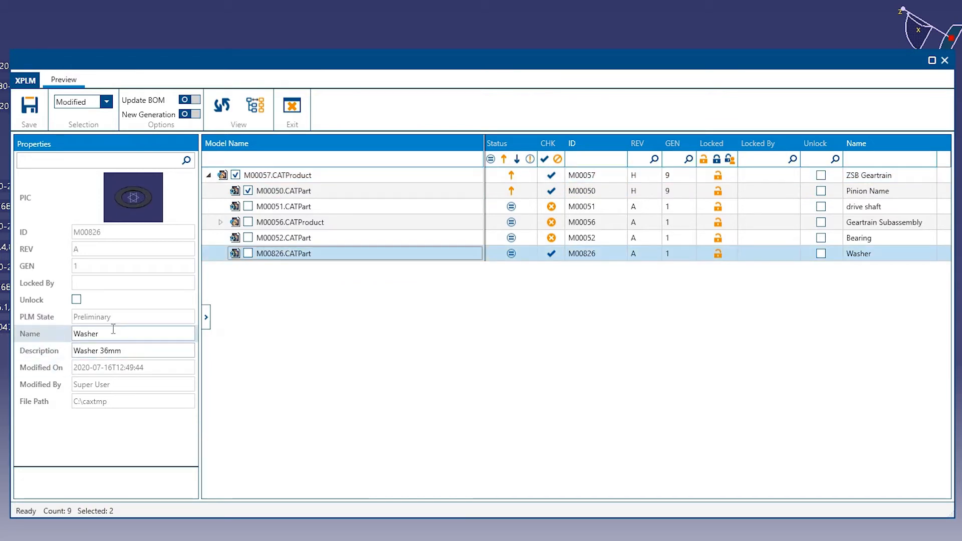
mouse_move(408, 180)
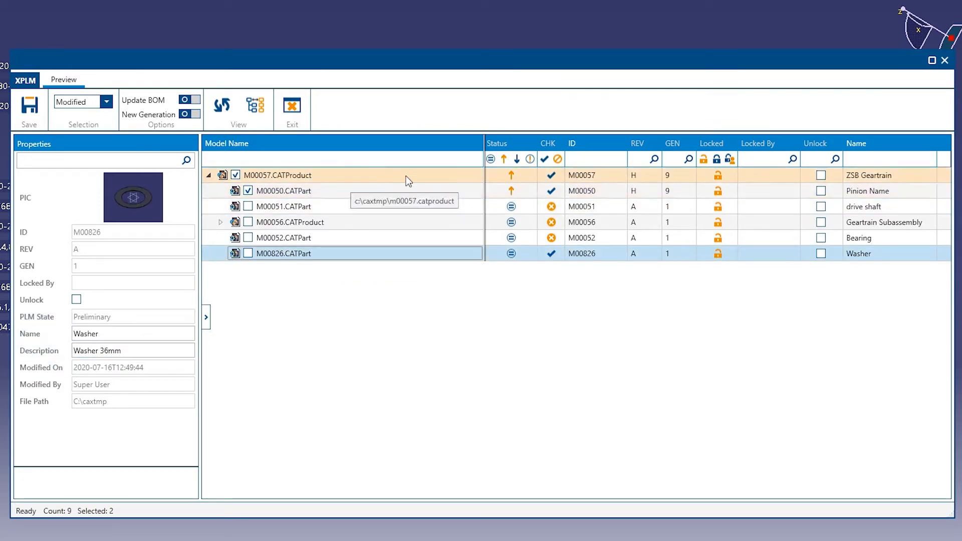
mouse_move(287, 191)
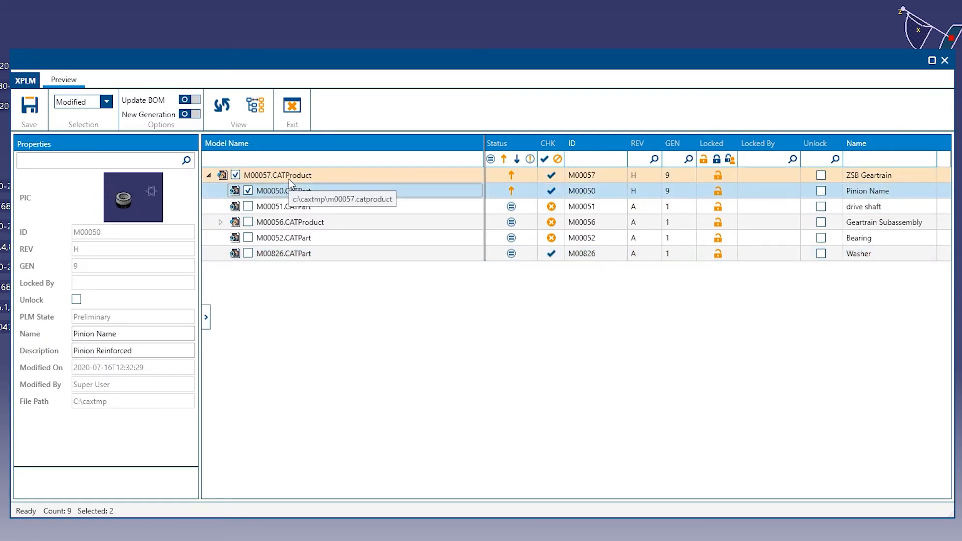
mouse_move(553, 177)
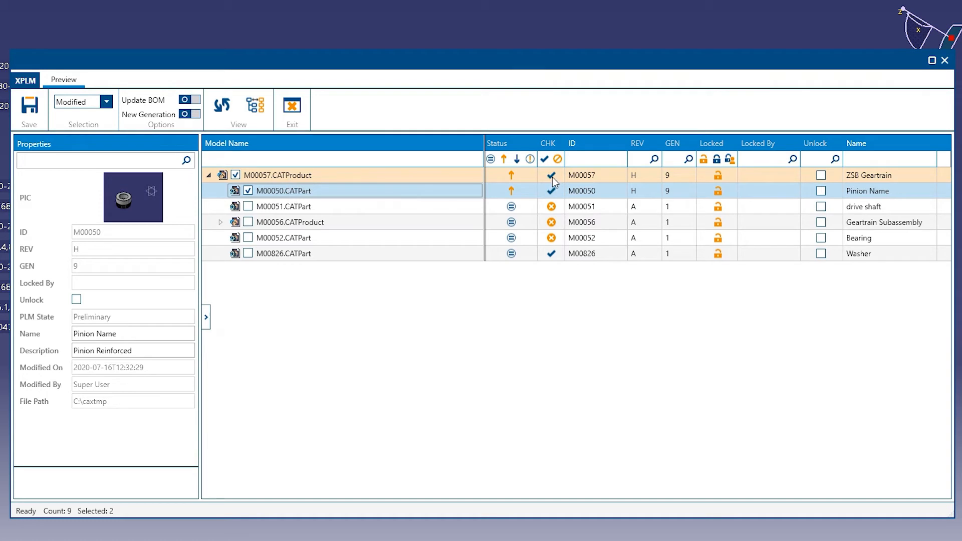
mouse_move(549, 142)
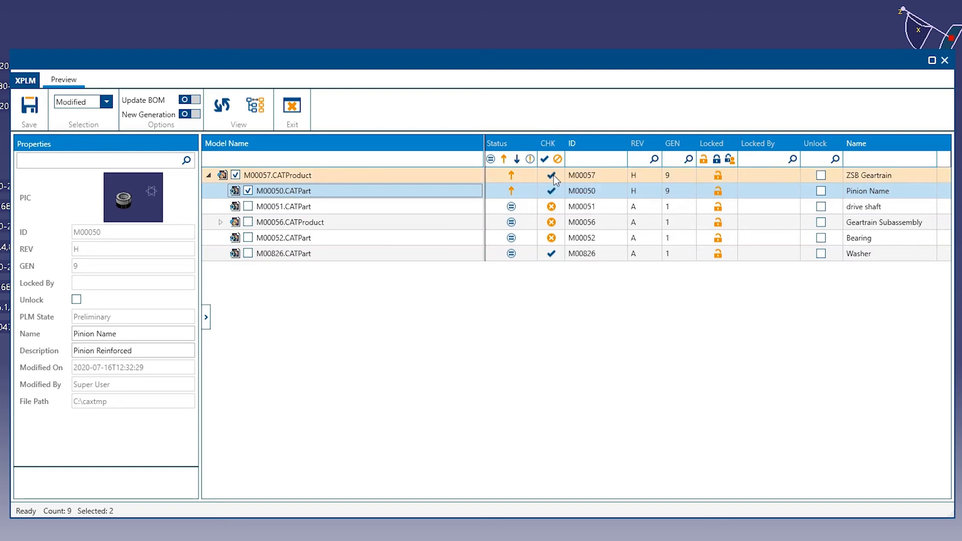
mouse_move(552, 206)
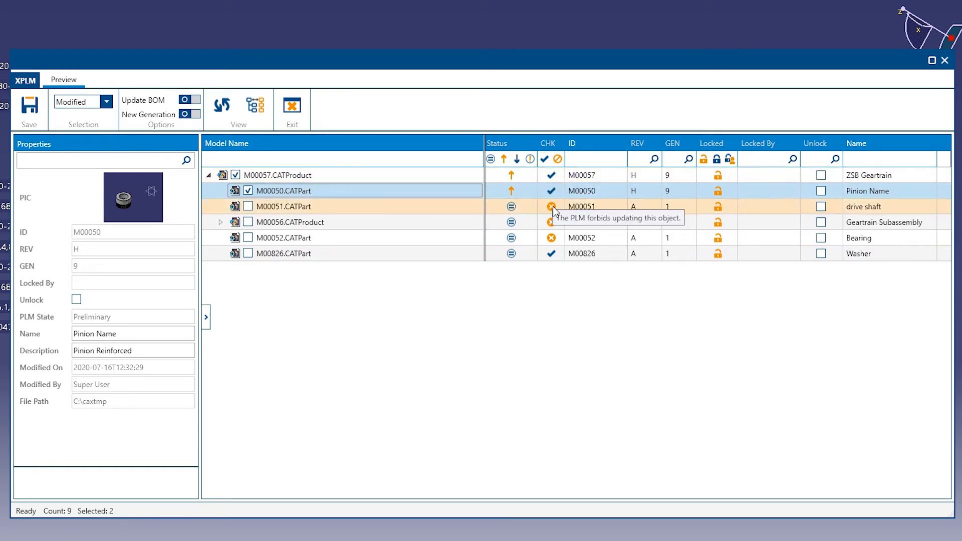
left_click(284, 206)
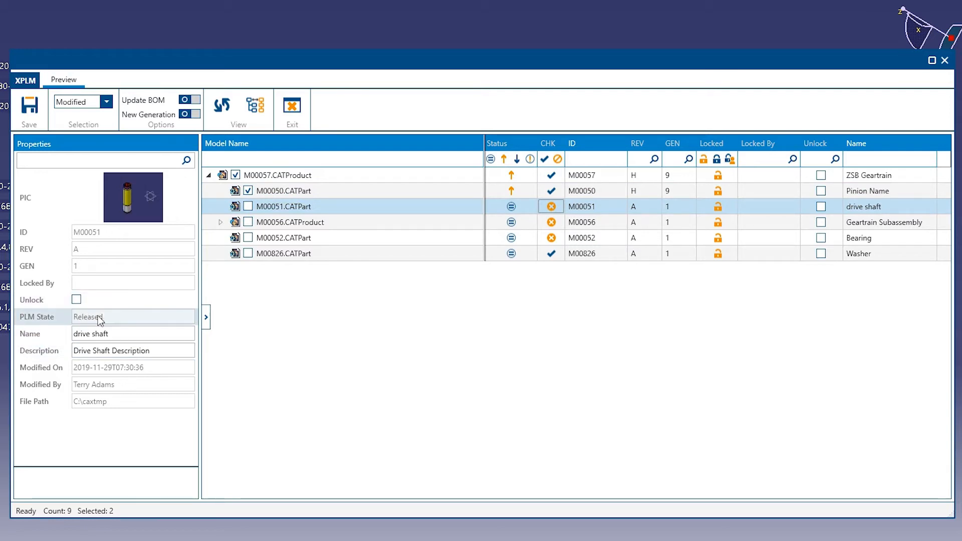
mouse_move(366, 296)
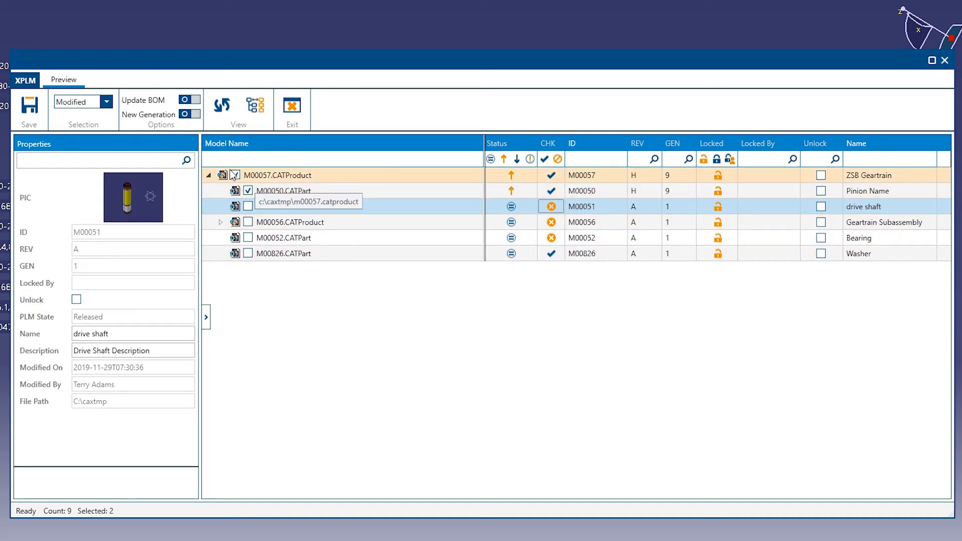
mouse_move(386, 206)
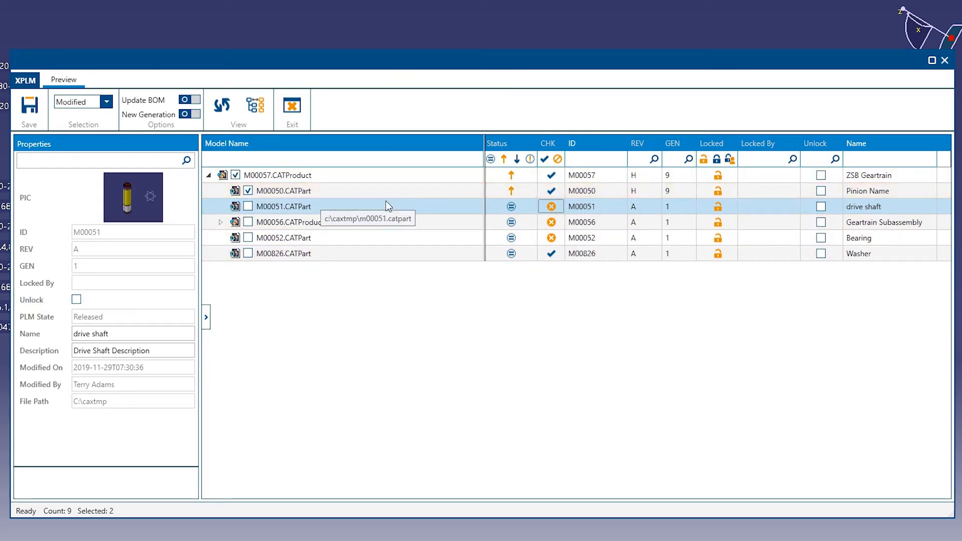
mouse_move(511, 194)
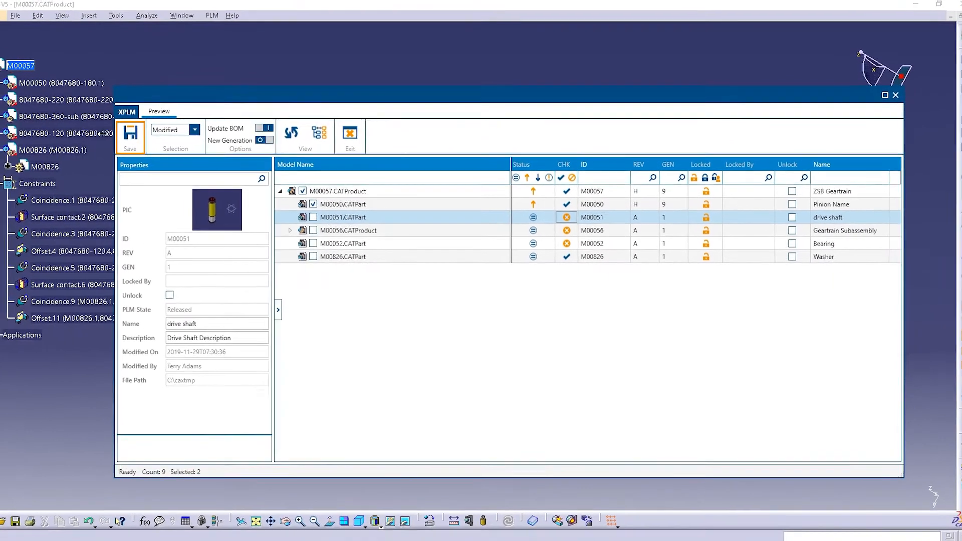
left_click(129, 134)
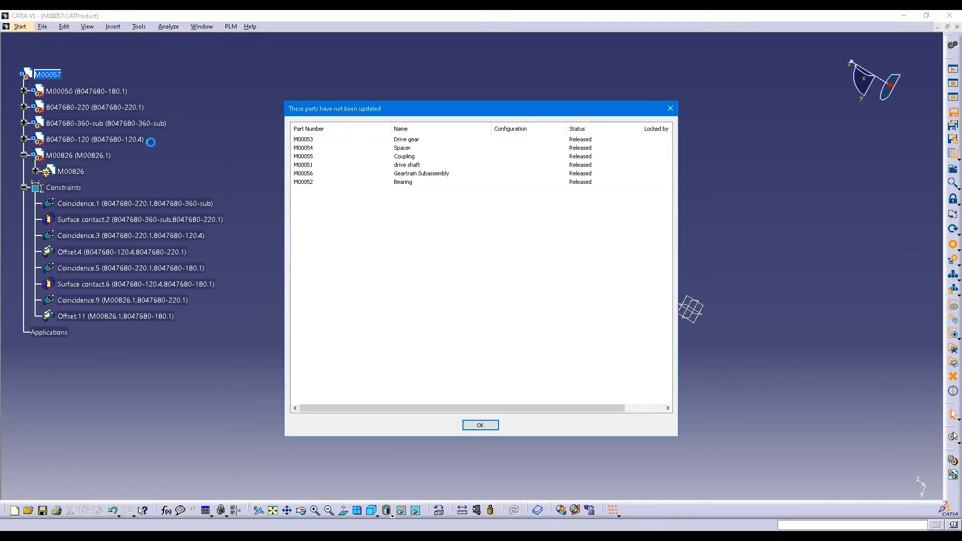
Step: Acknowledge the report that released parts like M00051 and M00052 were not updated
left_click(481, 425)
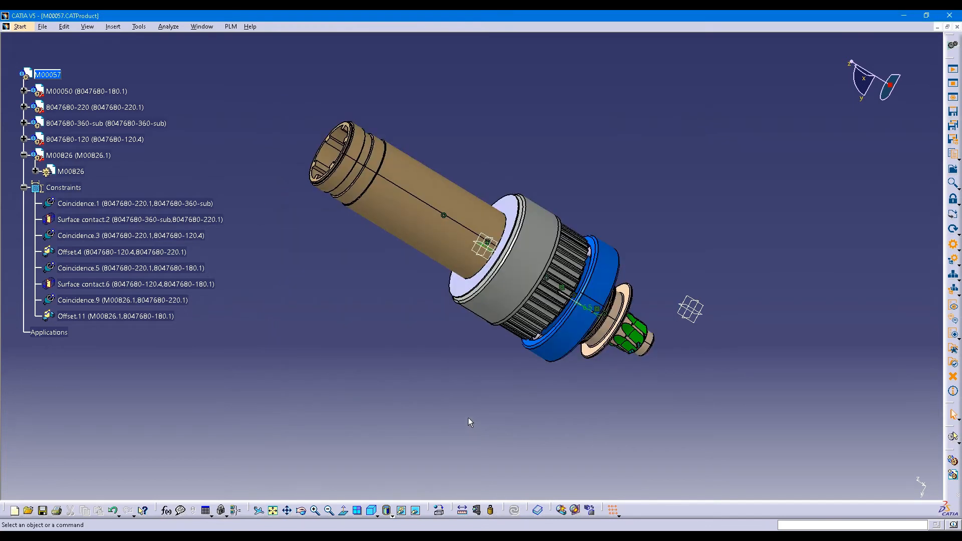
mouse_move(455, 402)
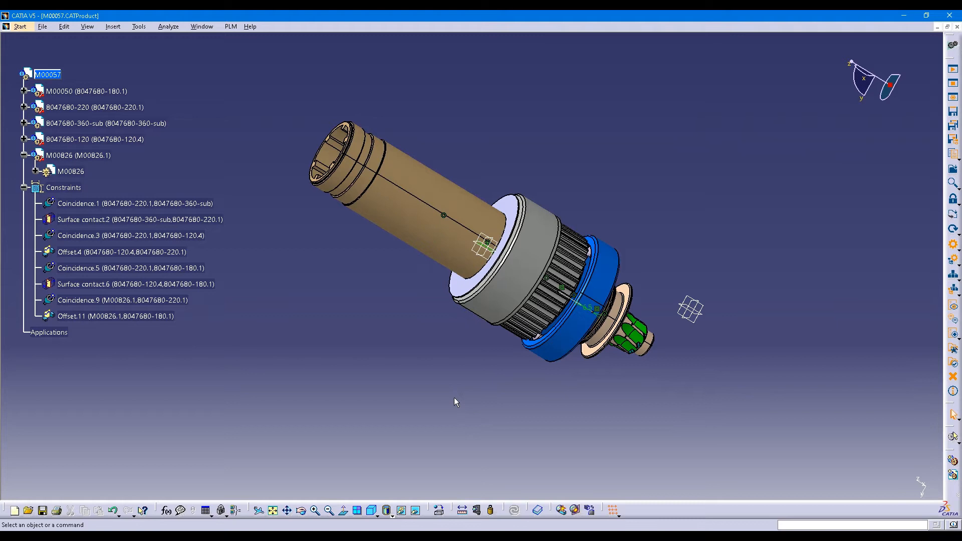
mouse_move(509, 490)
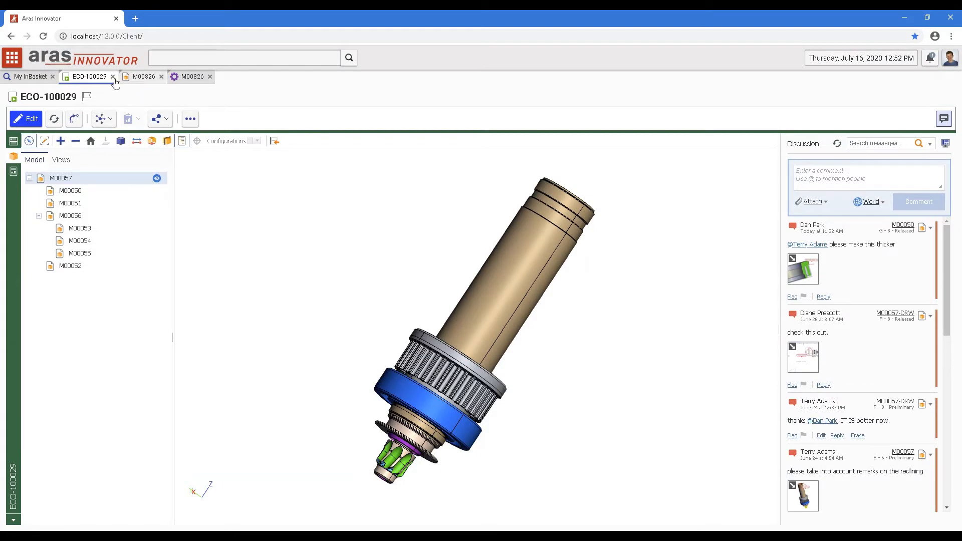
Step: Preview the M00057-DRW pinion assemblage drawing from ECO-100029's affected items and choose Load to CAD
left_click(13, 140)
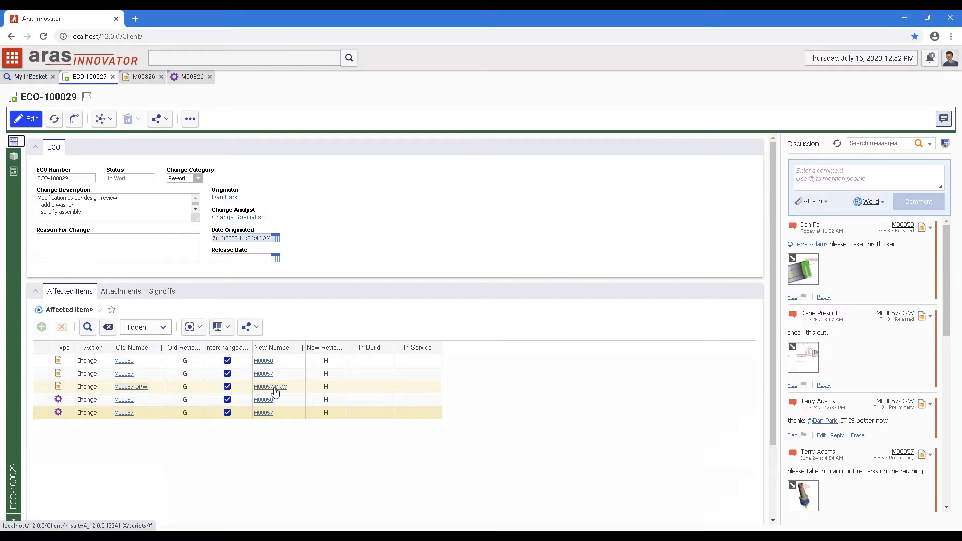
left_click(270, 386)
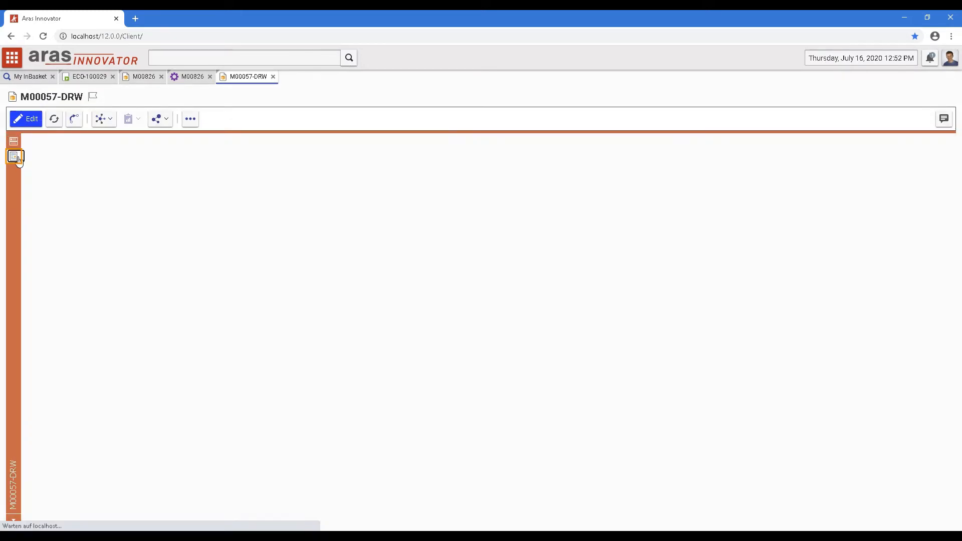
left_click(14, 157)
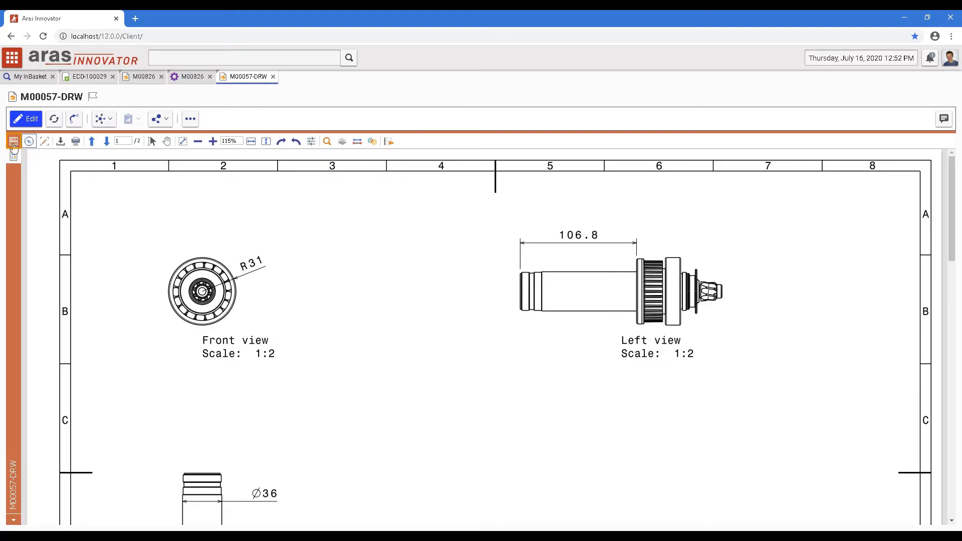
left_click(190, 118)
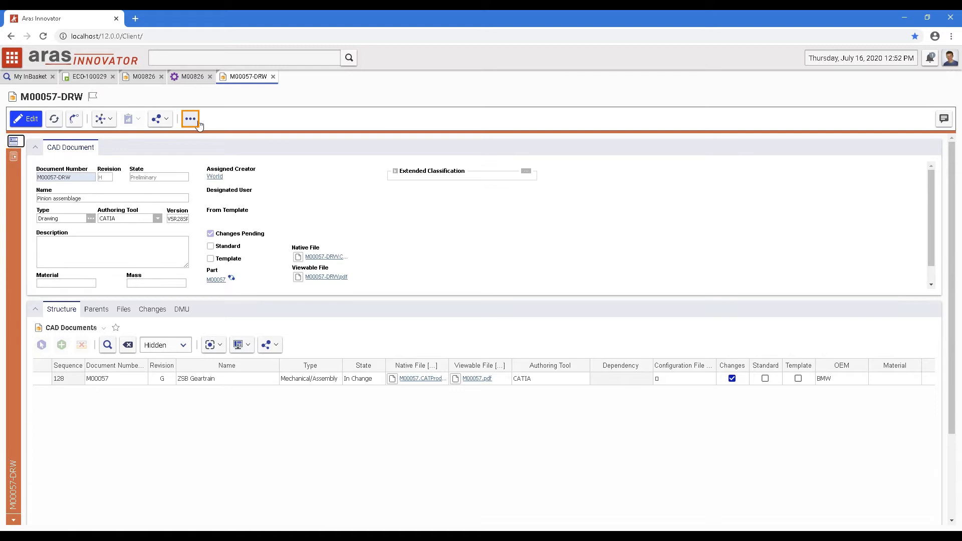
left_click(191, 118)
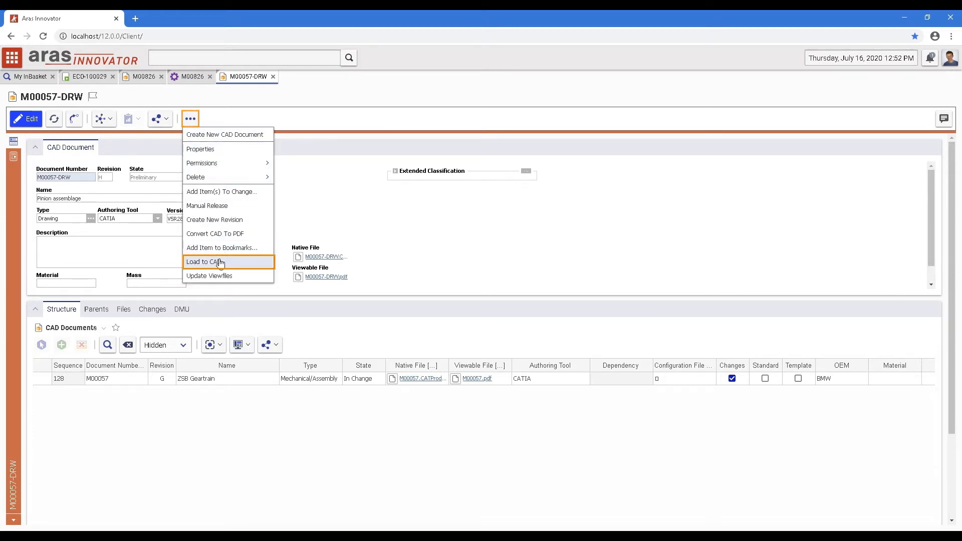
mouse_move(229, 264)
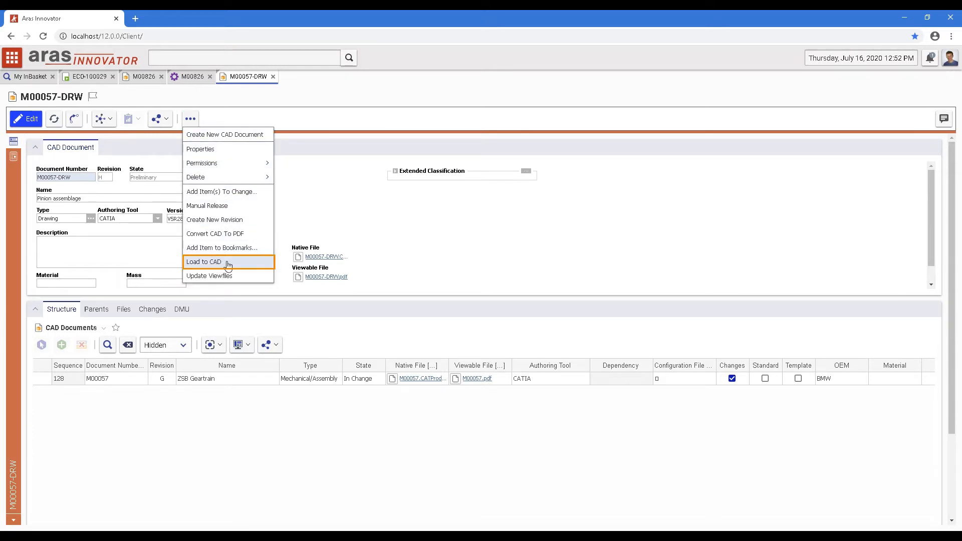
left_click(204, 261)
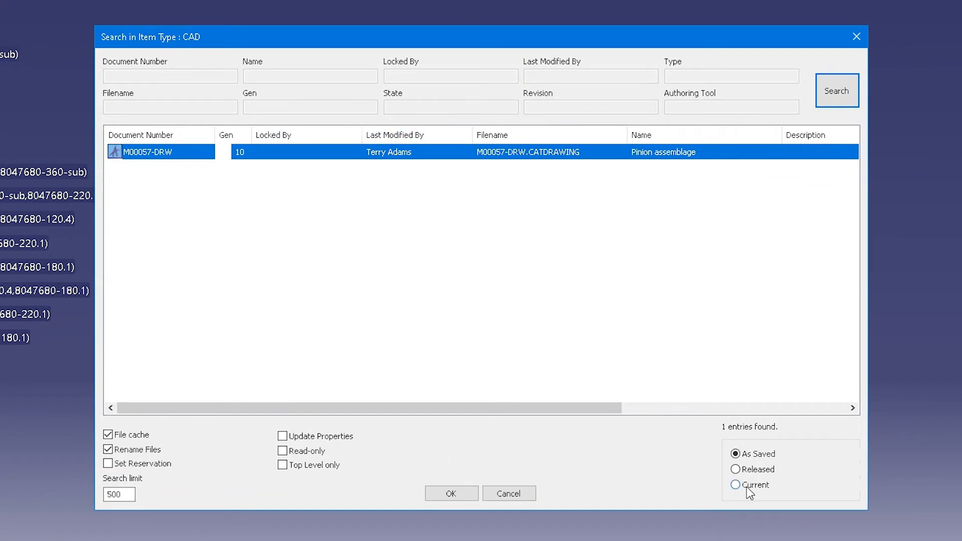
Step: Select the current version of M00057-DRW in the CAD search and load only the drawing
left_click(735, 484)
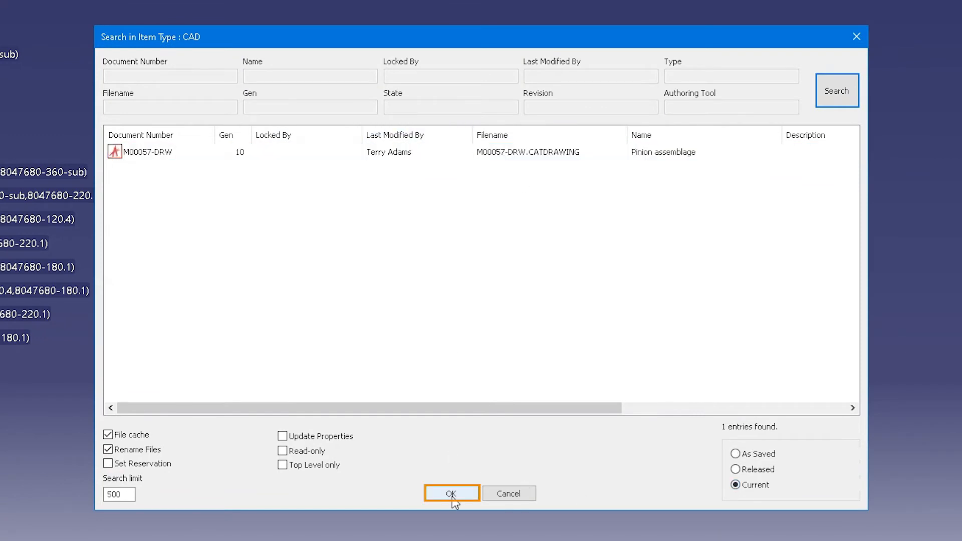
left_click(451, 492)
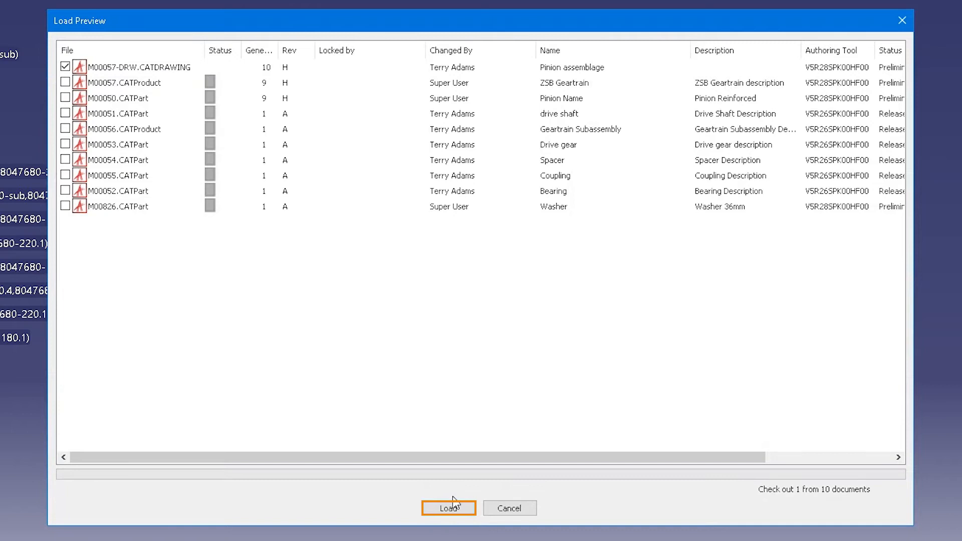
left_click(448, 508)
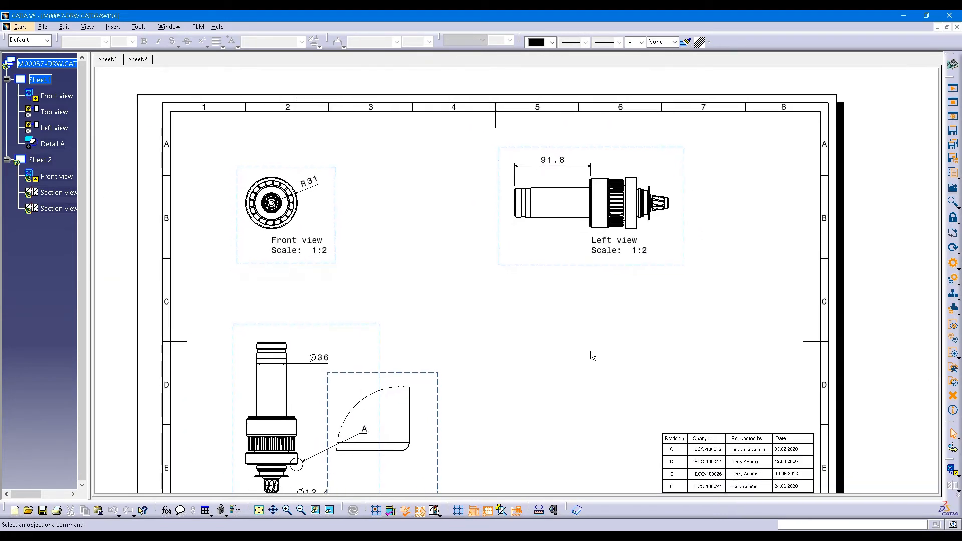
scroll("down", 3)
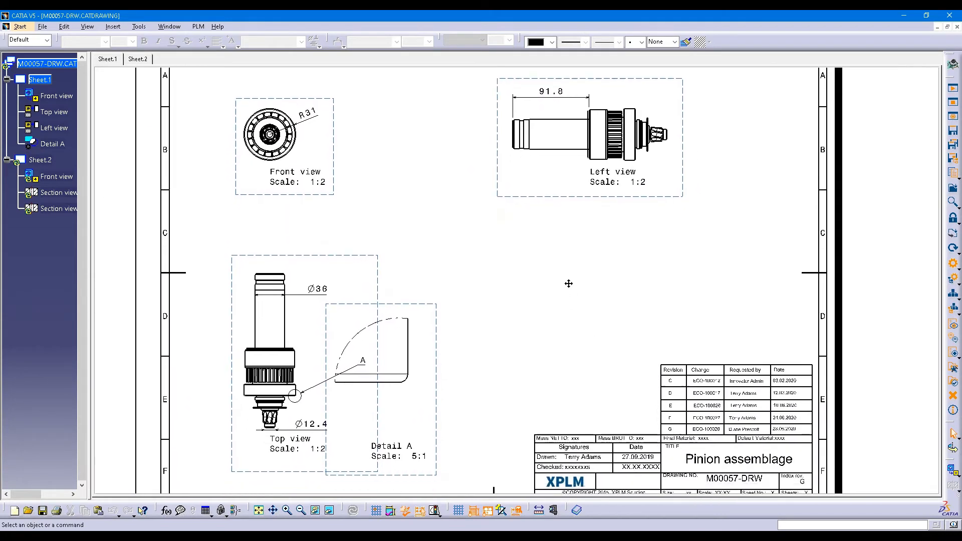
scroll("down", 3)
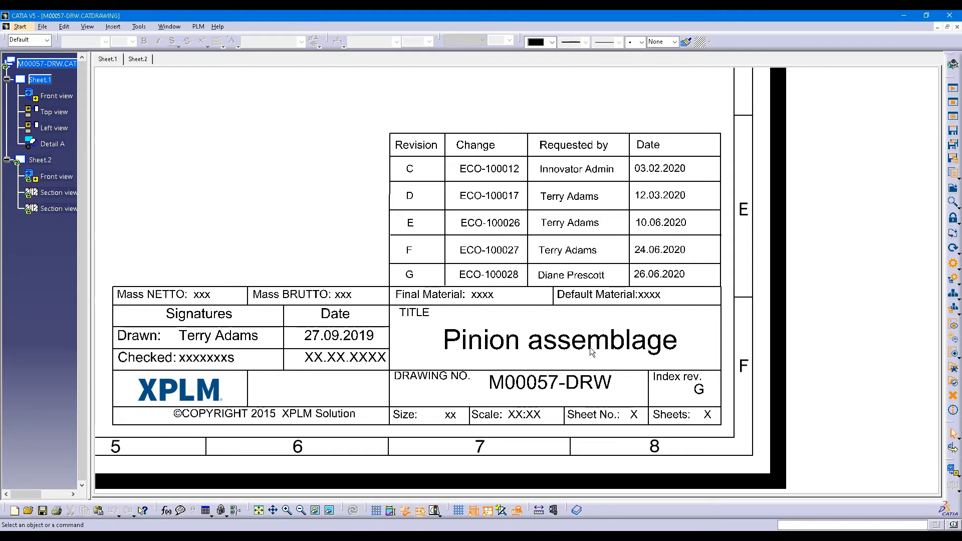
mouse_move(421, 227)
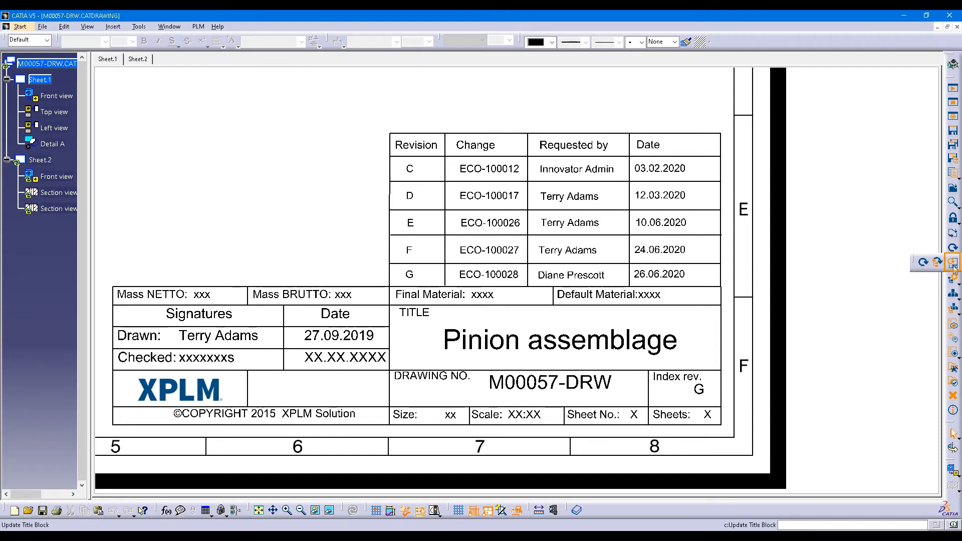
mouse_move(952, 265)
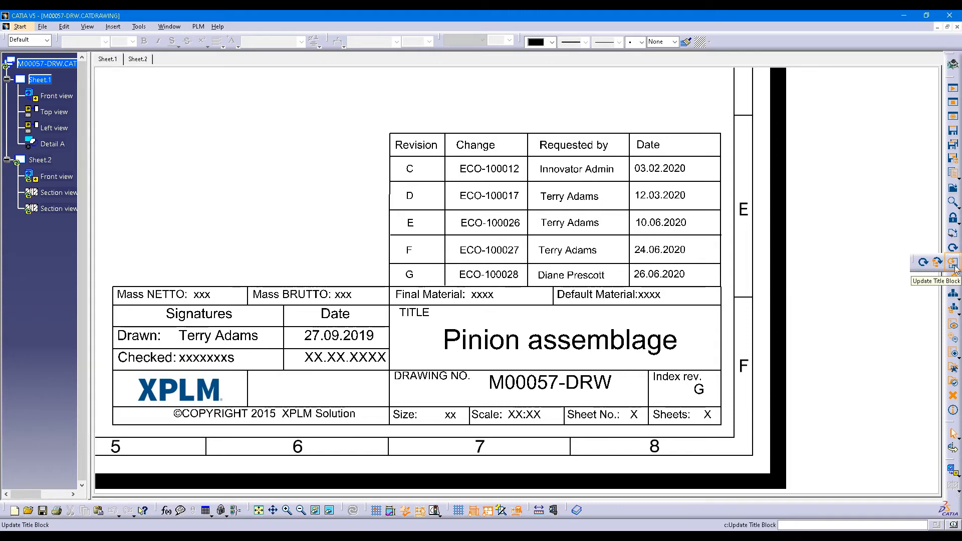
left_click(953, 262)
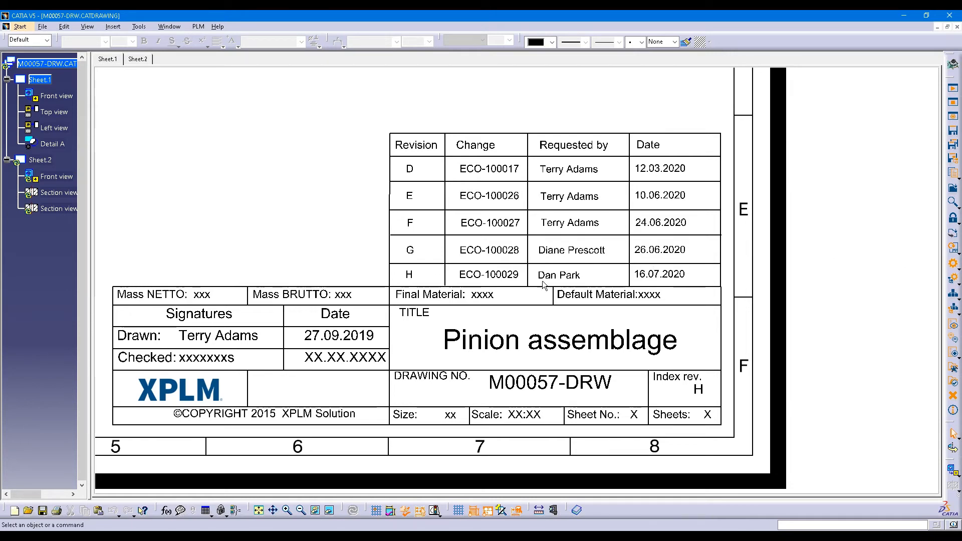
mouse_move(410, 277)
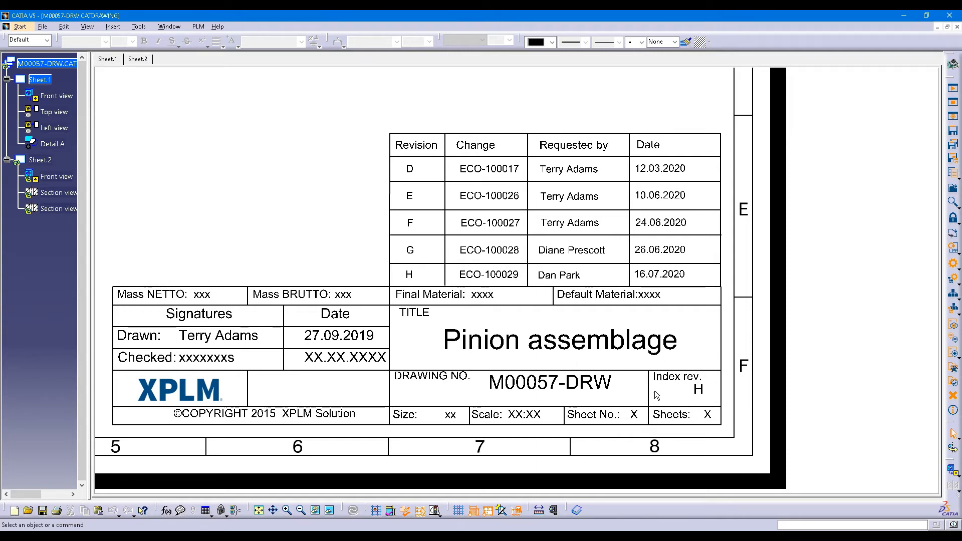
mouse_move(673, 362)
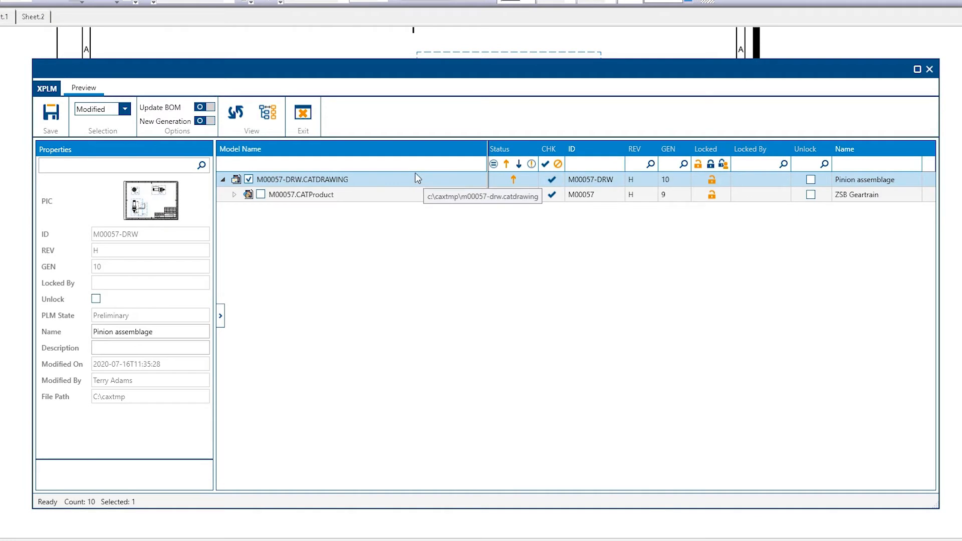
Step: Upload the modified M00057-DRW drawing to Aras through XPLM Save, with the drawing left checked
left_click(233, 194)
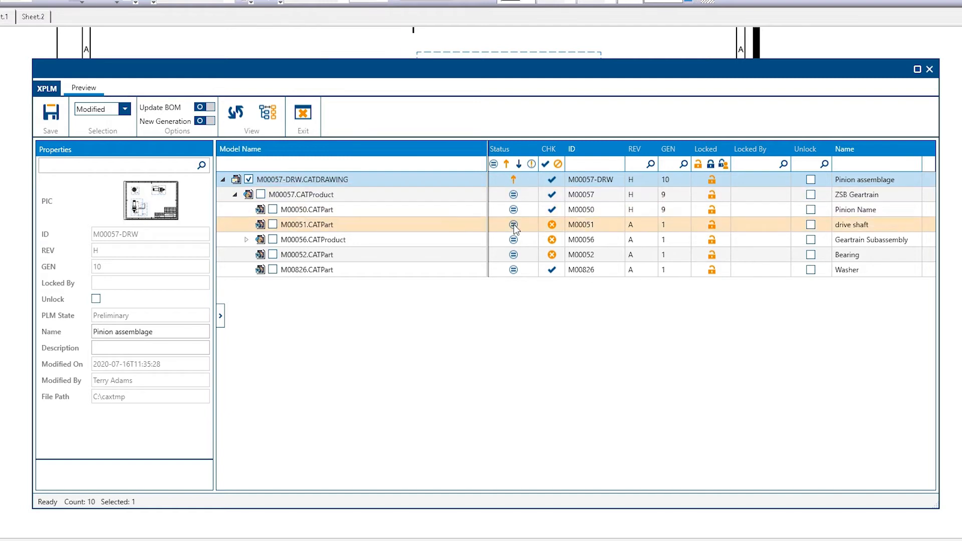
left_click(513, 270)
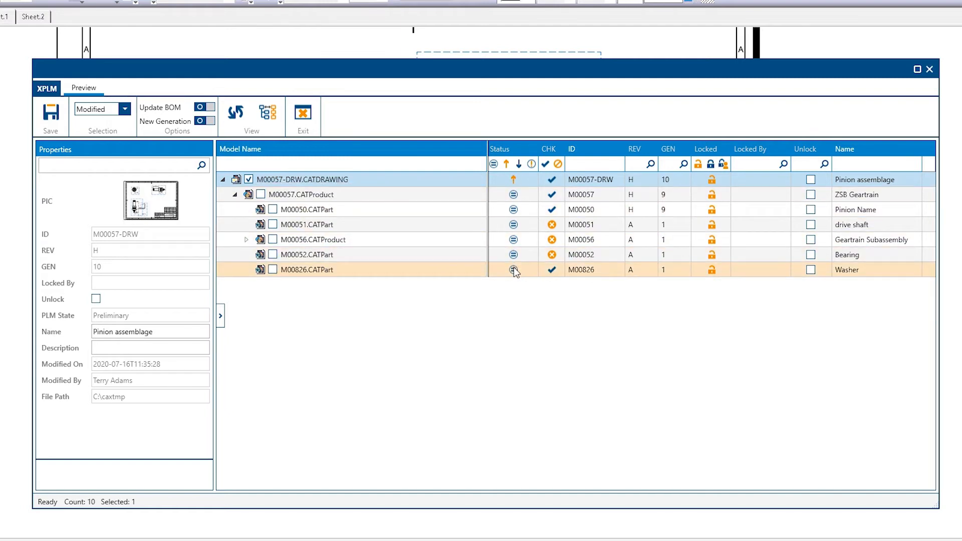
mouse_move(519, 269)
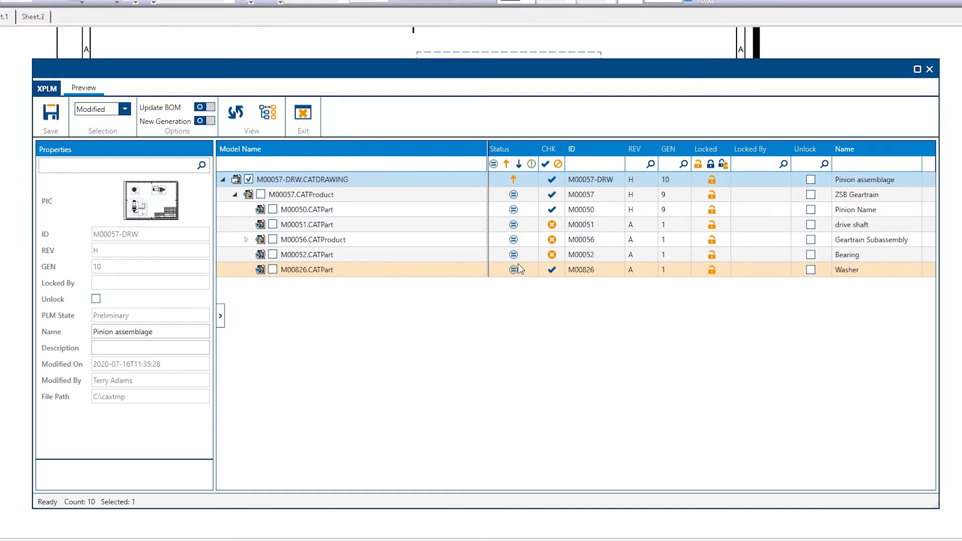
mouse_move(286, 262)
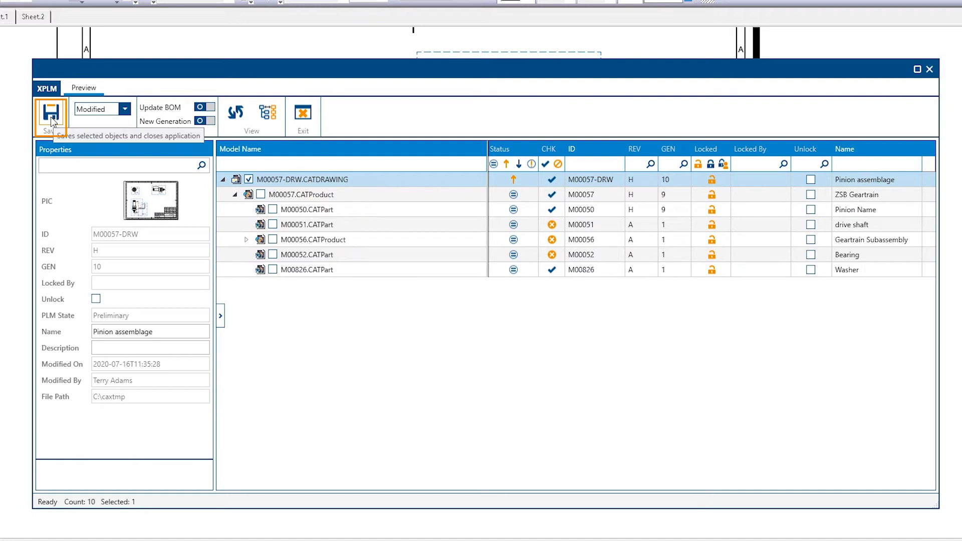
left_click(50, 116)
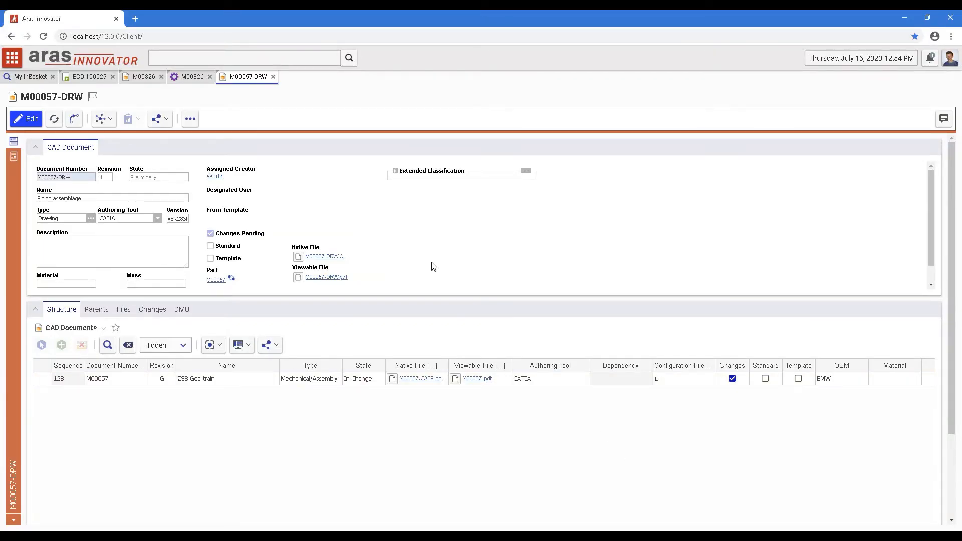
left_click(325, 257)
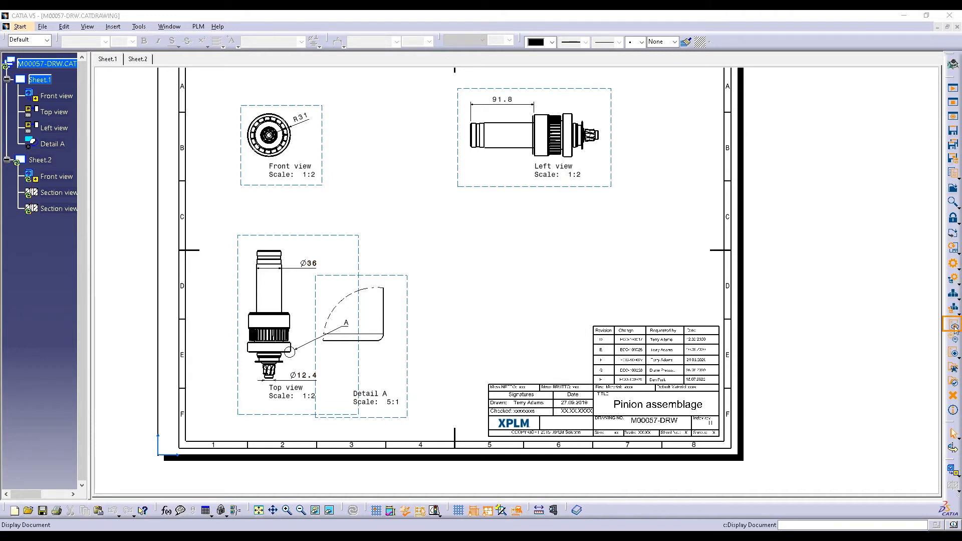
mouse_move(953, 329)
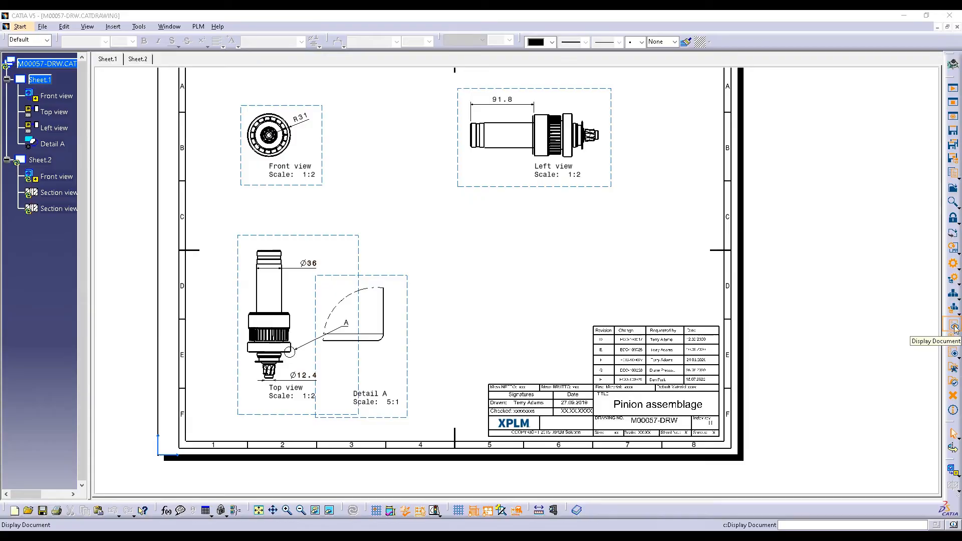
Step: Preview the M00057-DRW viewable file in Aras with the whole sheet fitted to the page
left_click(953, 326)
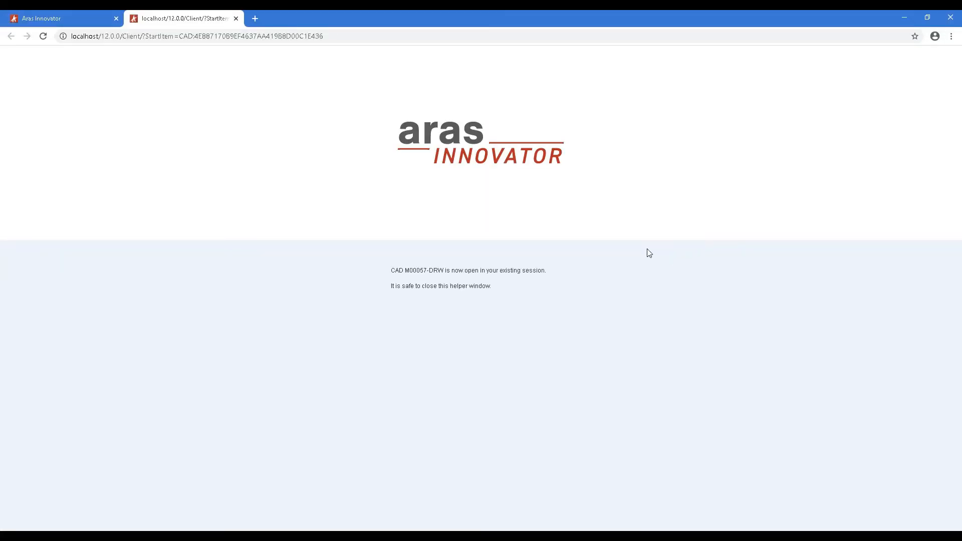
left_click(58, 18)
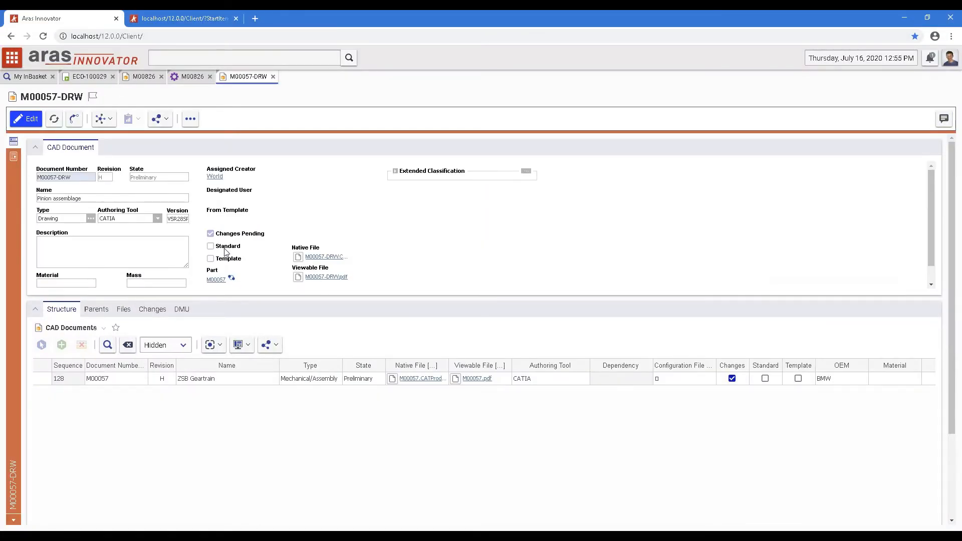
mouse_move(264, 227)
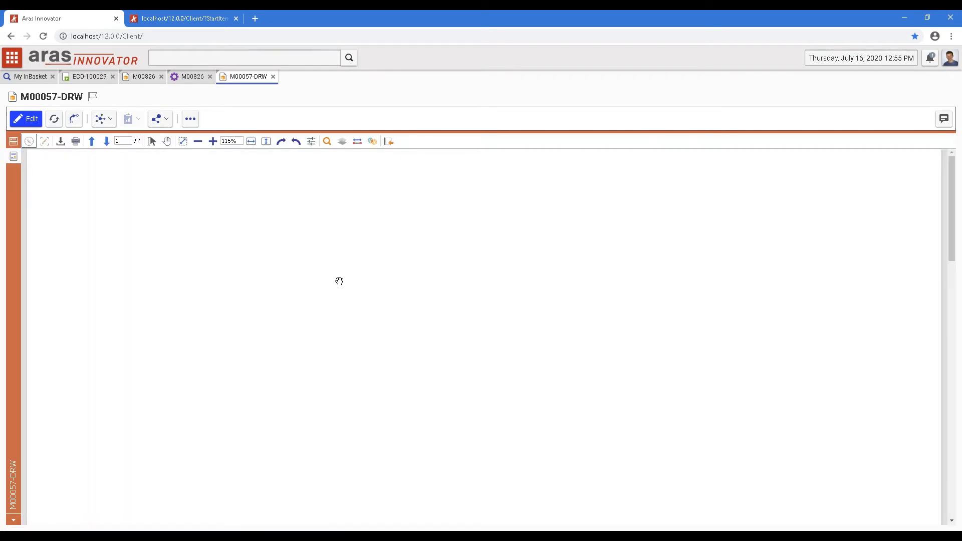
left_click(265, 142)
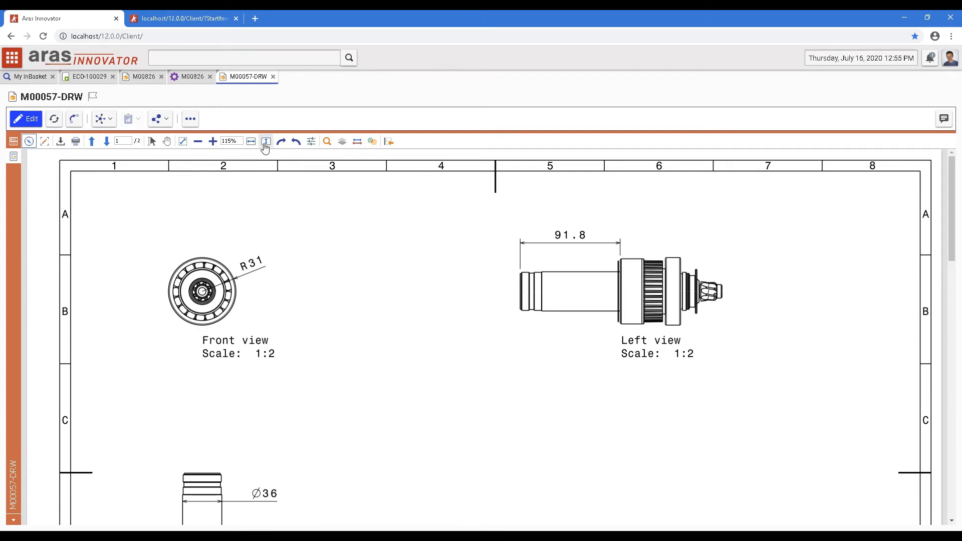
left_click(266, 141)
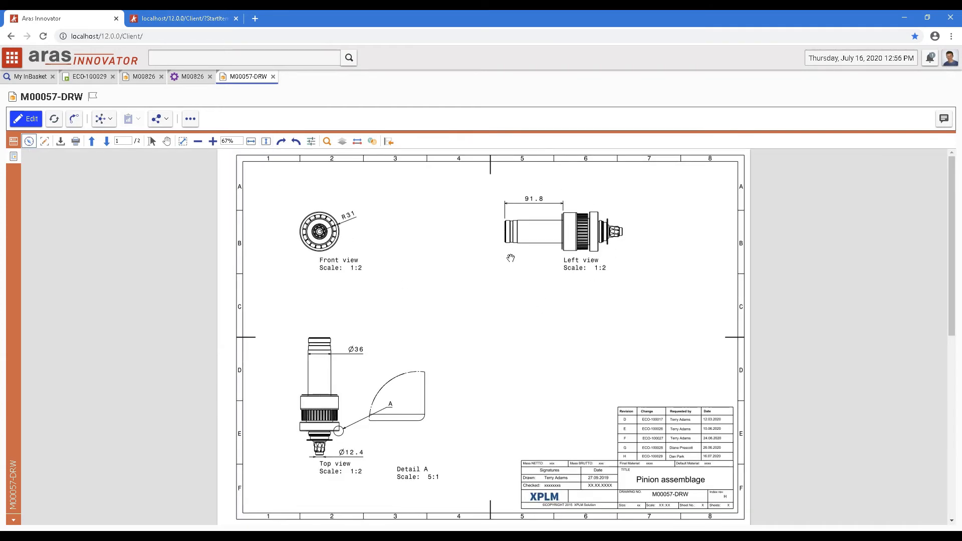
mouse_move(371, 142)
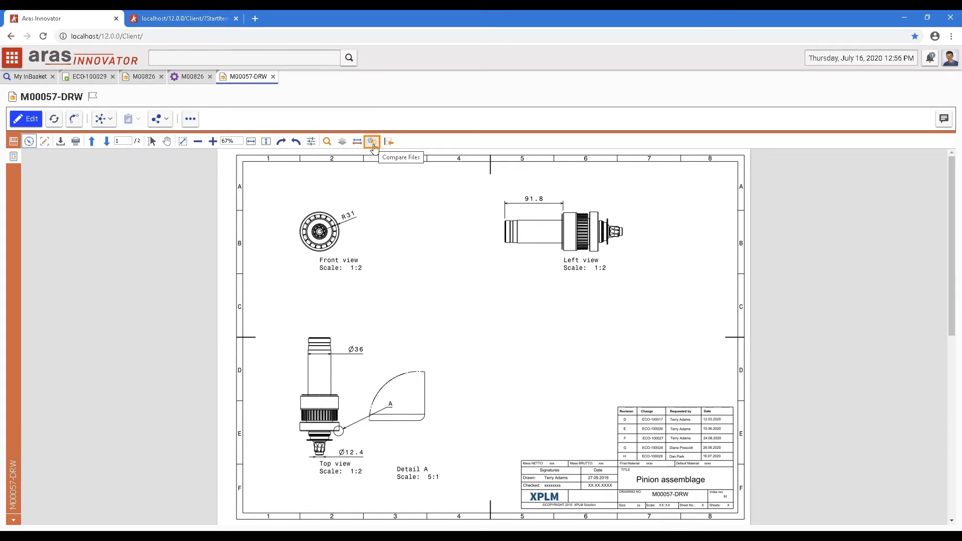
Step: Compare the drawing against earlier revision G, with differences highlighted in magenta
left_click(370, 141)
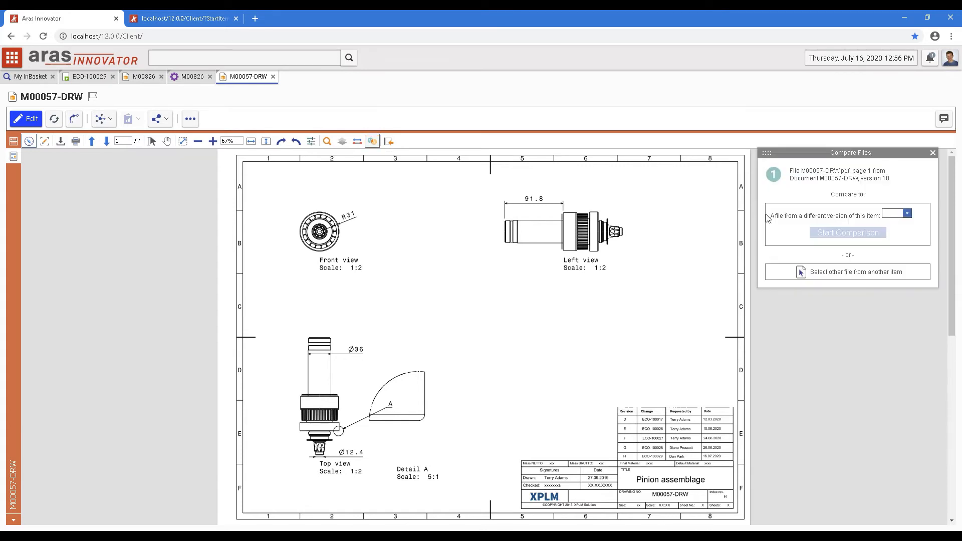
left_click(907, 214)
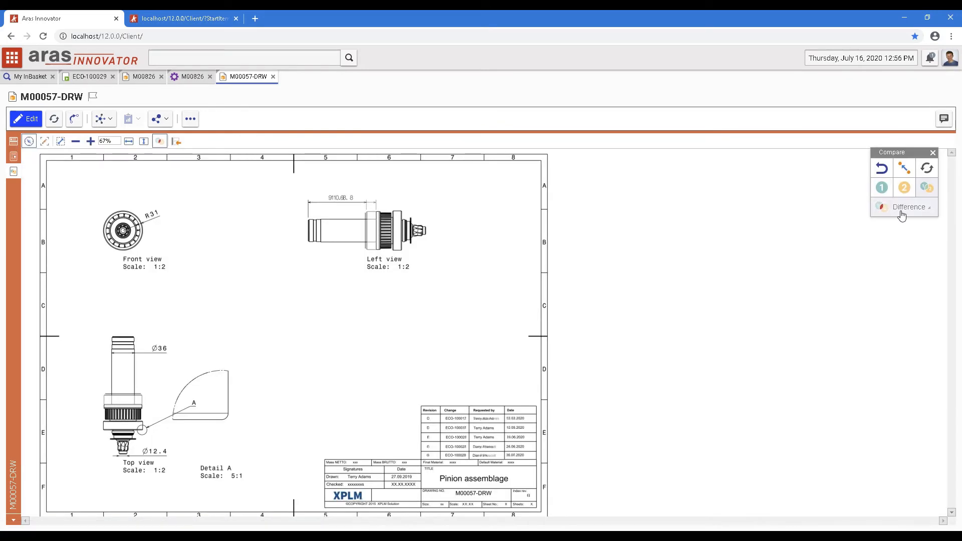
left_click(911, 207)
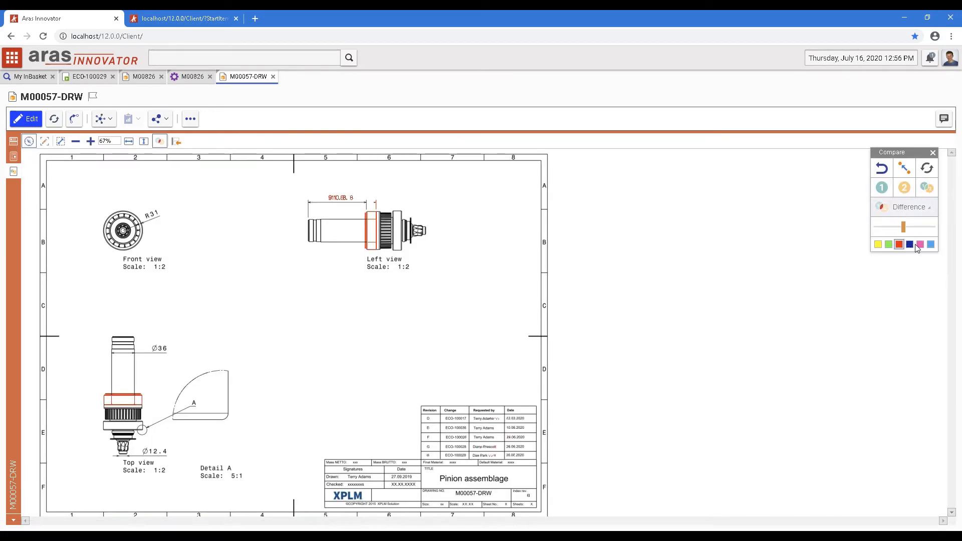
left_click(919, 244)
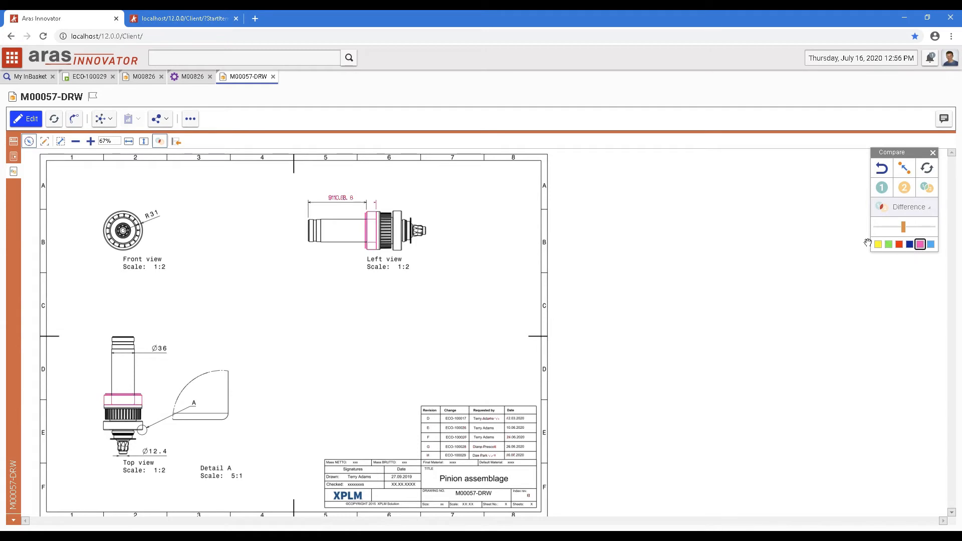
mouse_move(356, 185)
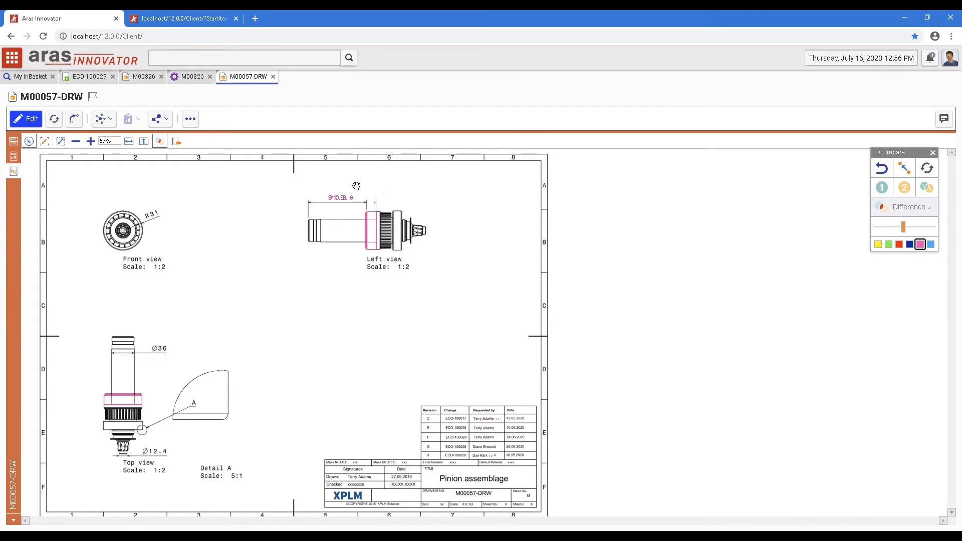
mouse_move(358, 238)
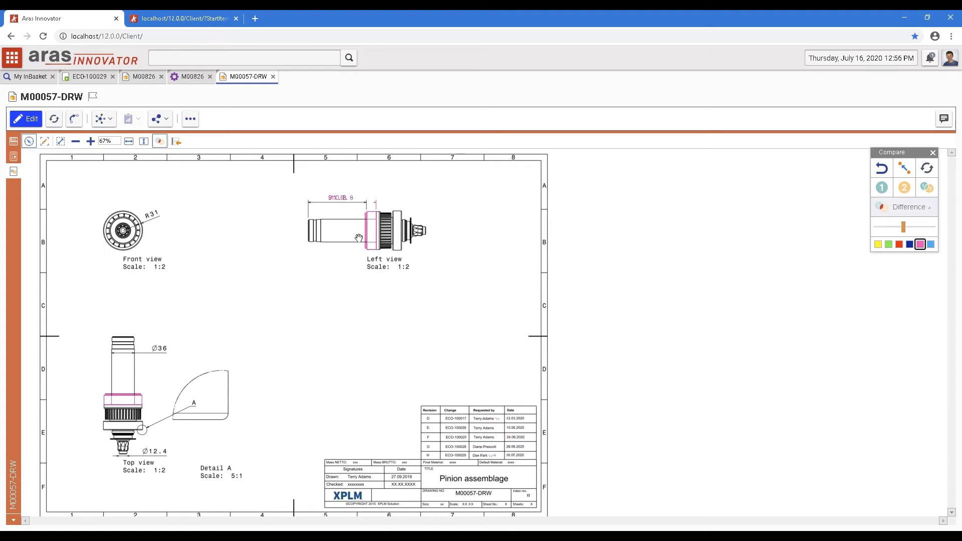
mouse_move(427, 451)
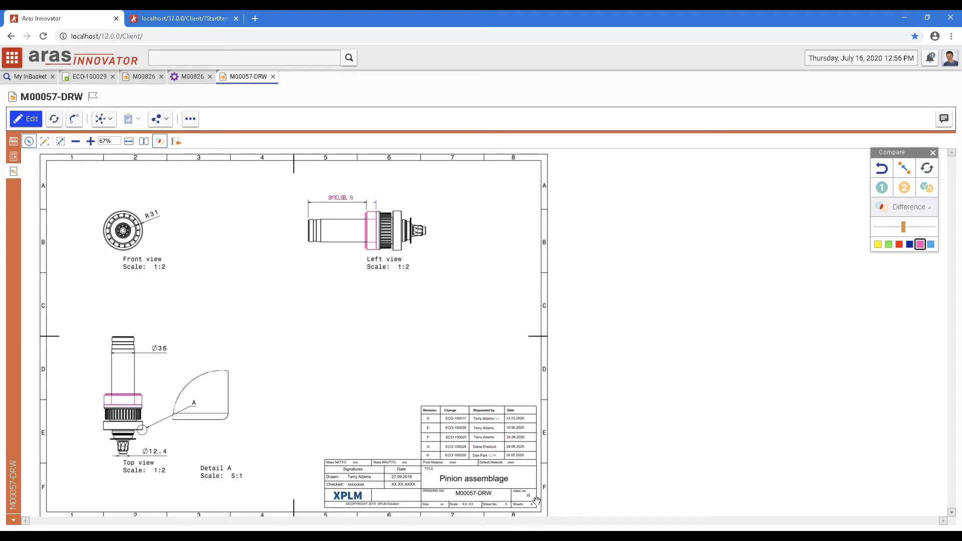
mouse_move(507, 478)
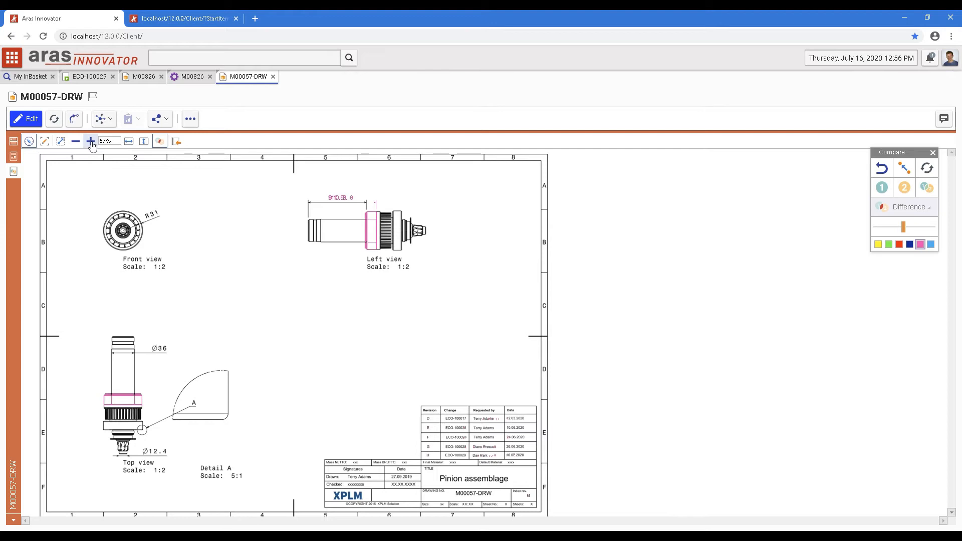
Step: Zoom in and toggle between the revision H and revision G file views
left_click(90, 141)
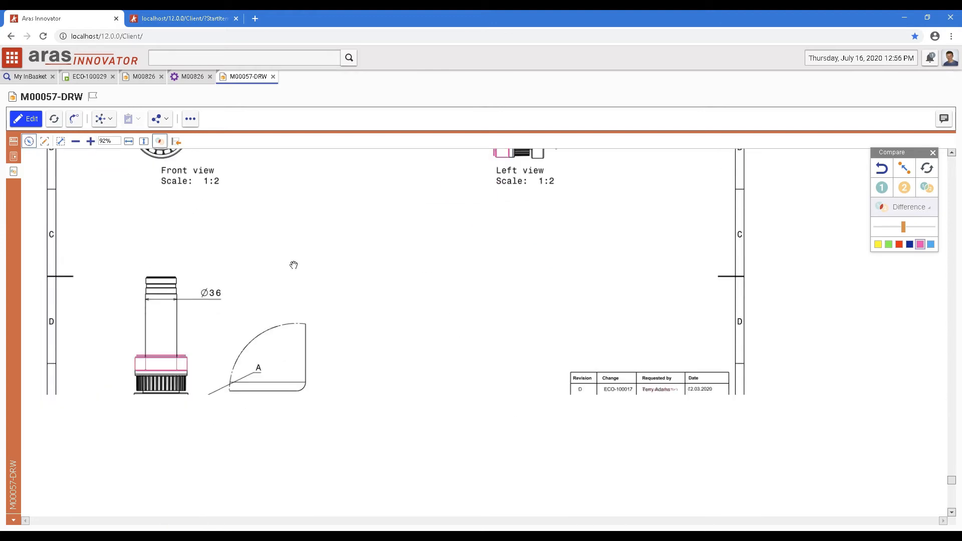
left_click(90, 140)
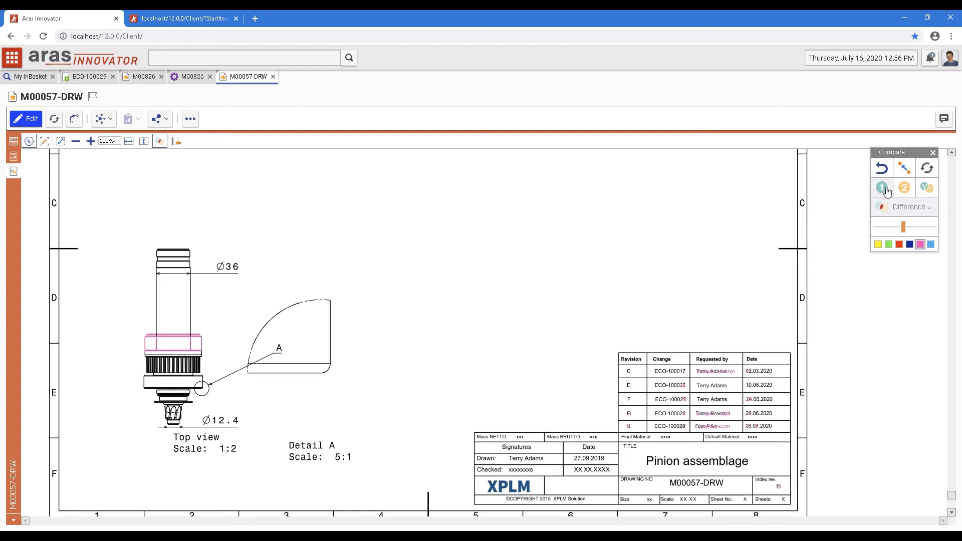
left_click(880, 188)
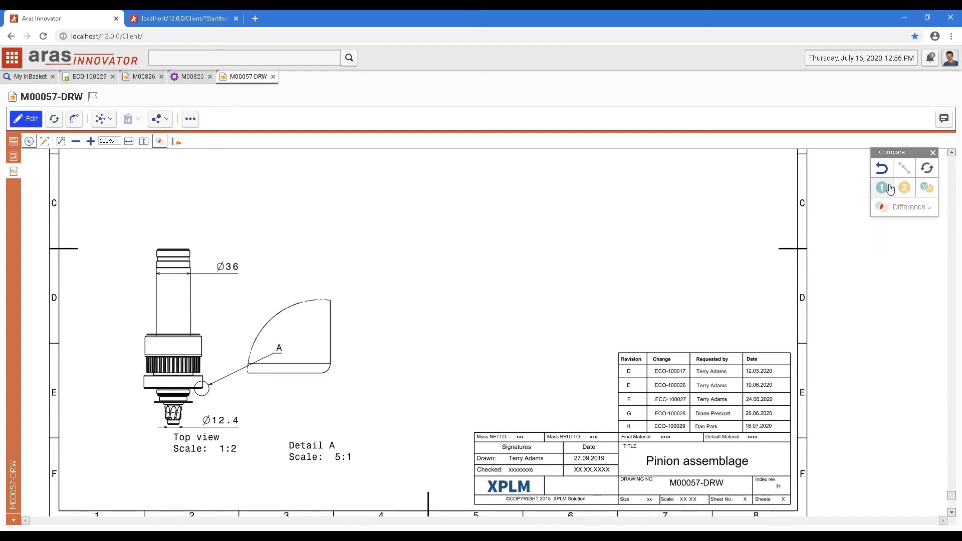
left_click(903, 188)
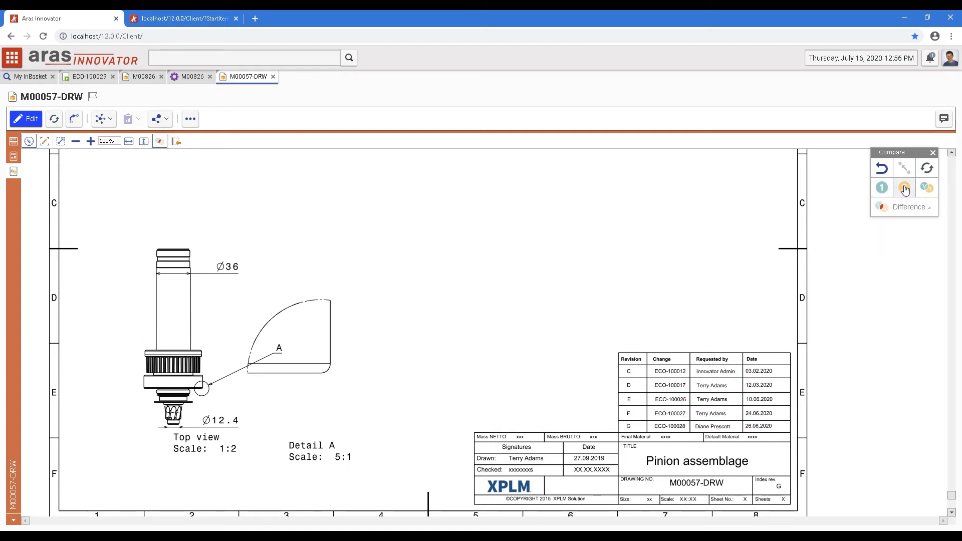
left_click(904, 188)
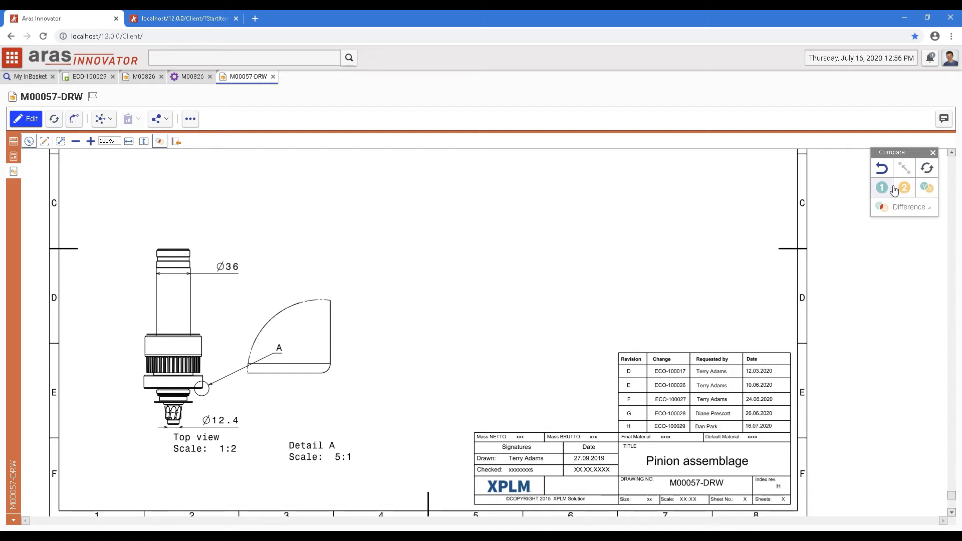
mouse_move(159, 142)
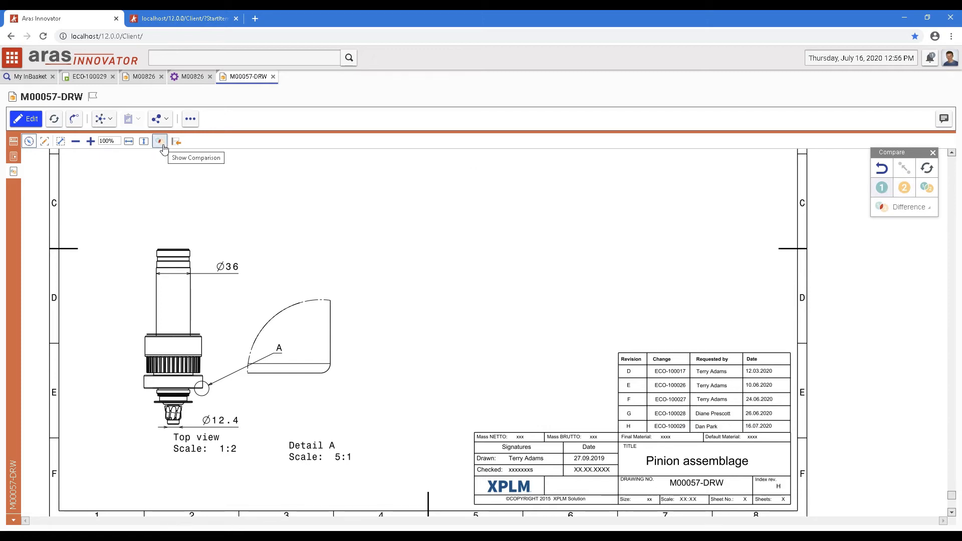
mouse_move(170, 146)
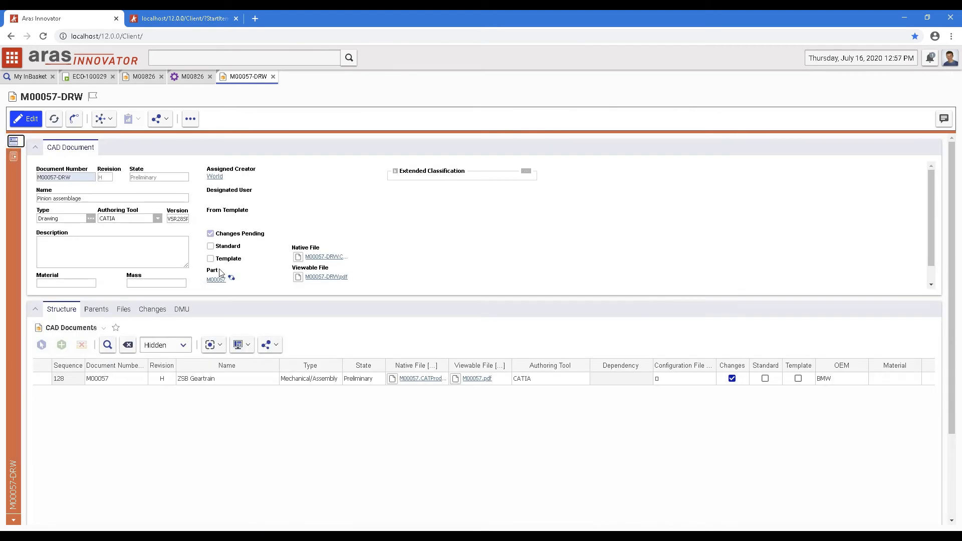
mouse_move(216, 284)
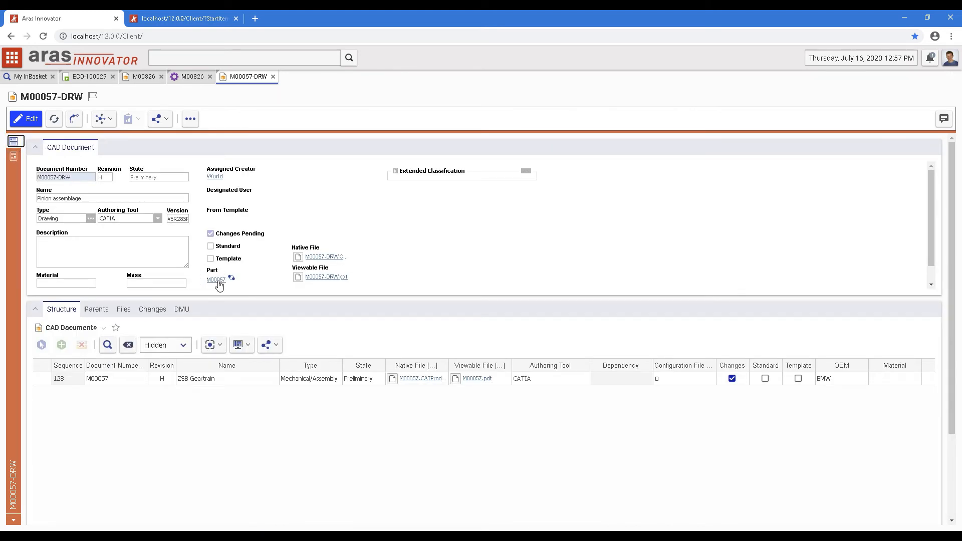
Step: Open part M00057 from the drawing and check its CAD documents and BOM (M00050 rev H, M00826)
left_click(215, 280)
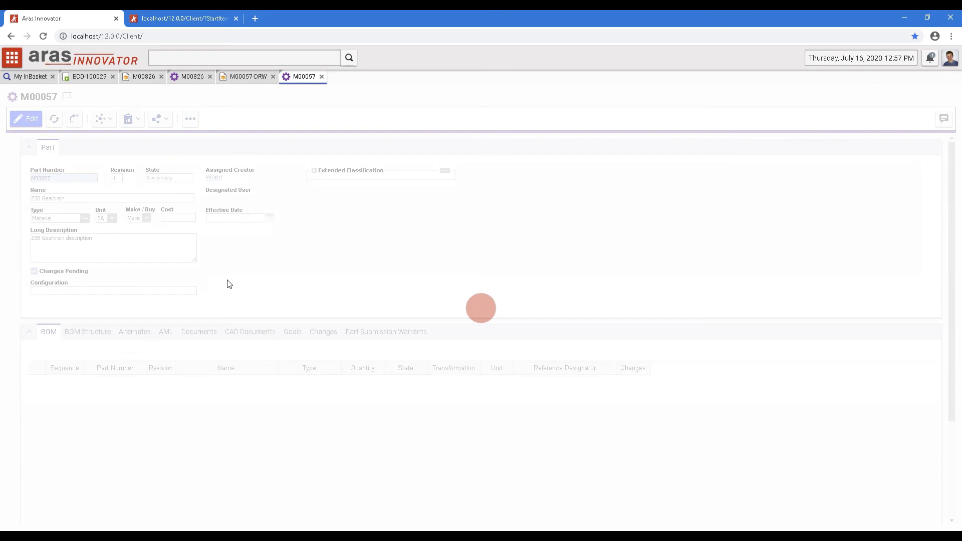
left_click(255, 331)
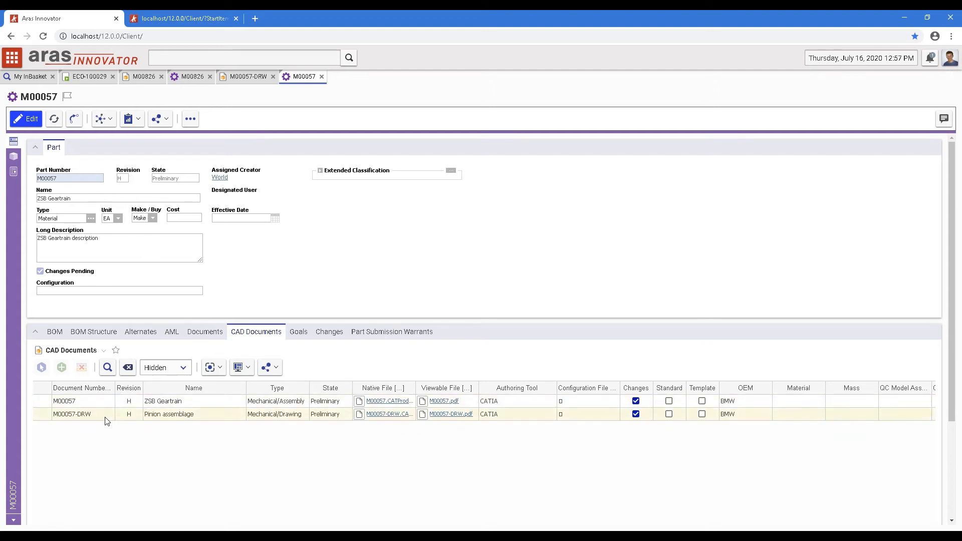
mouse_move(129, 420)
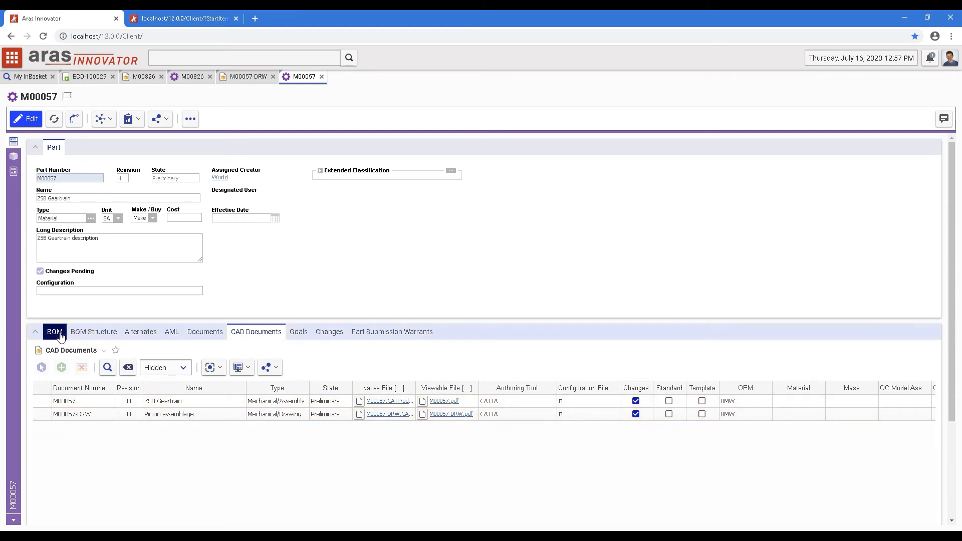
left_click(54, 331)
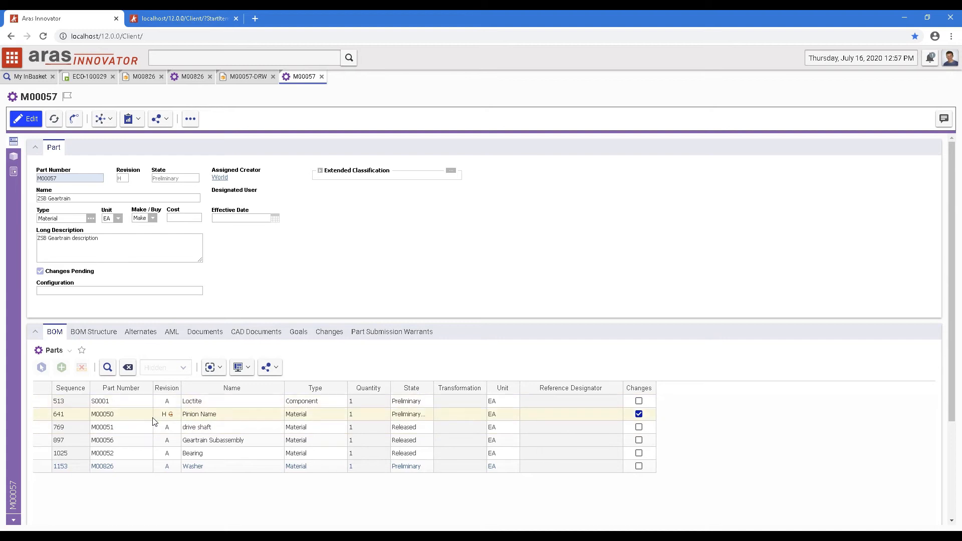
mouse_move(166, 423)
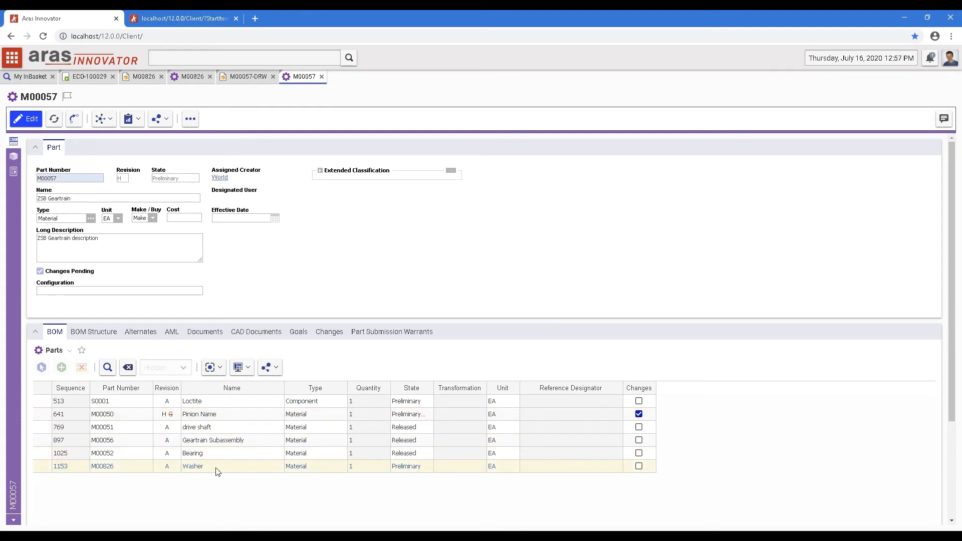
mouse_move(123, 465)
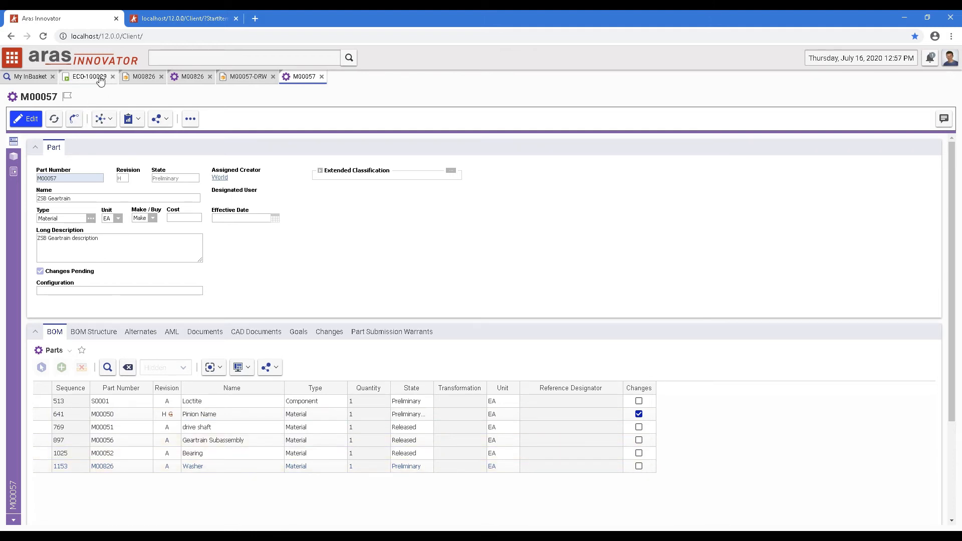
Step: Complete ECO-100029's Draft Changes activity with the comment 'All changes have been done.'
left_click(89, 77)
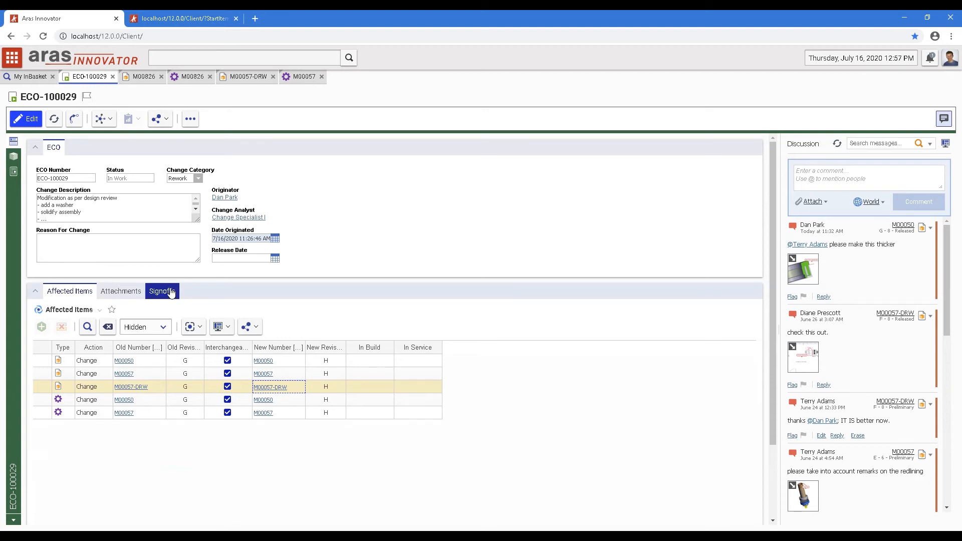
left_click(162, 290)
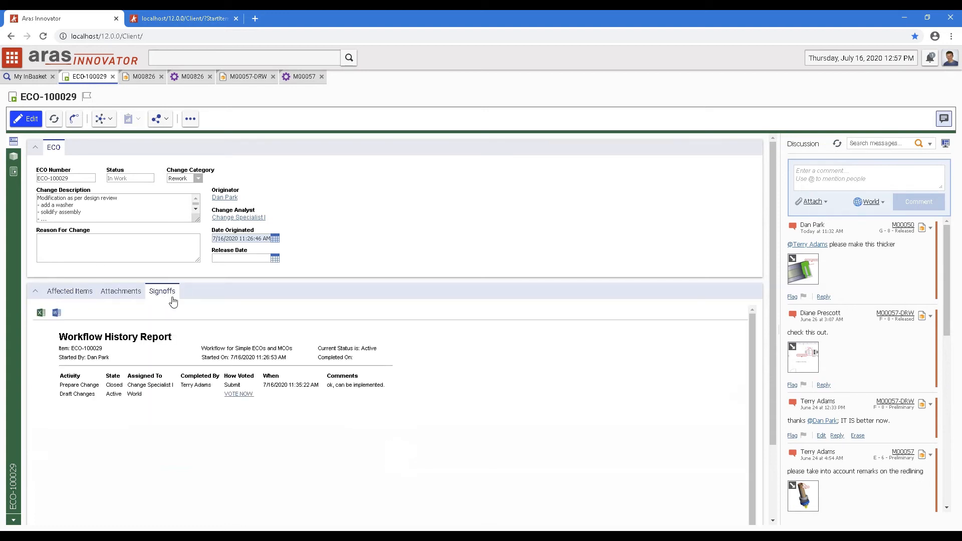
left_click(238, 393)
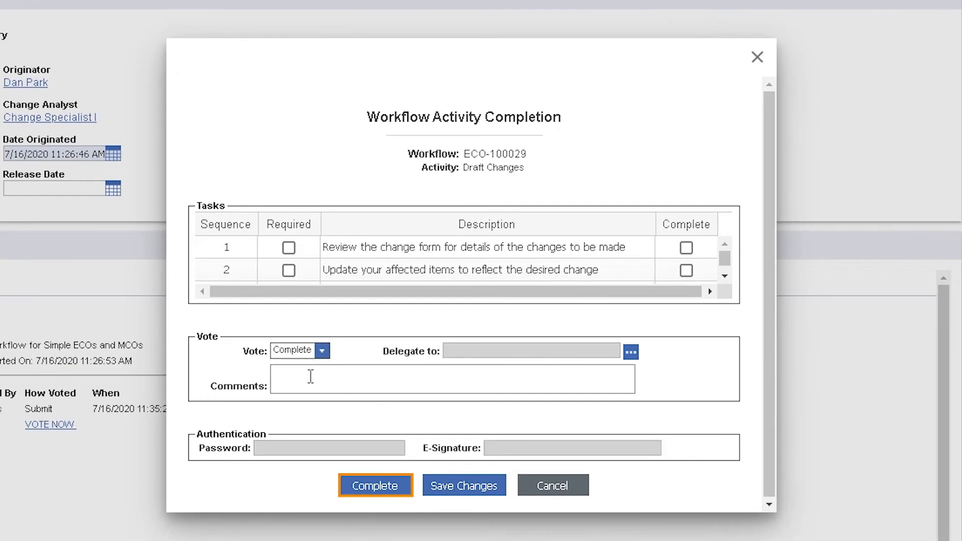
type("All changes have bee")
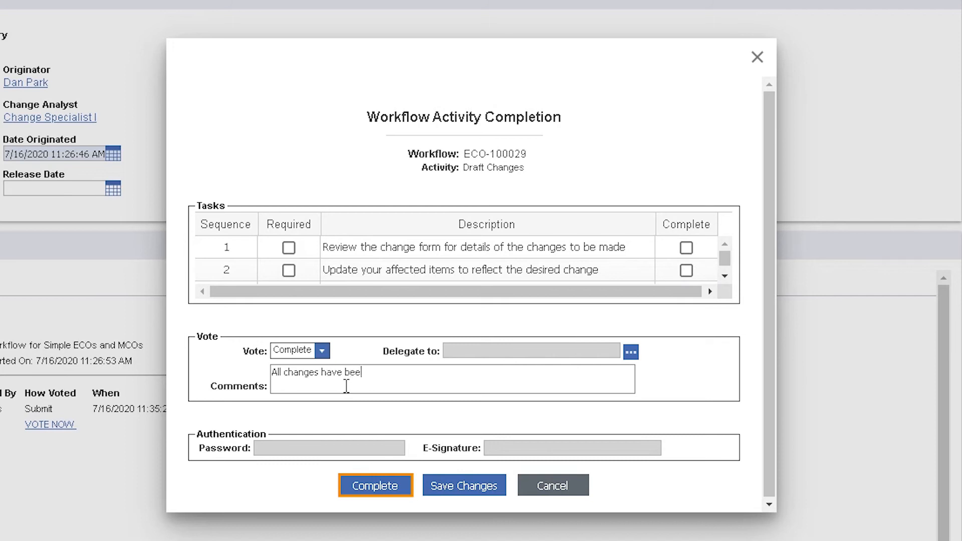
type("n done.")
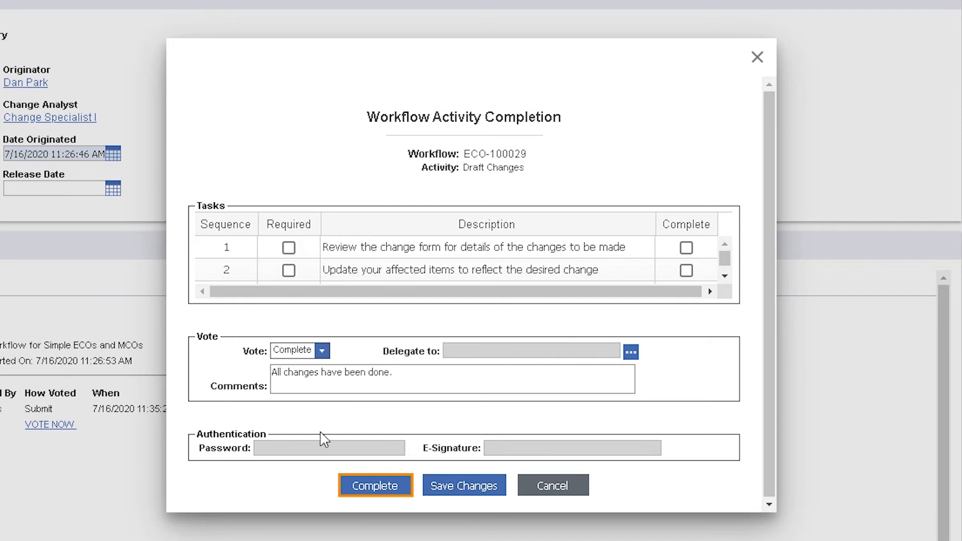
left_click(374, 485)
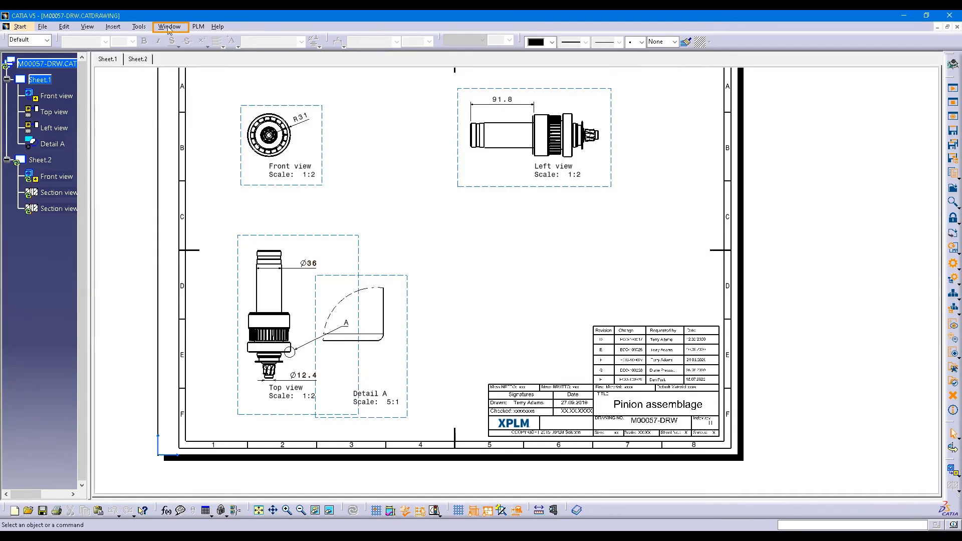
left_click(169, 27)
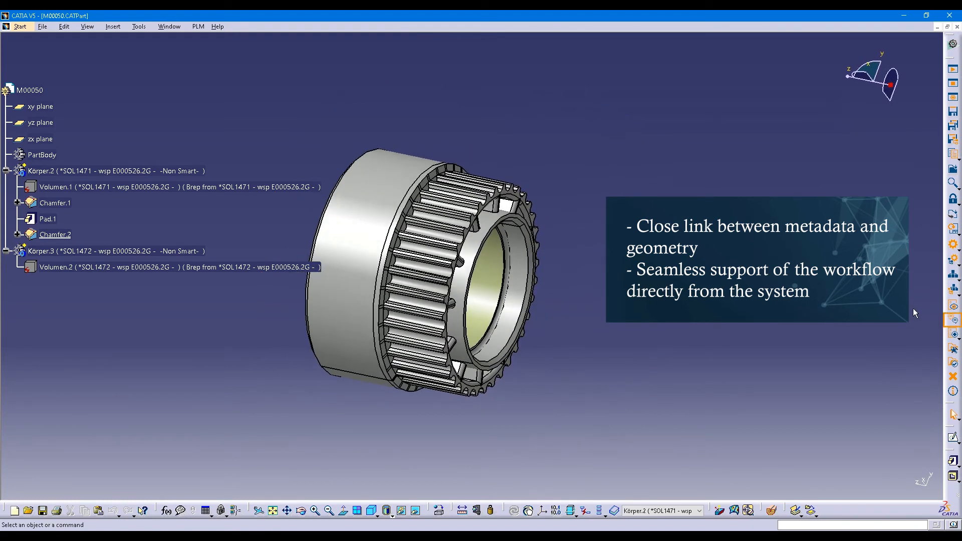
mouse_move(953, 320)
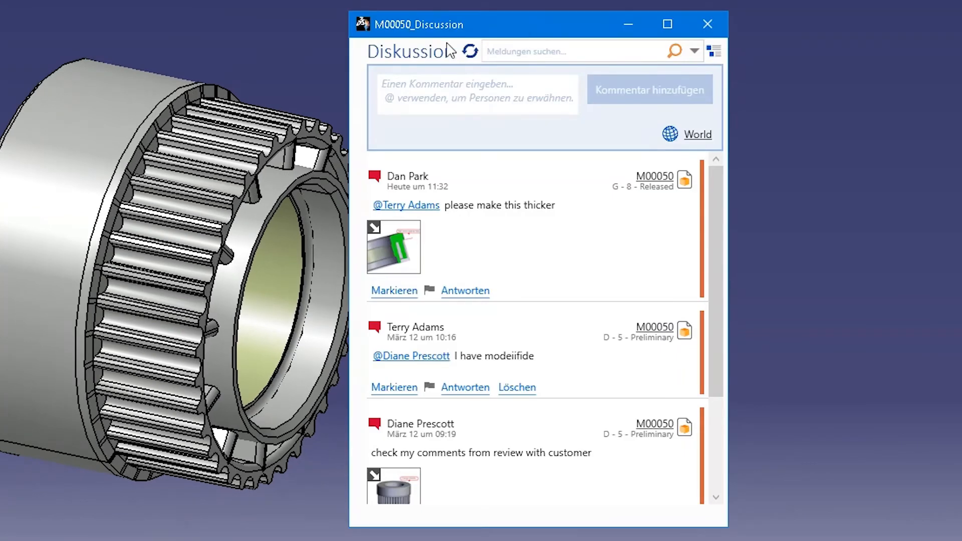
left_click(394, 247)
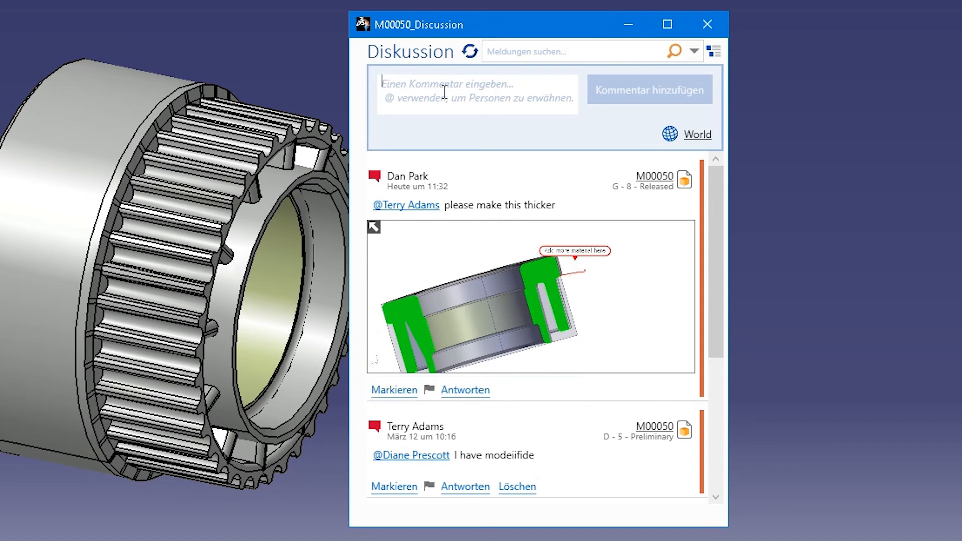
mouse_move(445, 93)
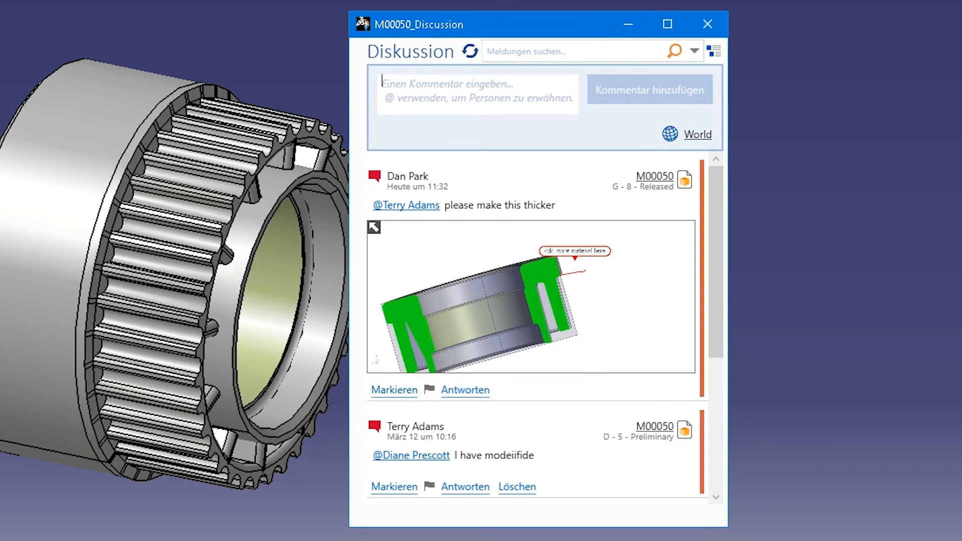
type("@dan")
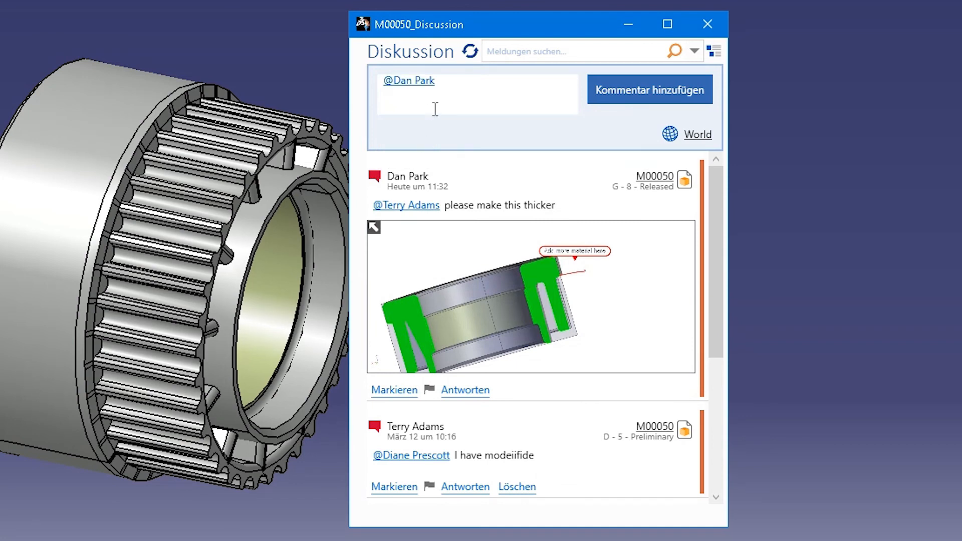
type("m")
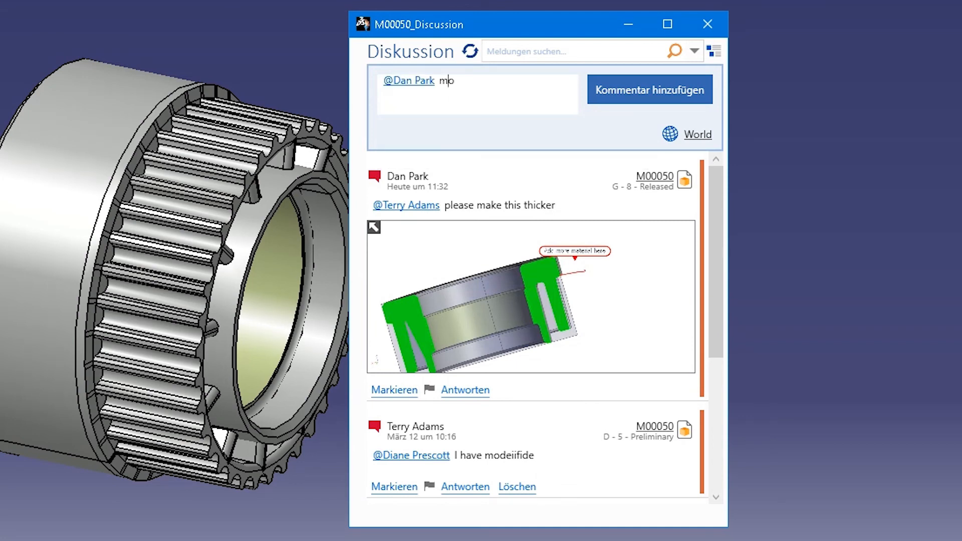
type("odification has")
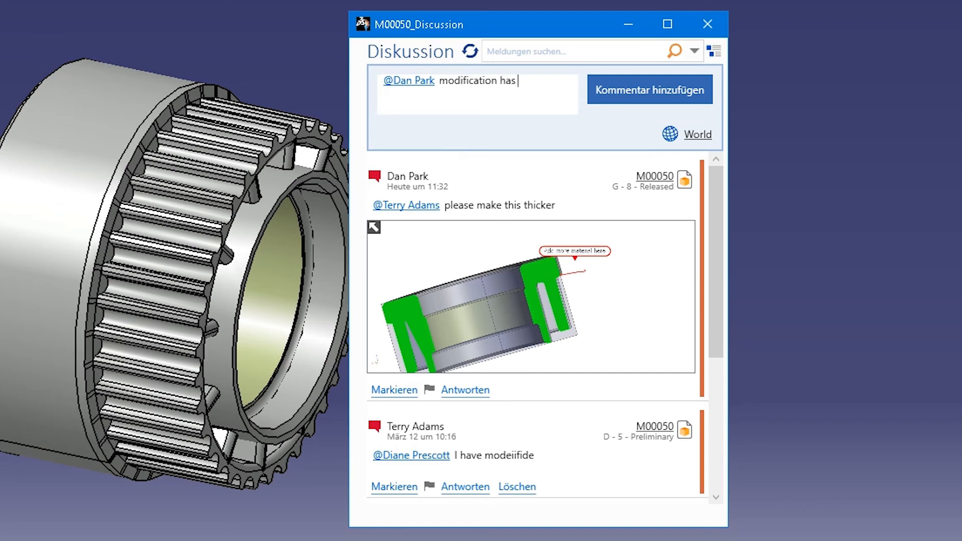
type("been dd")
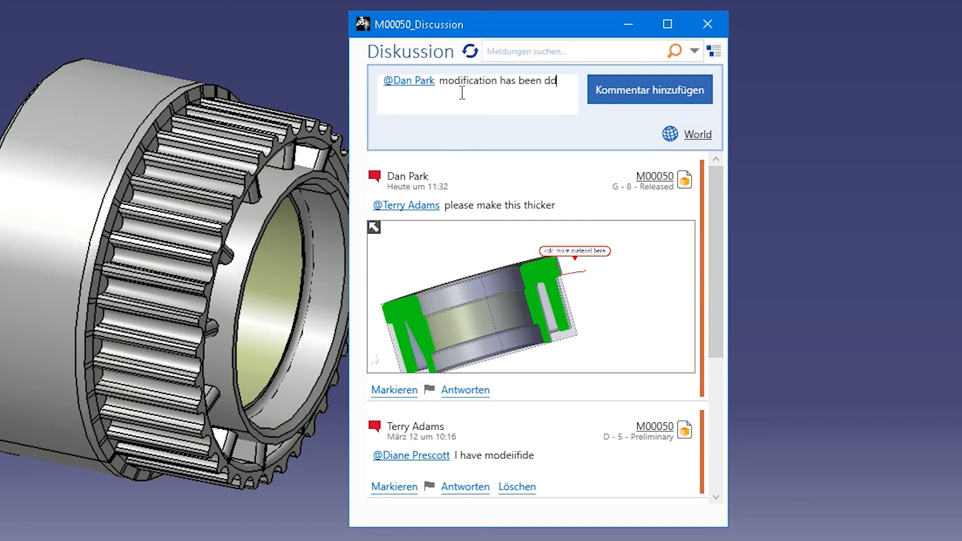
type("one, please r")
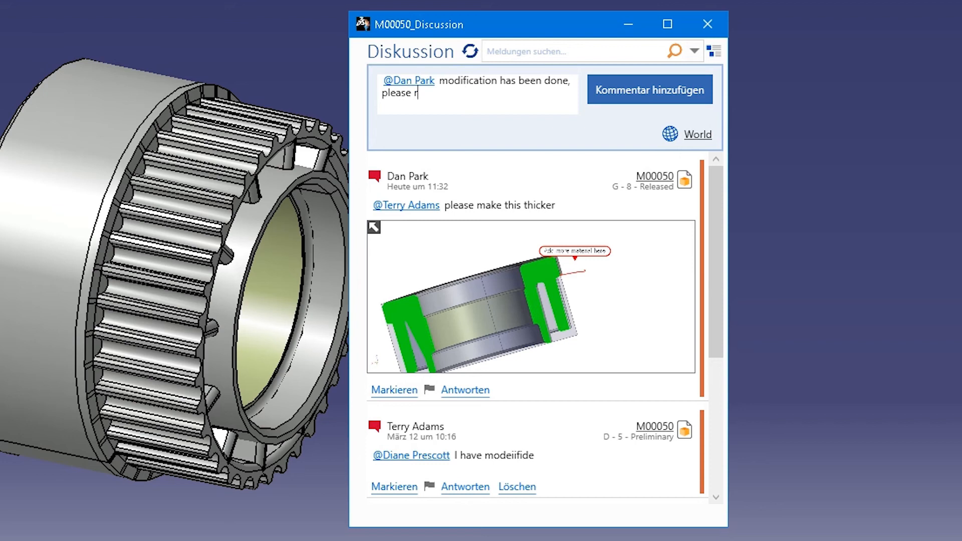
type("eview the e")
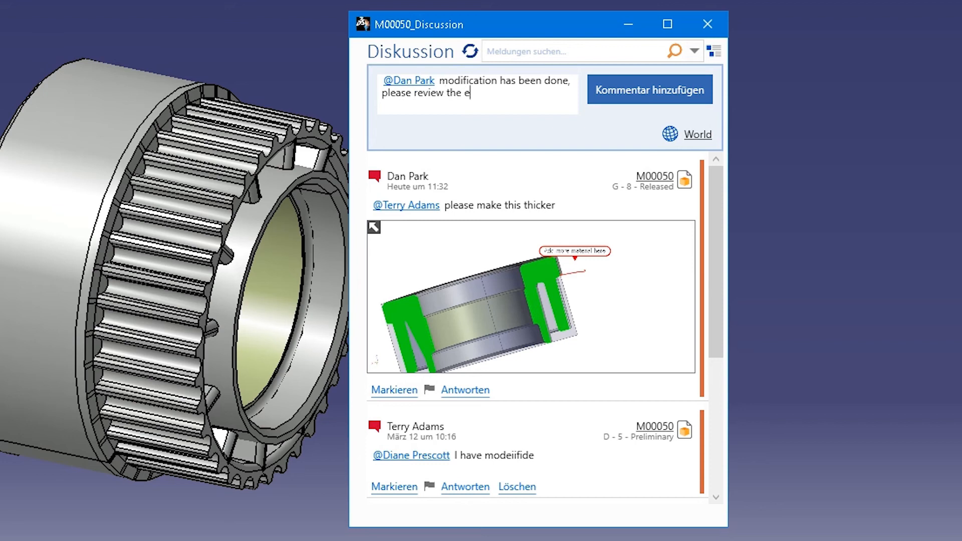
type("CO and re")
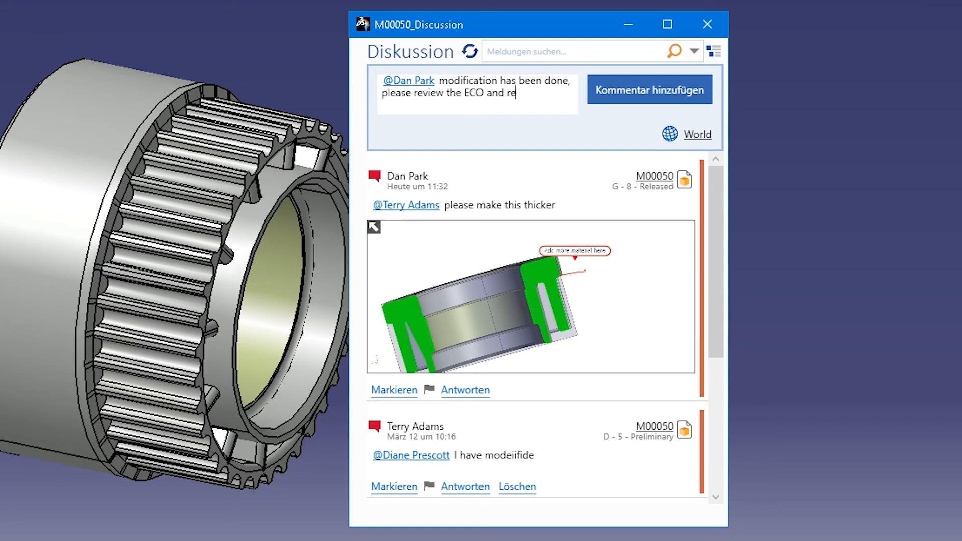
type("lease.")
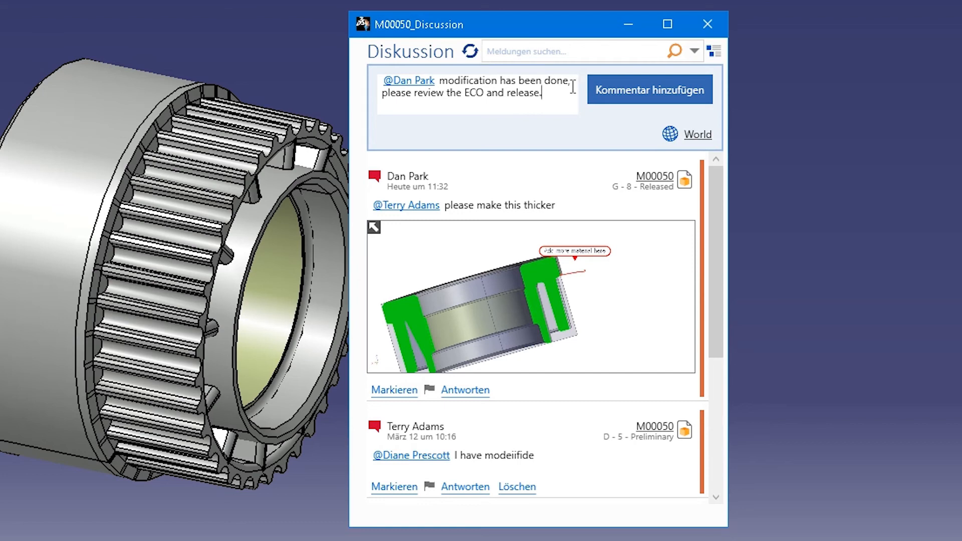
left_click(649, 90)
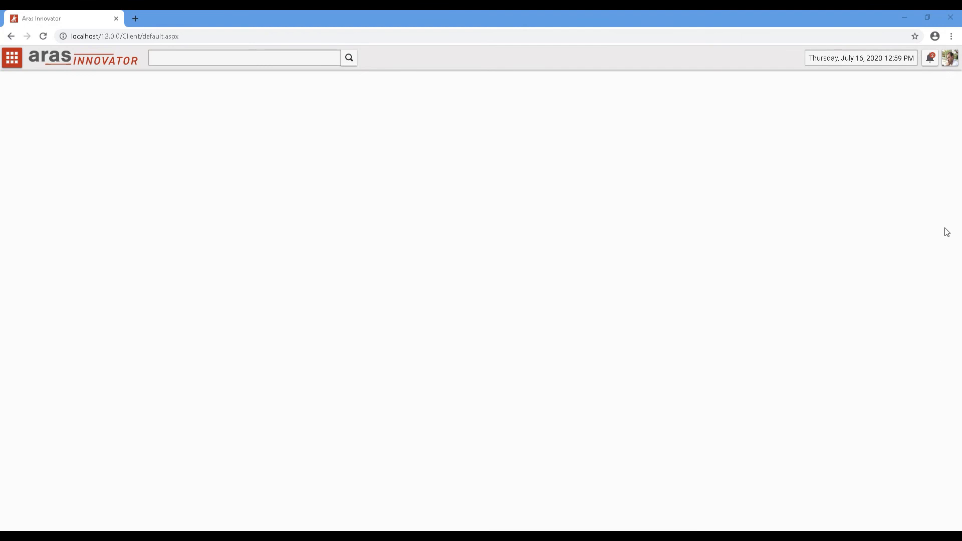
mouse_move(929, 58)
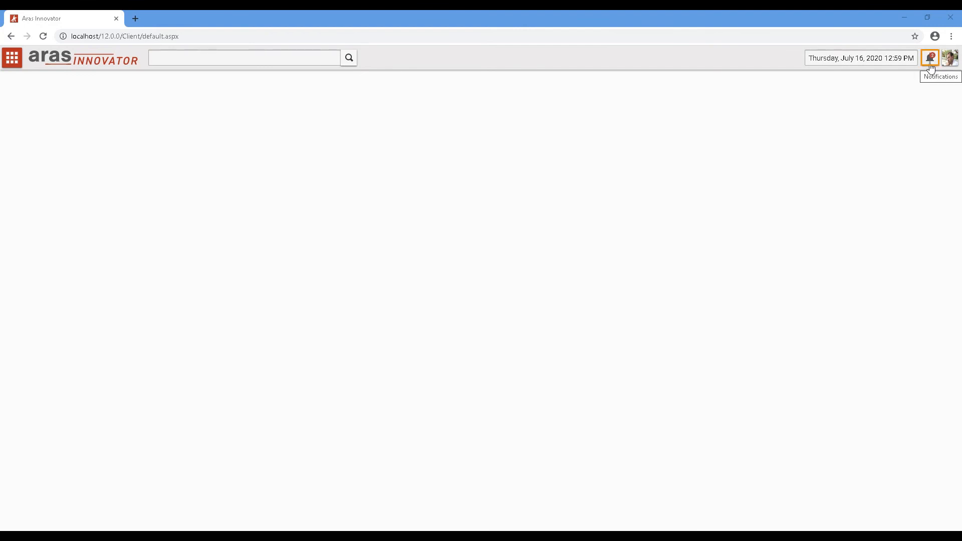
Step: Open the M00050 CAD document (rev H, In Review) from the latest discussion notification
left_click(929, 57)
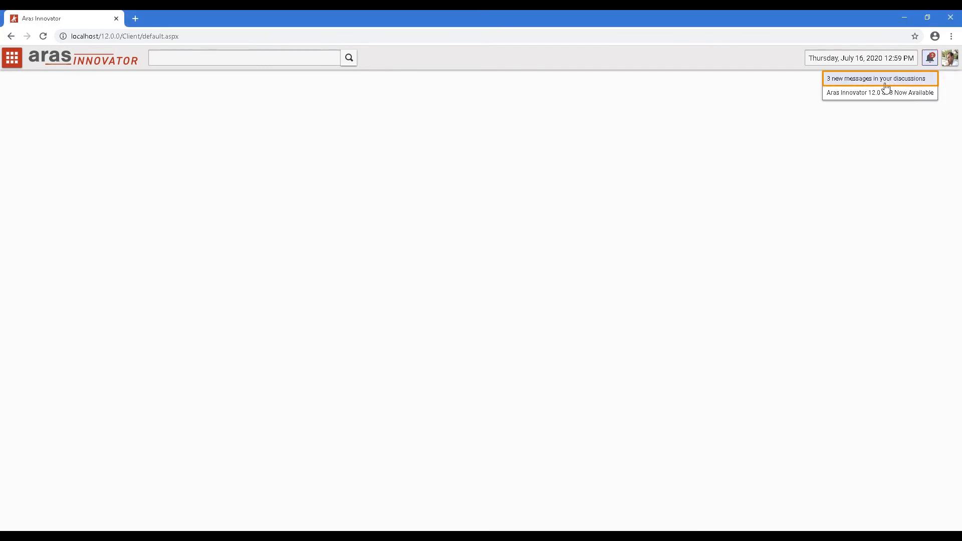
left_click(876, 78)
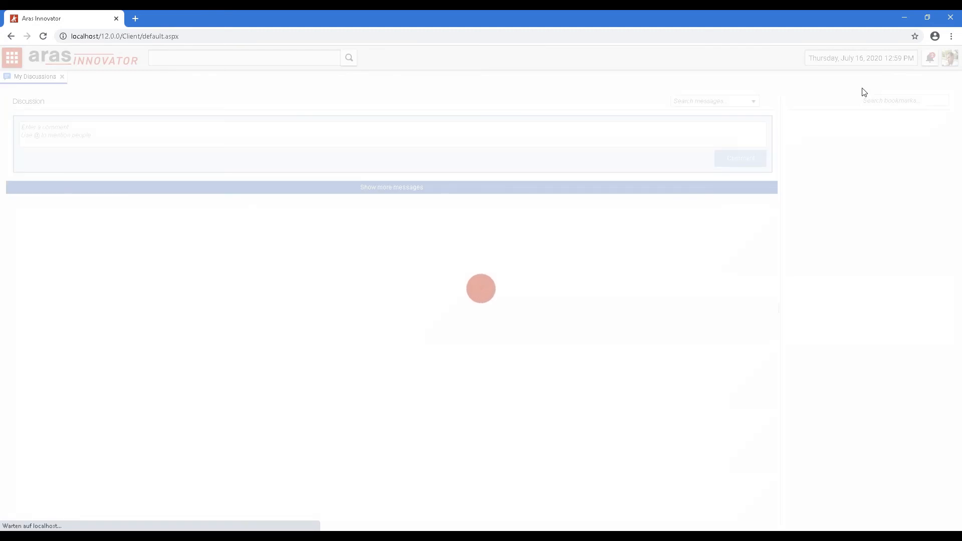
mouse_move(651, 94)
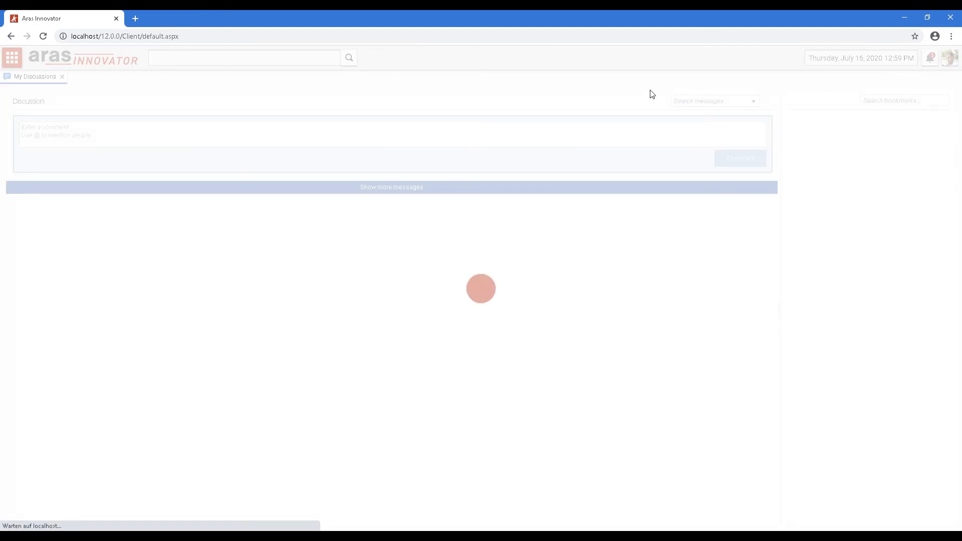
mouse_move(540, 112)
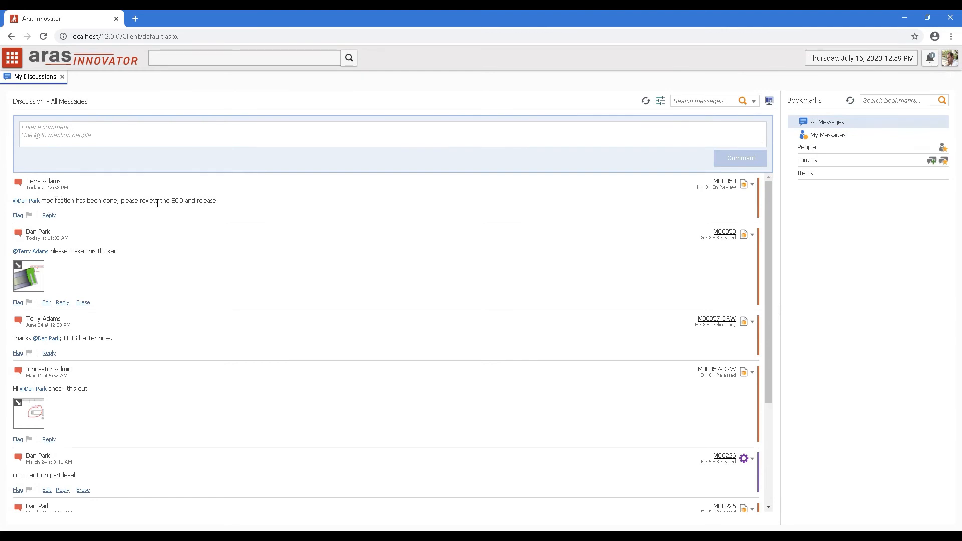
mouse_move(730, 186)
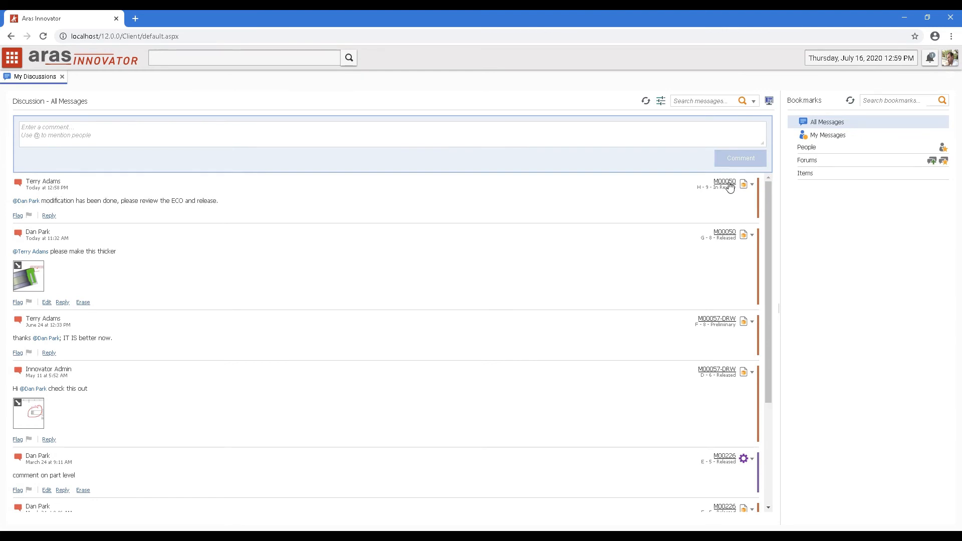
left_click(724, 181)
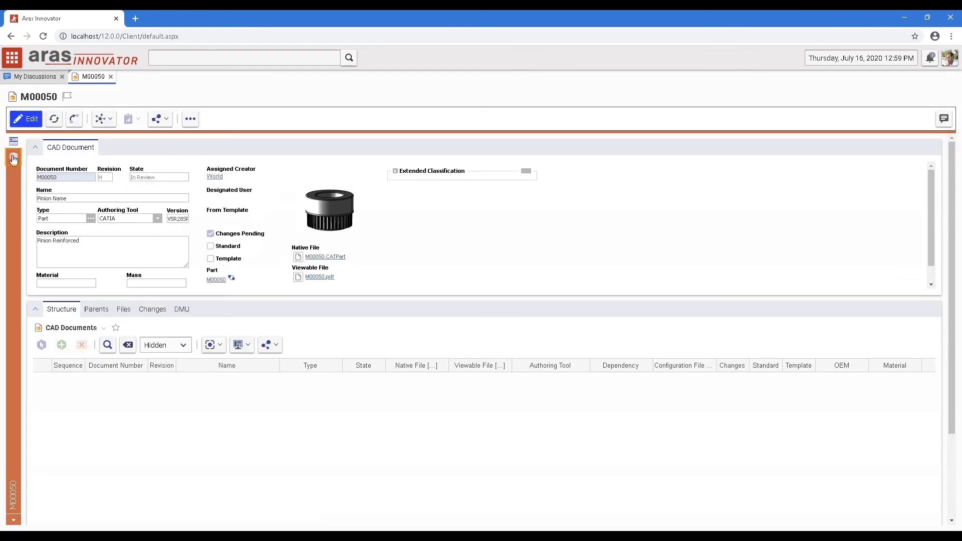
Step: View the M00050 pinion in 3D and post the comment 'indeed, the change is OK for me.'
left_click(13, 158)
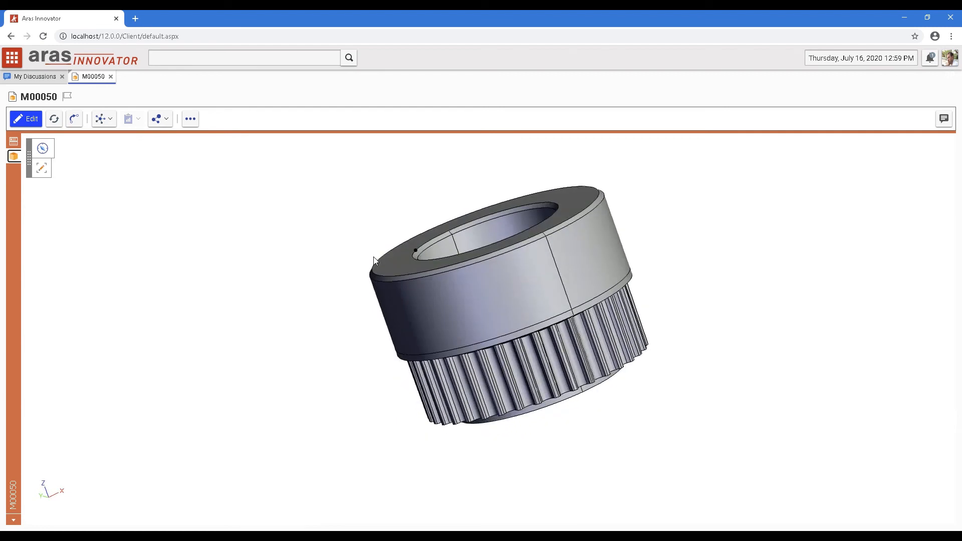
left_click(943, 119)
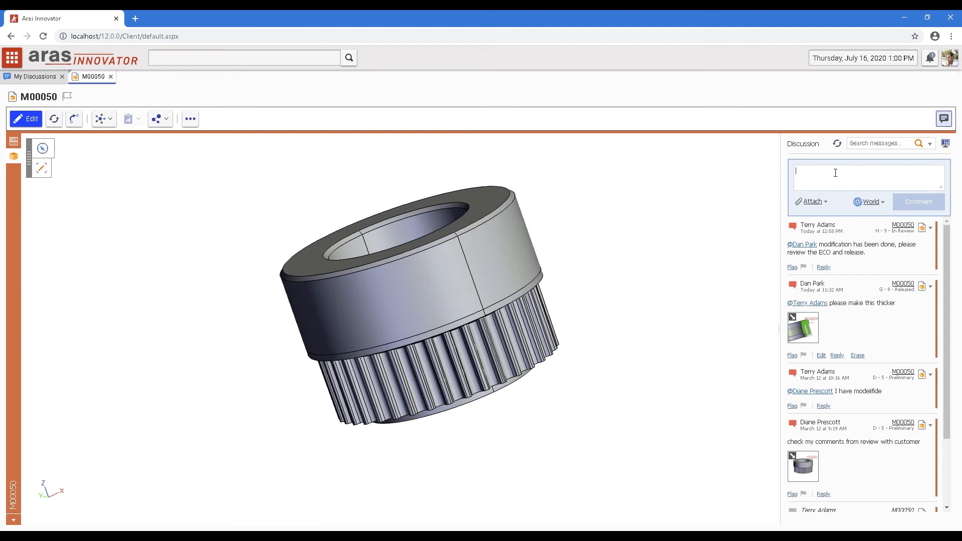
type("indeed, the chan")
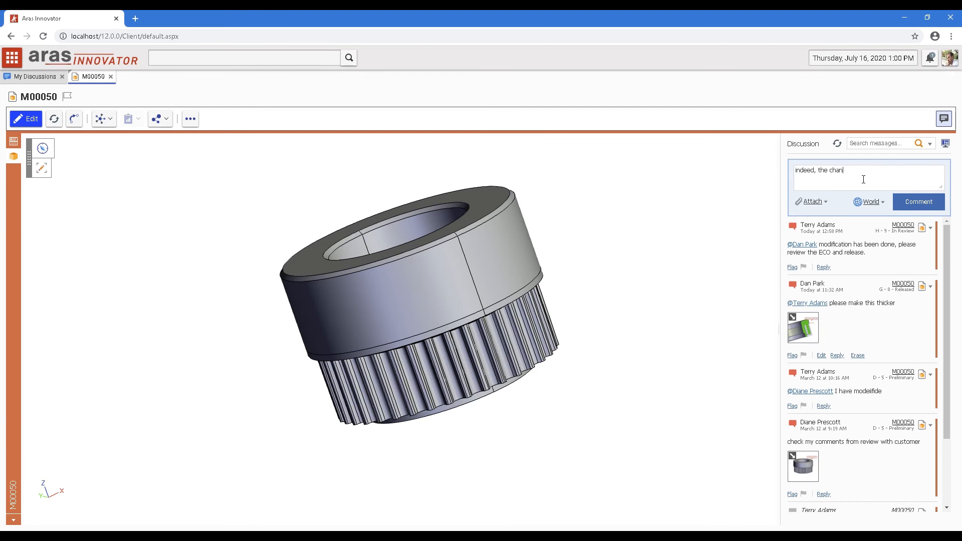
type("ge is")
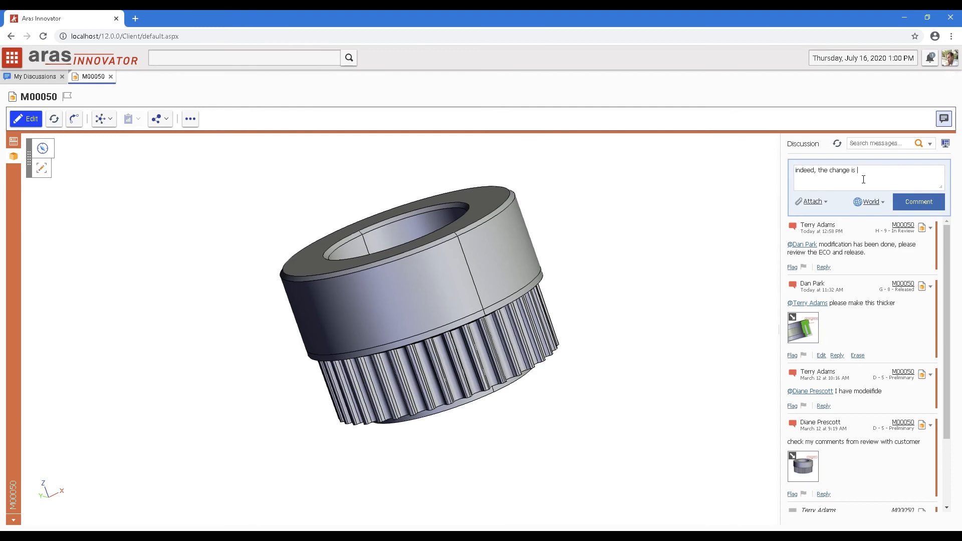
type("OK for me.")
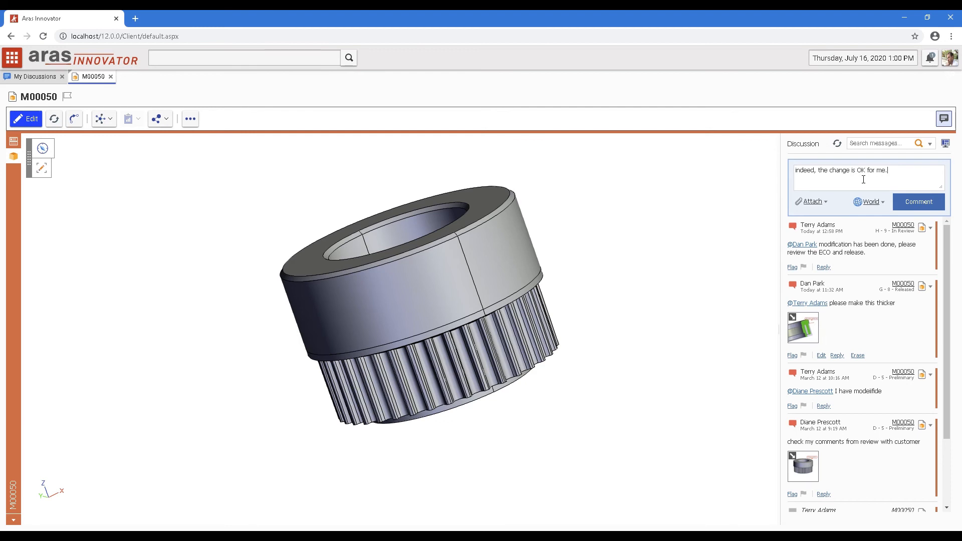
left_click(917, 201)
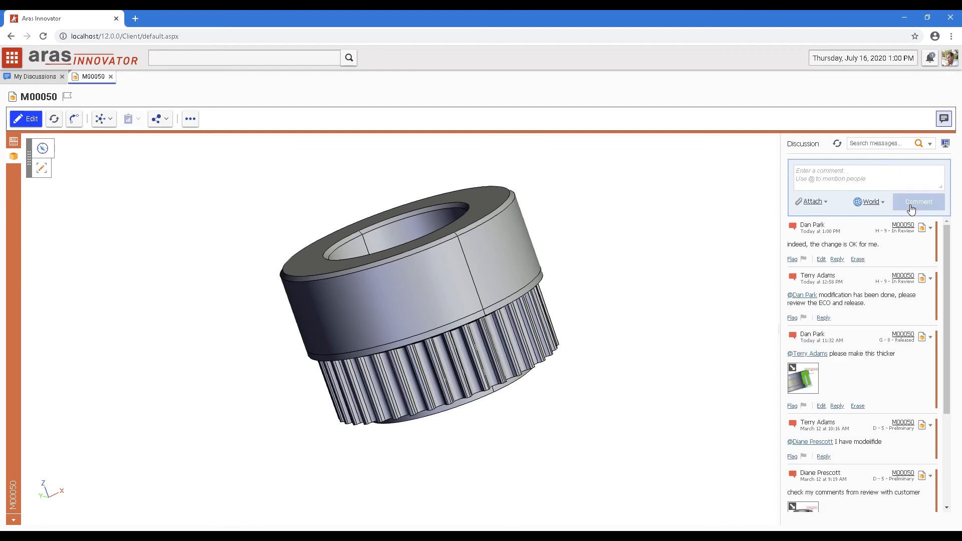
mouse_move(881, 199)
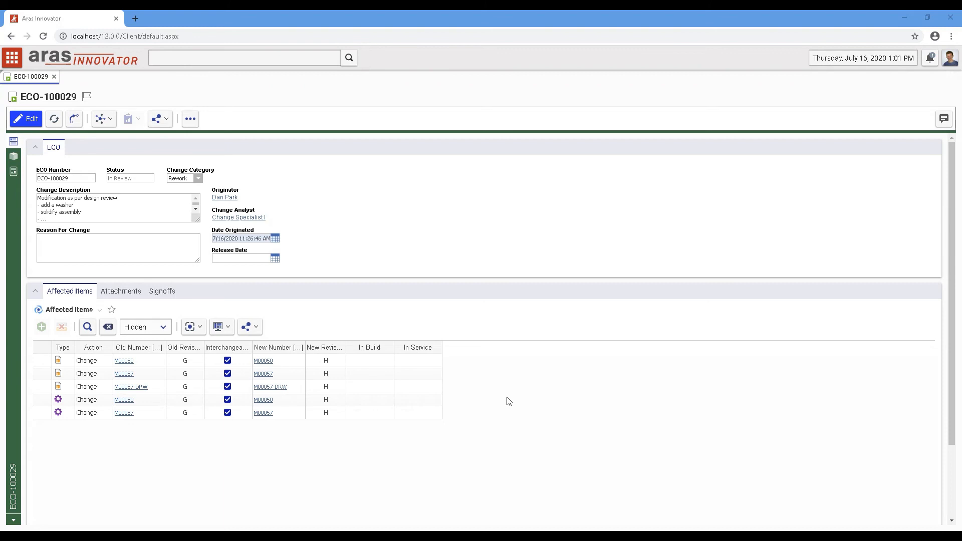
mouse_move(46, 86)
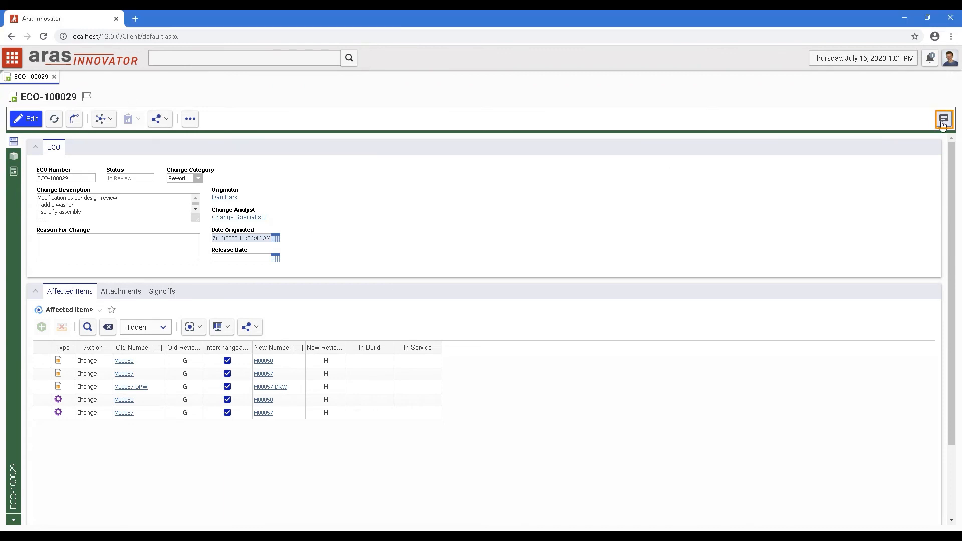
Step: Show ECO-100029's discussion and signoff history, then start voting on the Initial Review
left_click(943, 118)
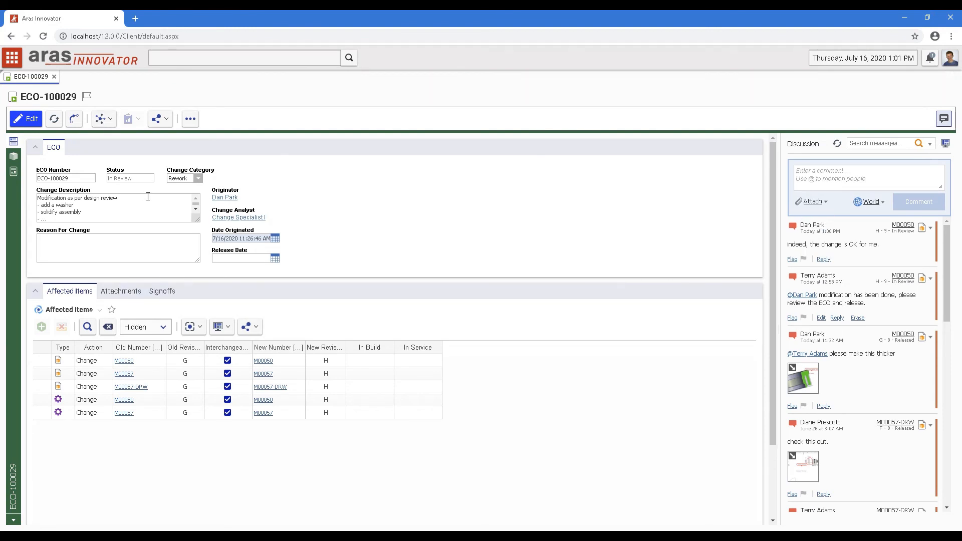
left_click(162, 291)
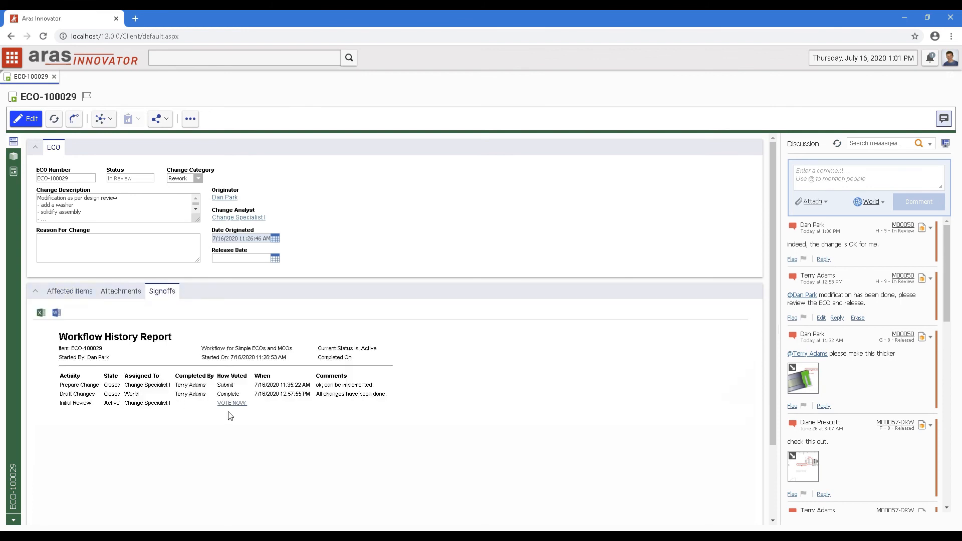
left_click(231, 402)
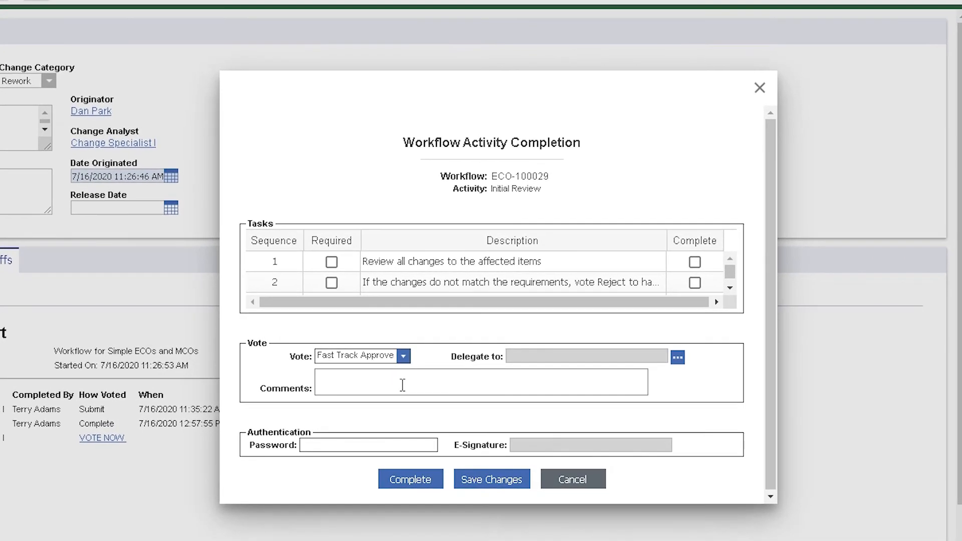
Step: Fast Track Approve the Initial Review with the comment 'ok, everyone accepted.' and the password
type("ok,")
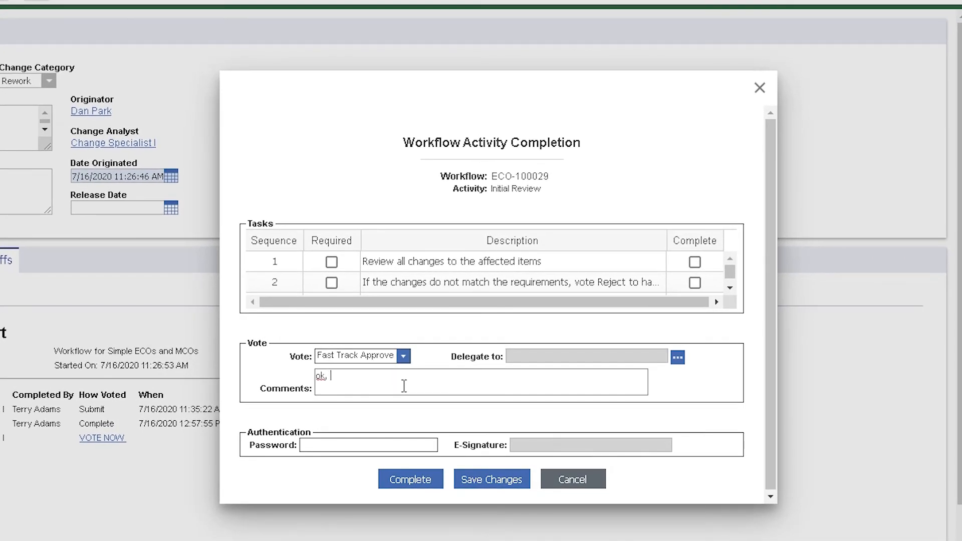
type("everyh")
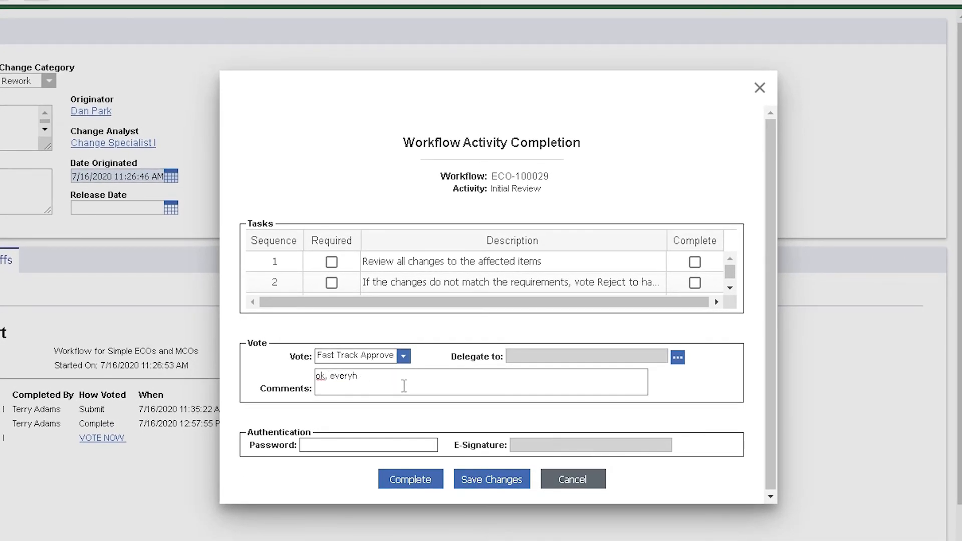
type("one accep")
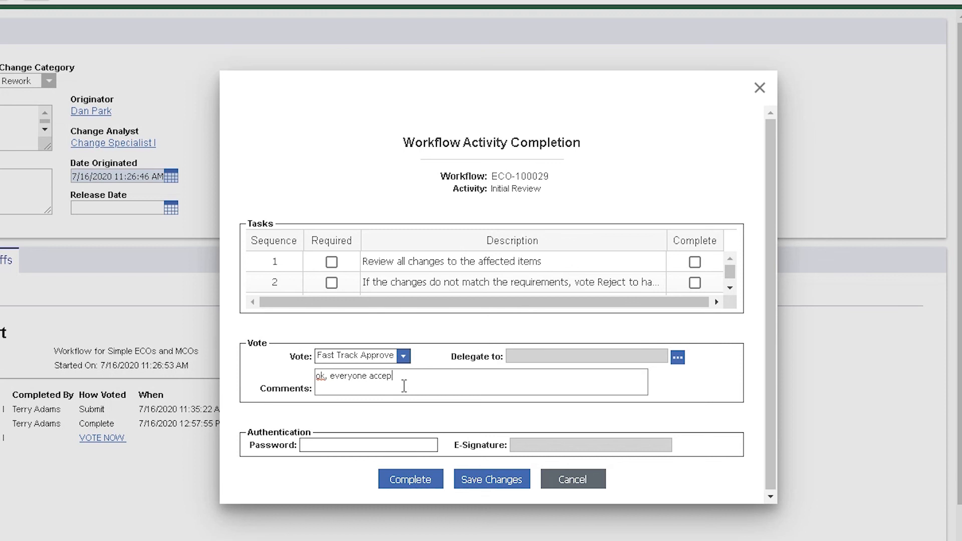
type("ted.")
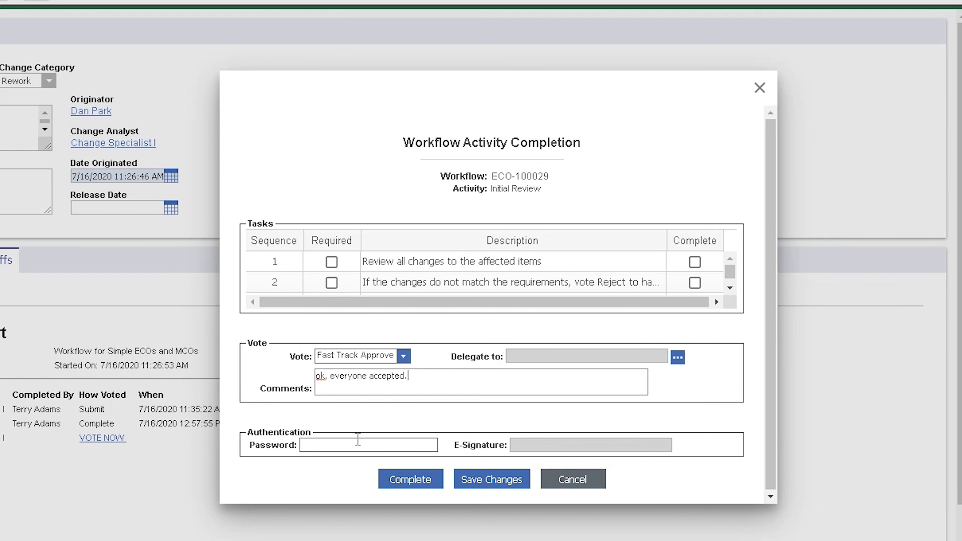
type("password")
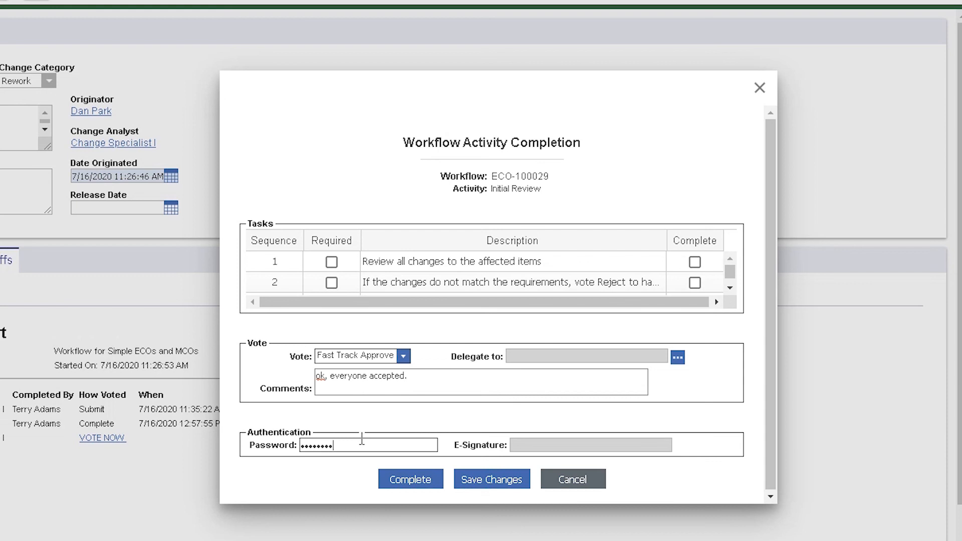
left_click(410, 479)
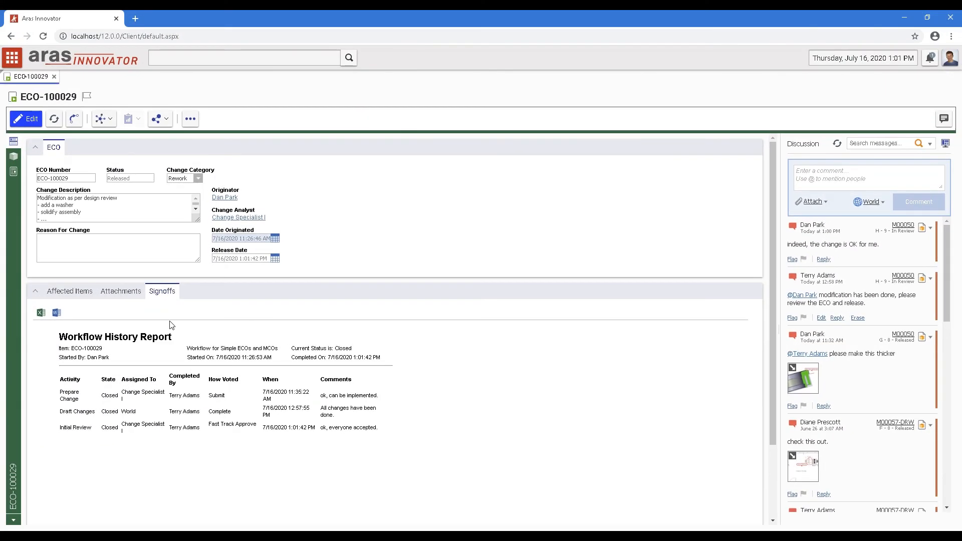
Step: Open ECO-100029's affected items and select the M00050 revision H row
left_click(69, 290)
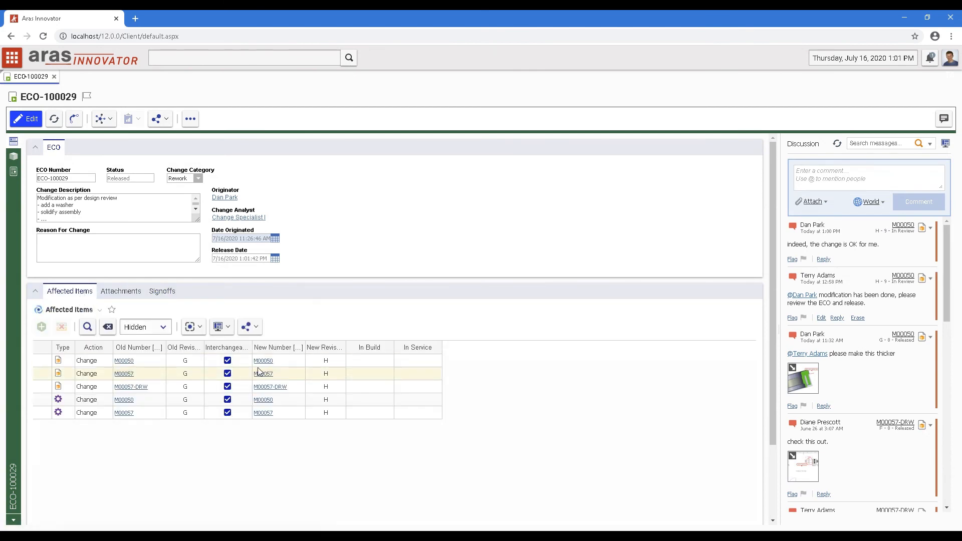
left_click(270, 386)
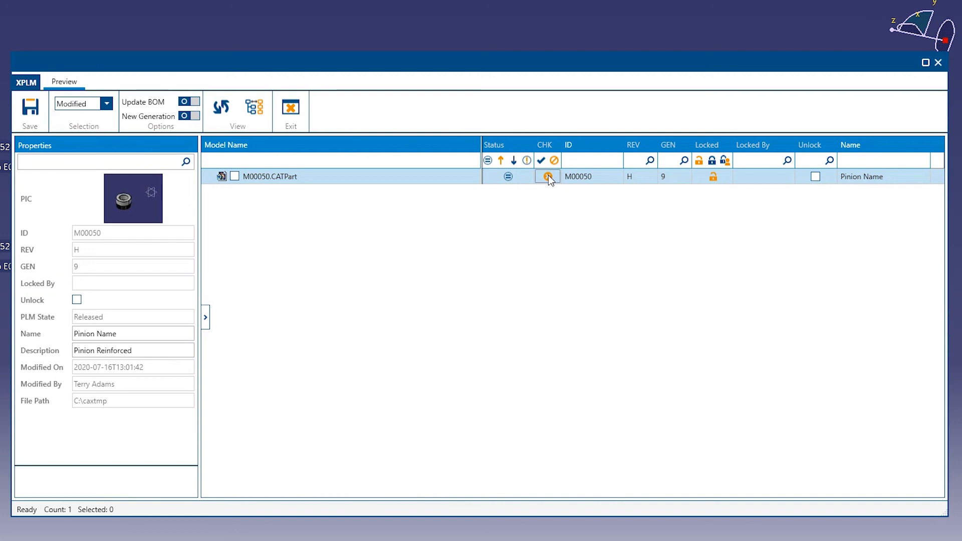
Step: Untick check-in for M00050.CATPart and close the XPLM save window
left_click(547, 177)
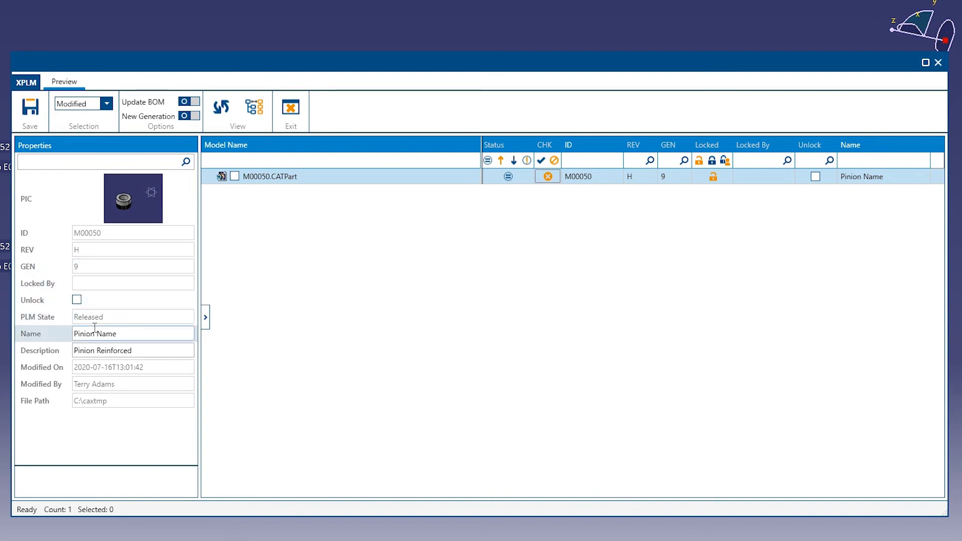
mouse_move(98, 322)
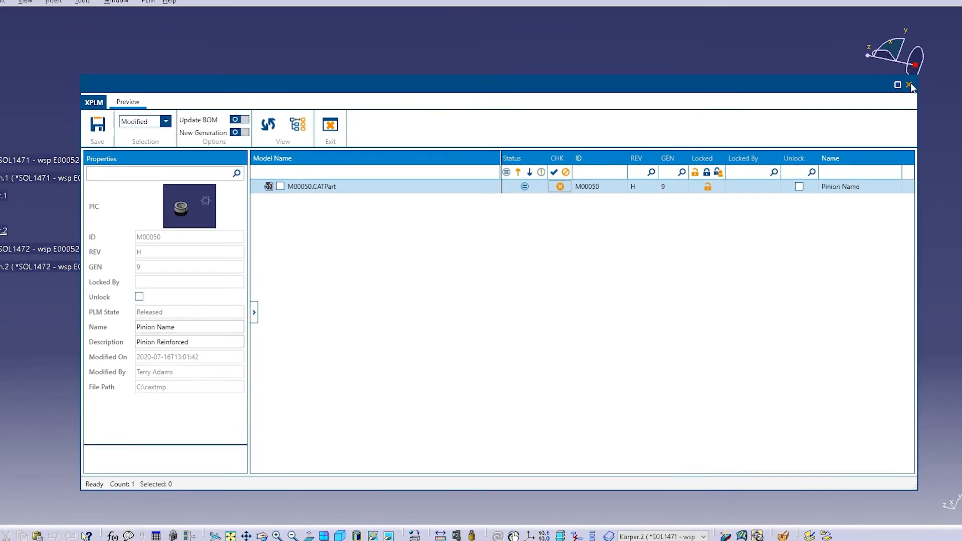
left_click(910, 85)
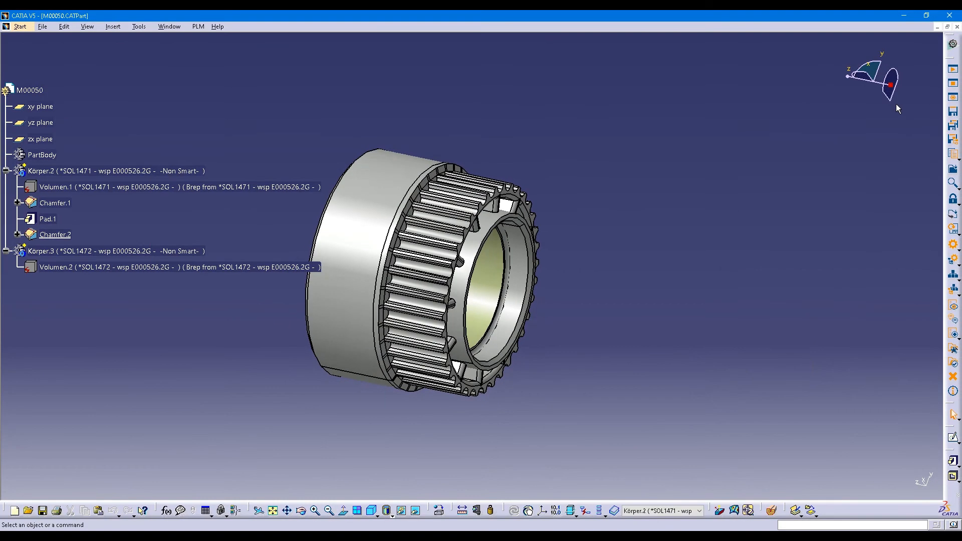